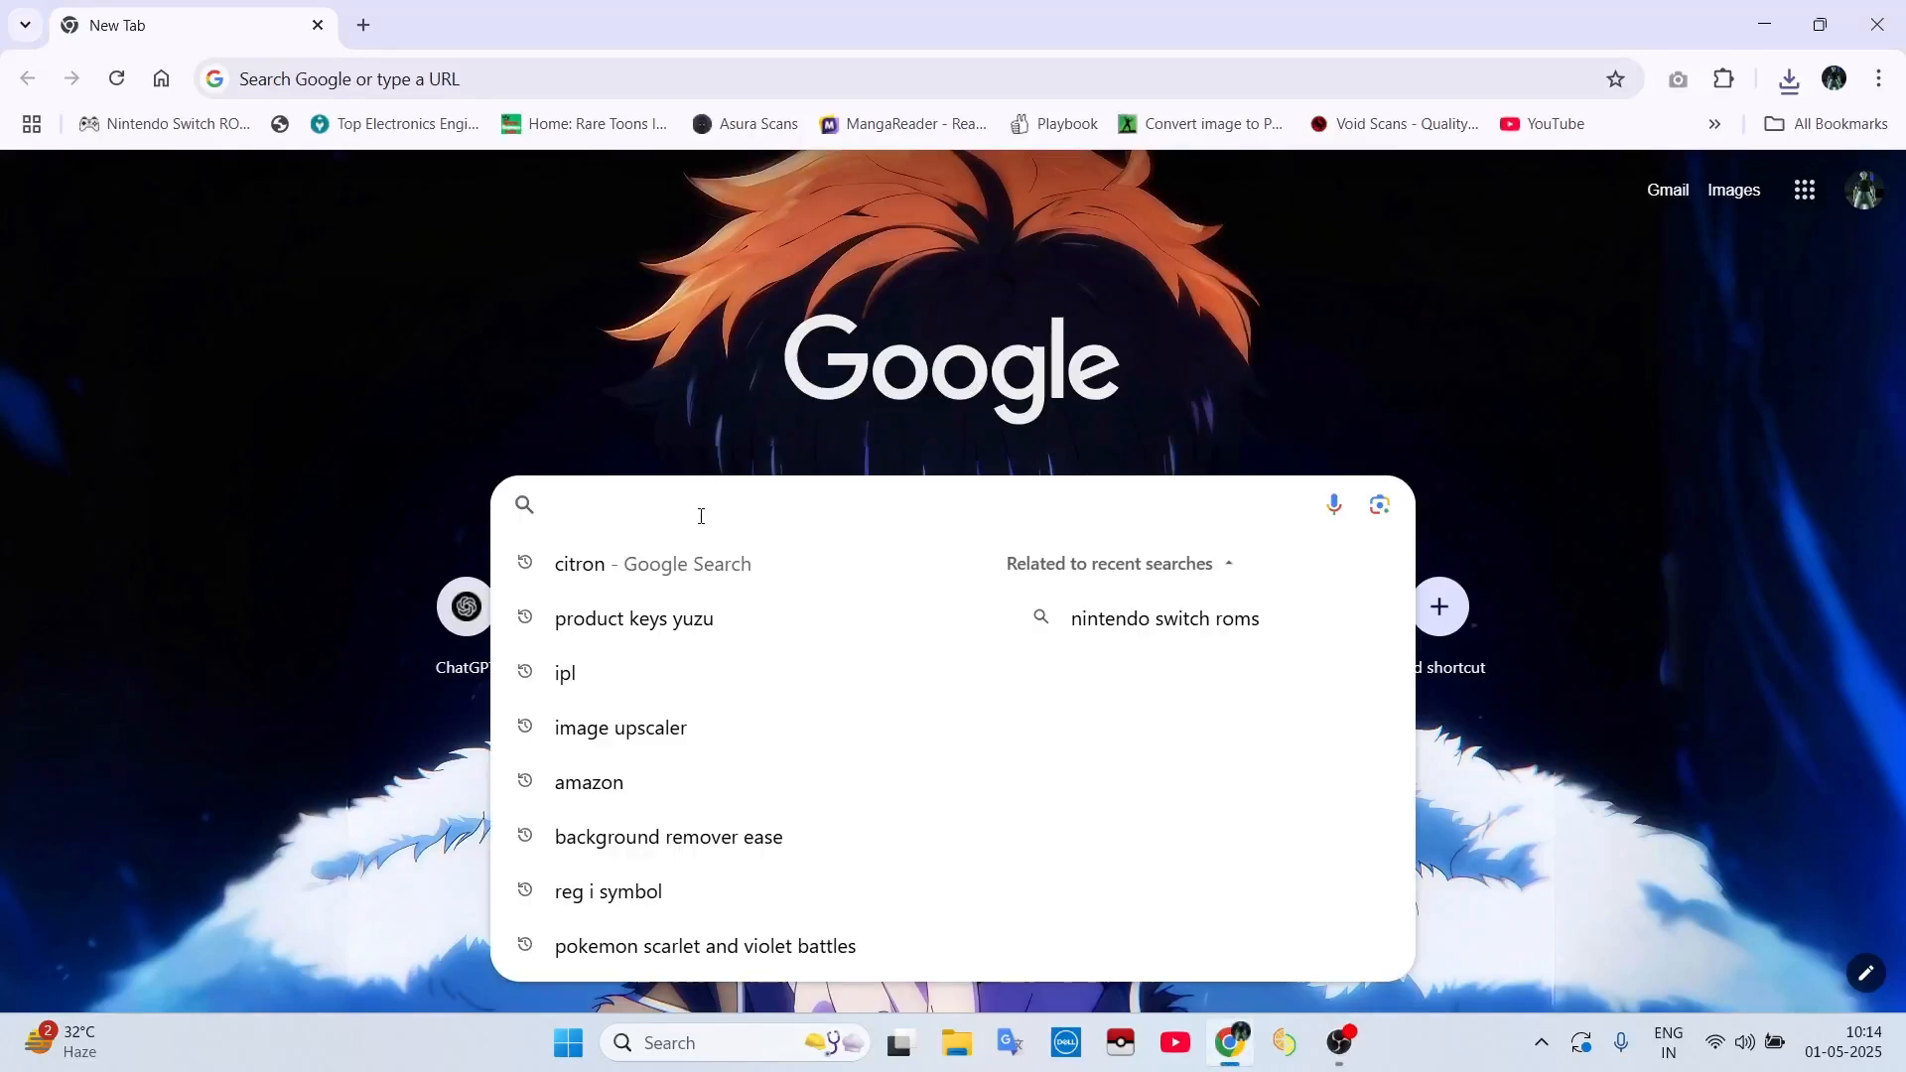
# Step: Reach citron-emu.org via Google, accept the notice and download Citron-Windows-Canary-Refresh_0.6.1.zip without a duplicate save
pyautogui.click(651, 562)
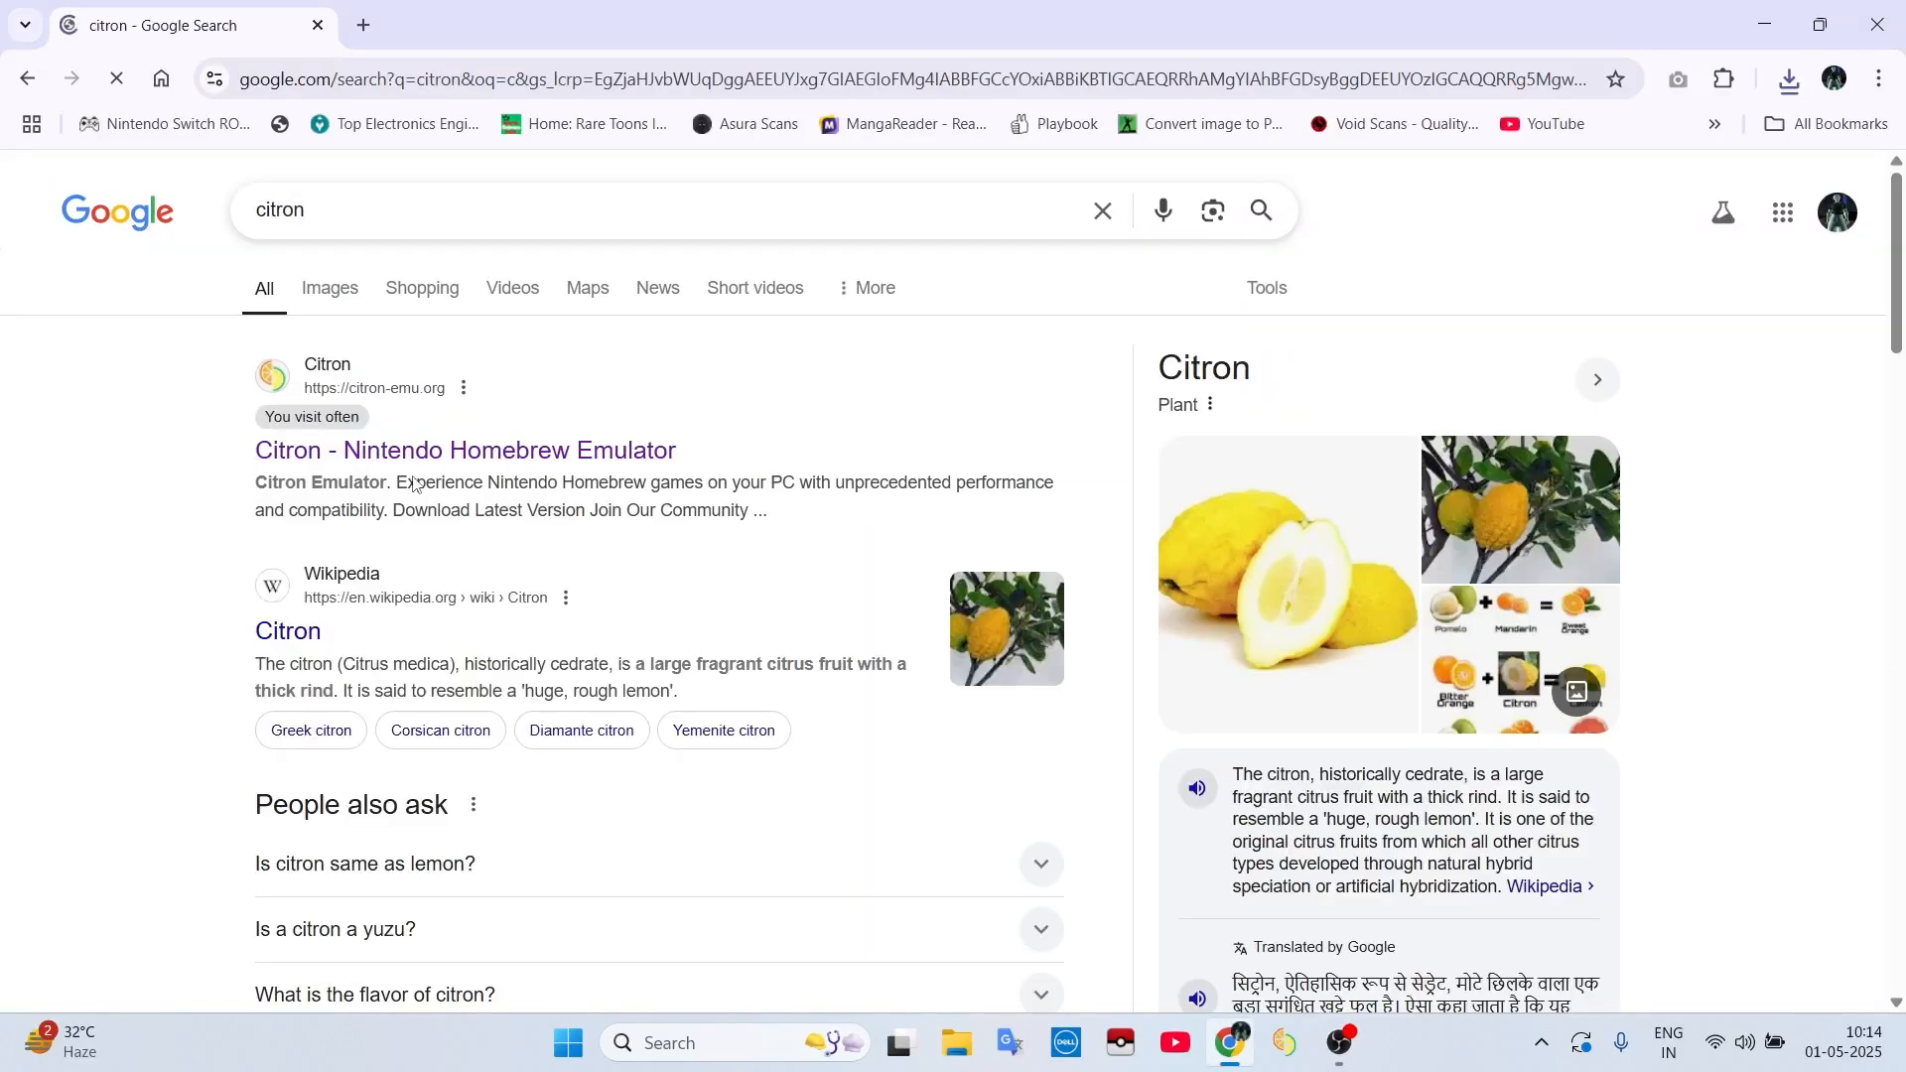
pyautogui.click(464, 451)
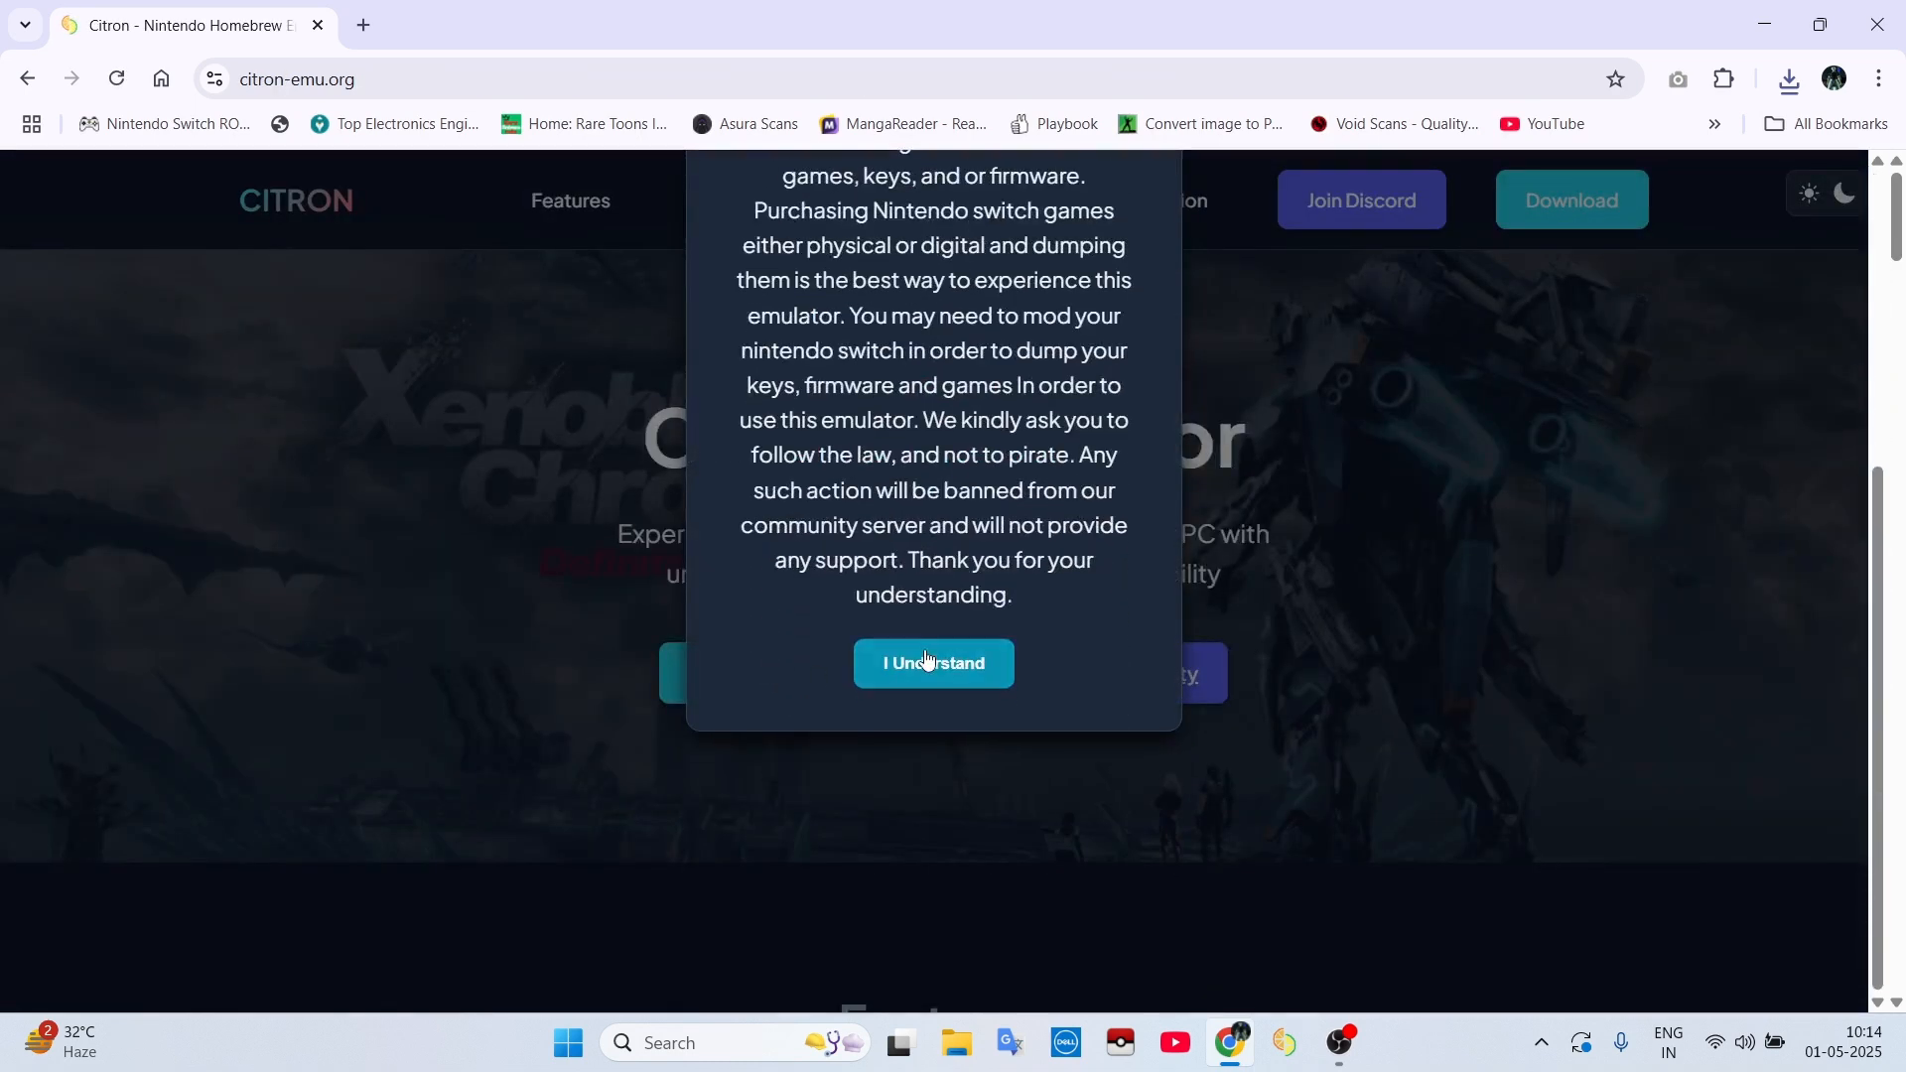
pyautogui.click(934, 663)
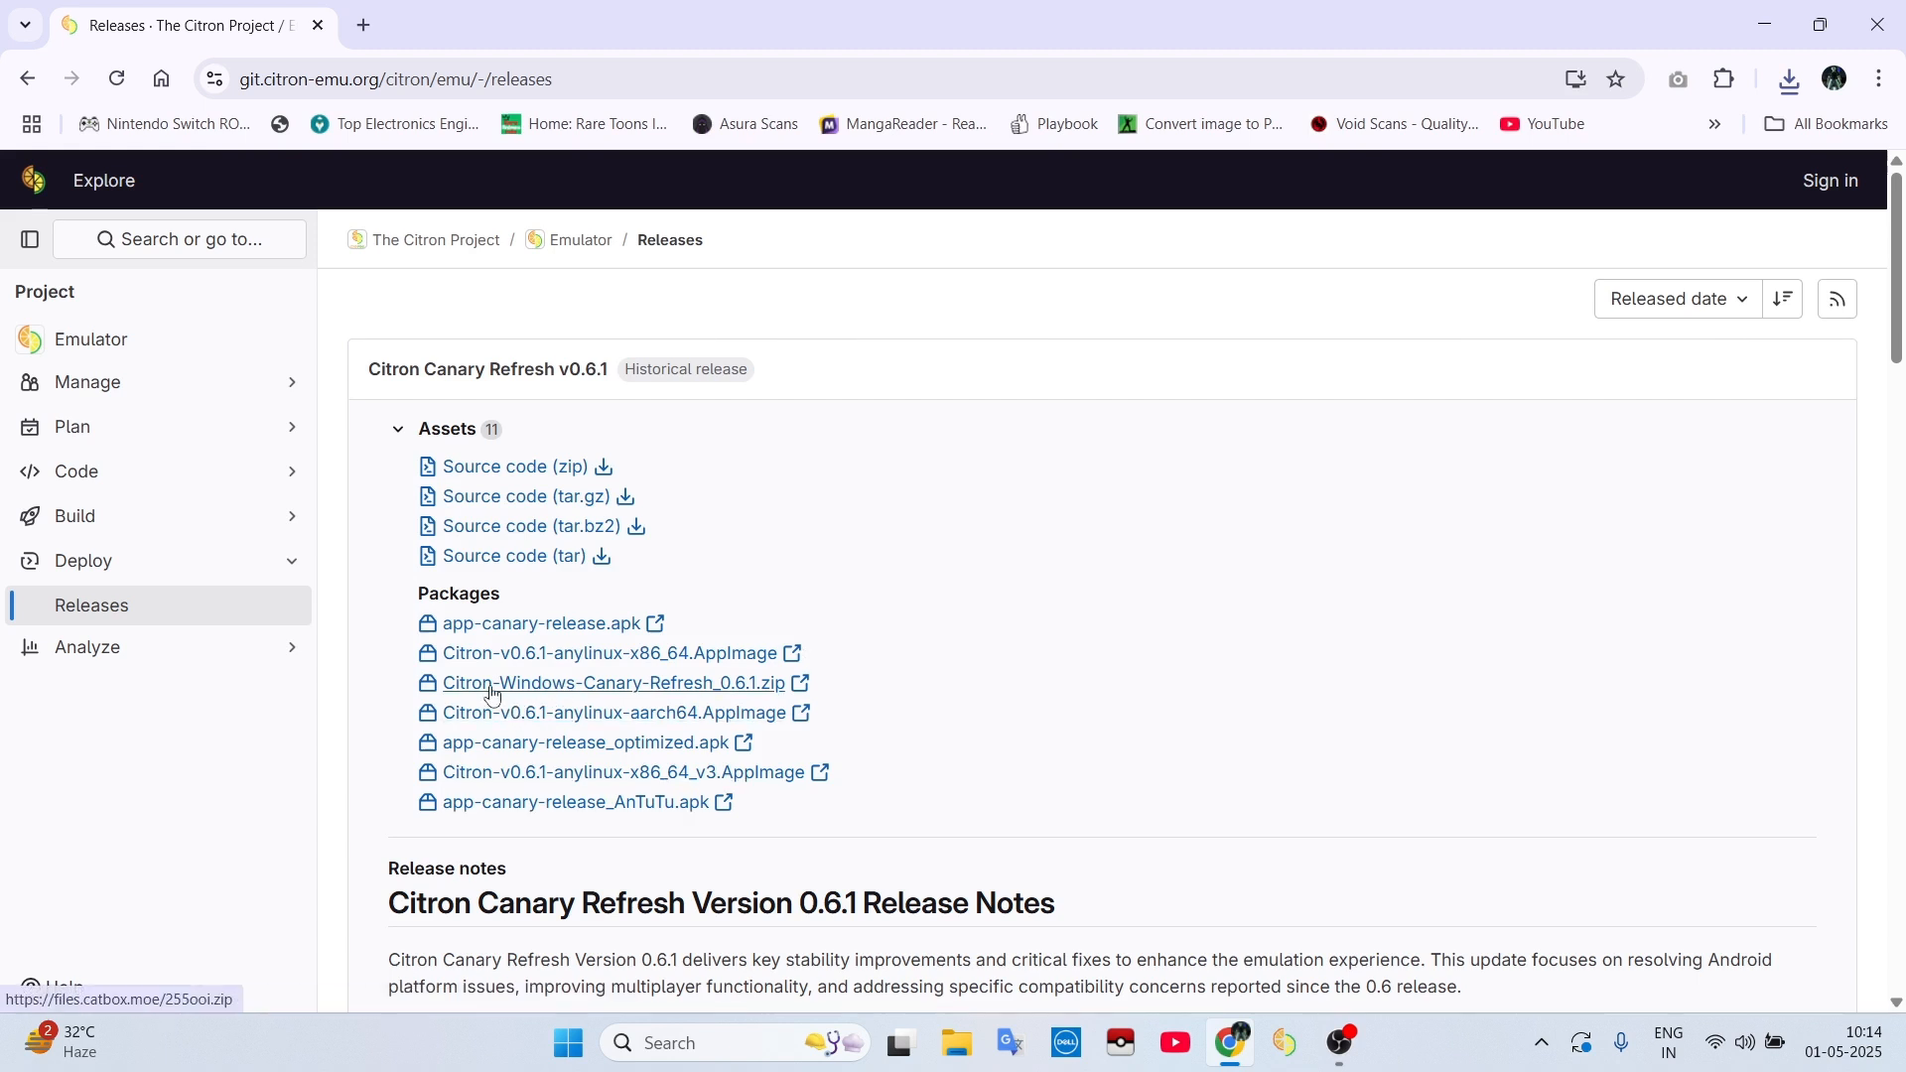
pyautogui.moveTo(542, 621)
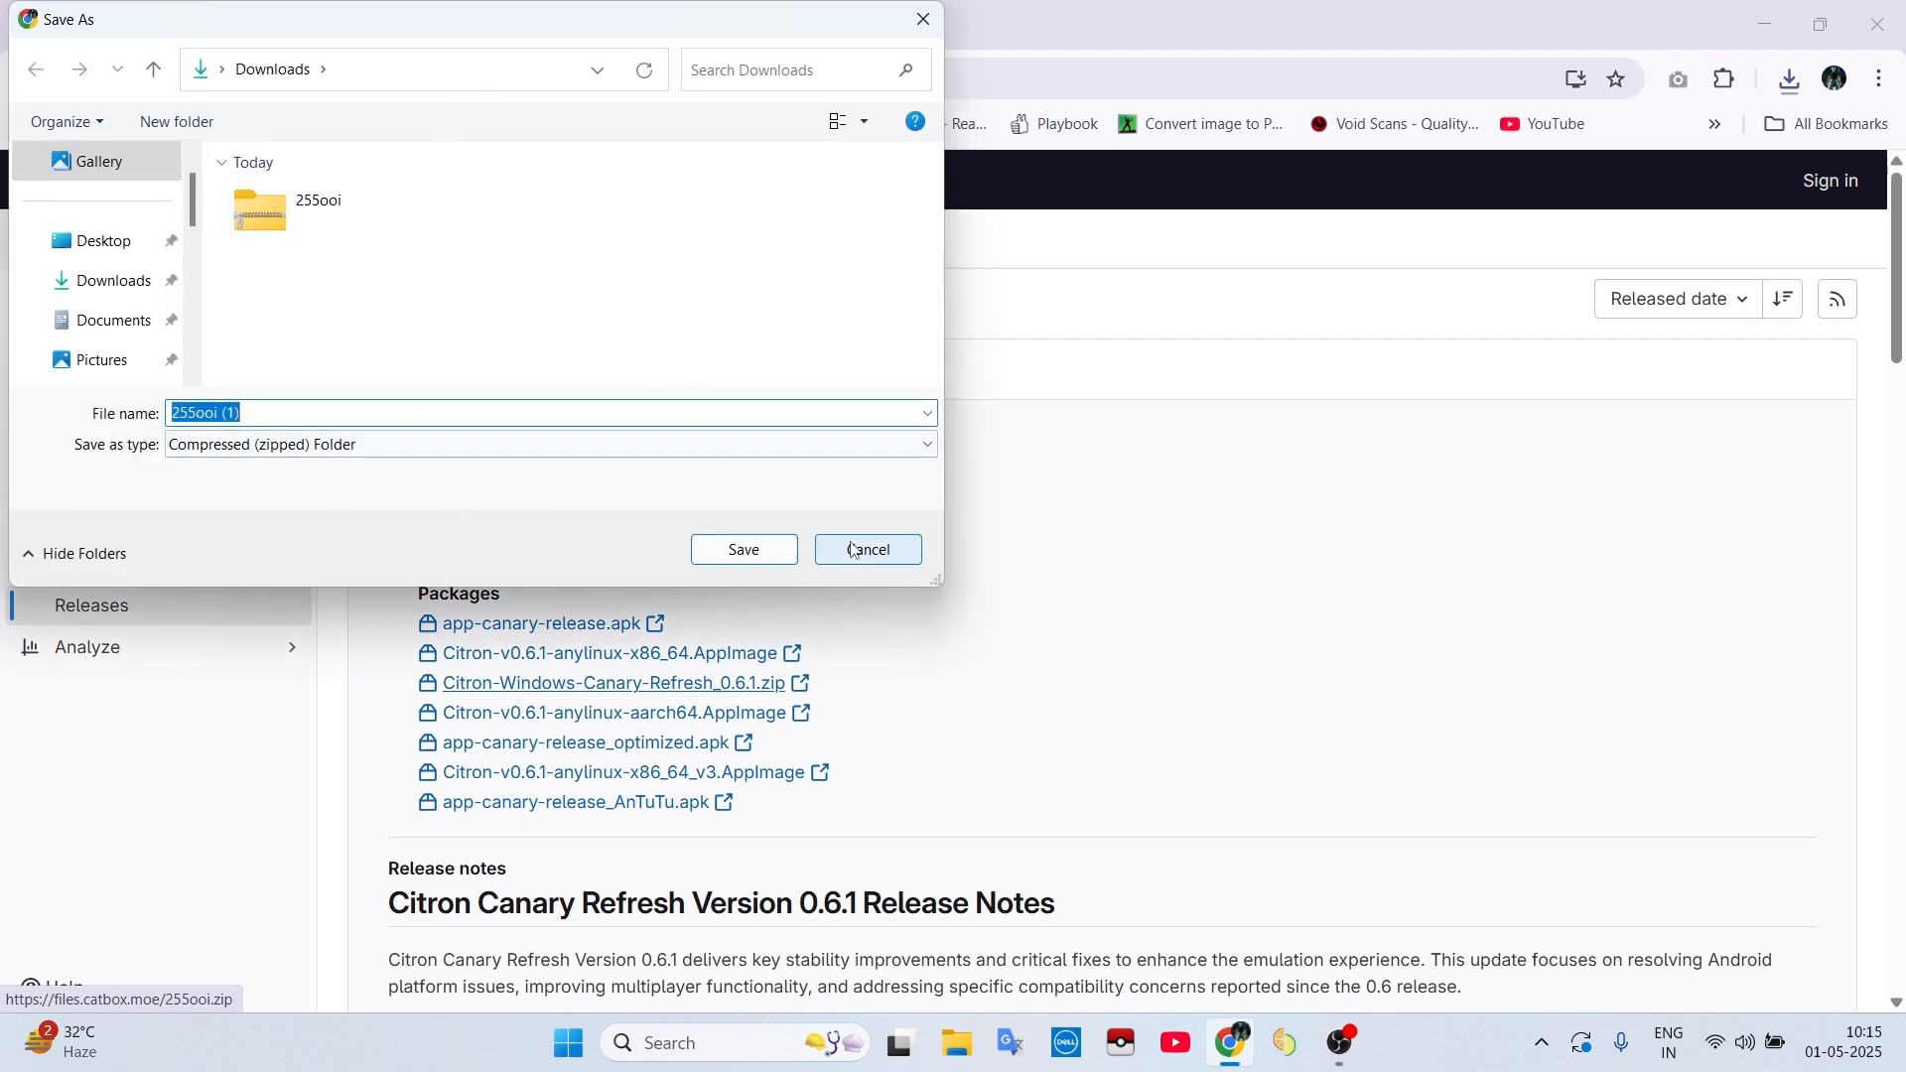
pyautogui.click(867, 550)
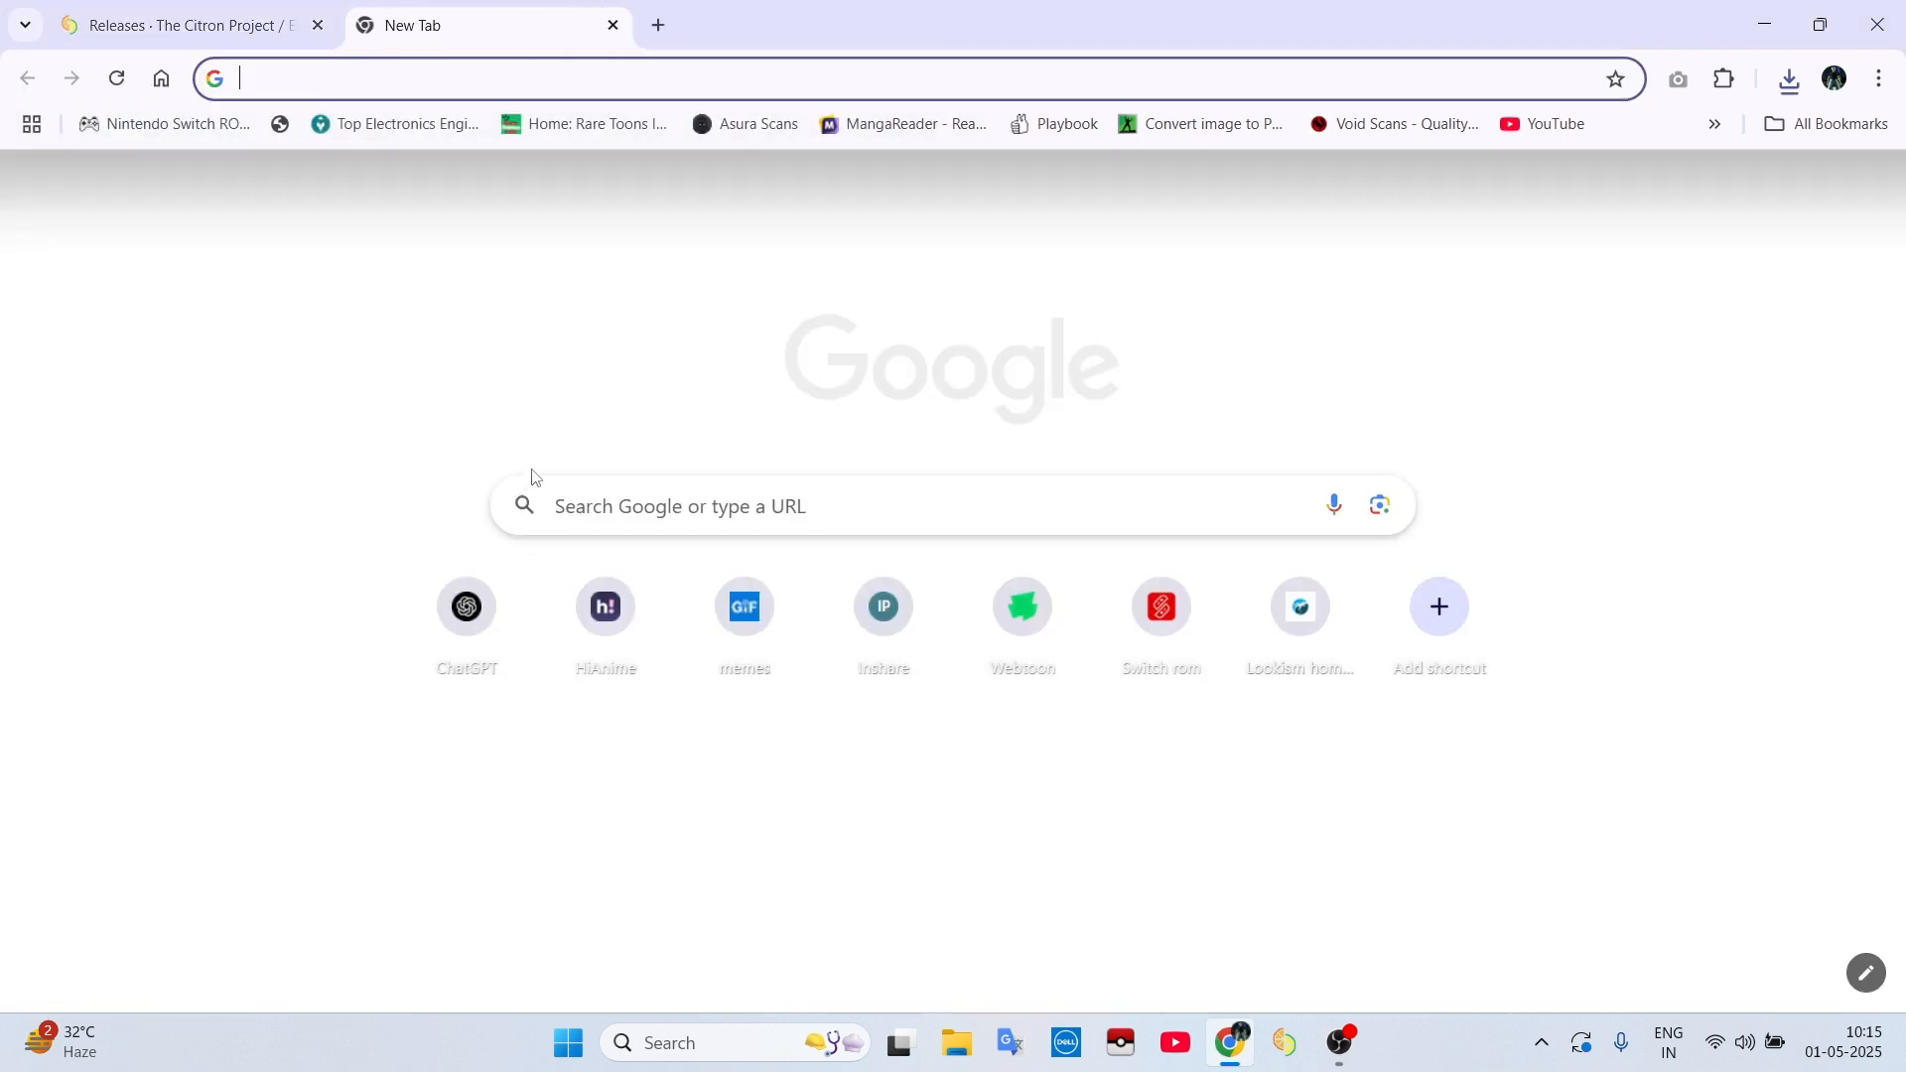
# Step: Search Google for 'yuzu prod keys' and look through the prodkeys.net result
pyautogui.write('yuzu pro')
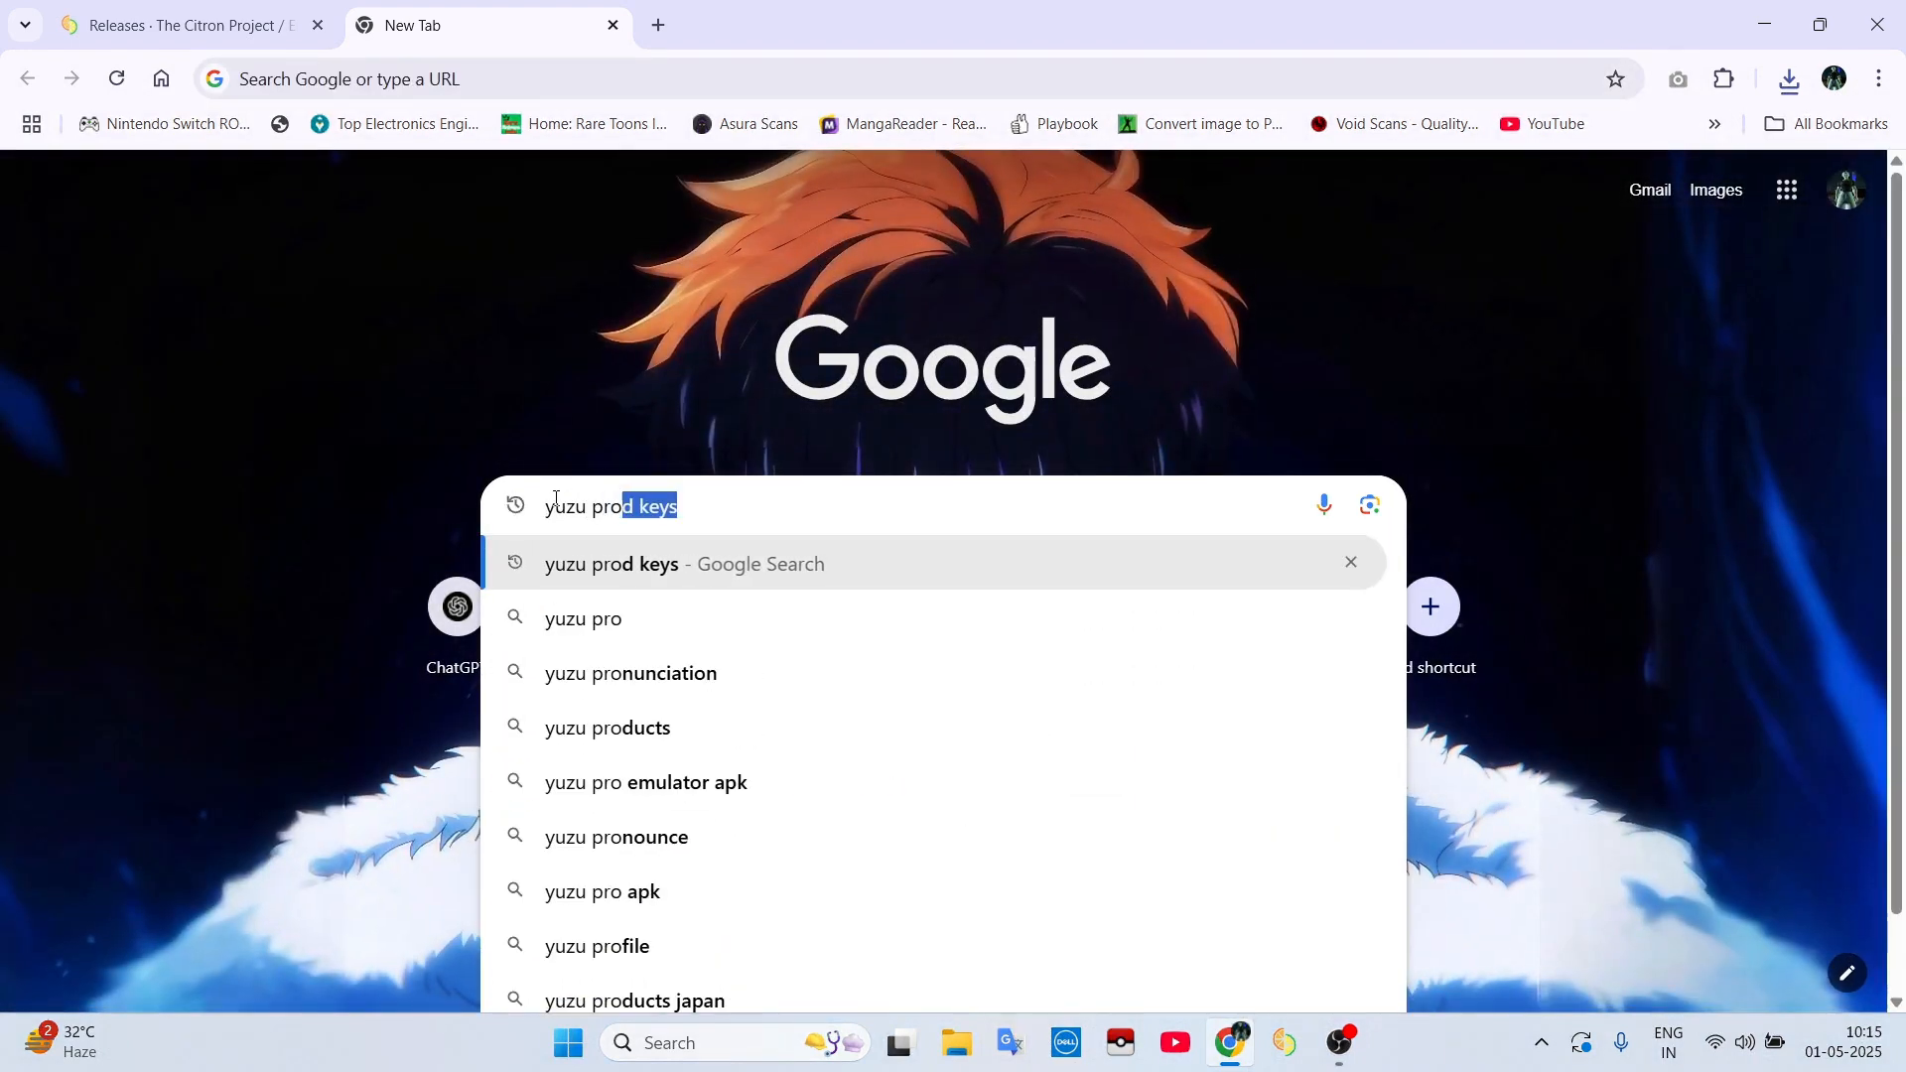
pyautogui.press('Return')
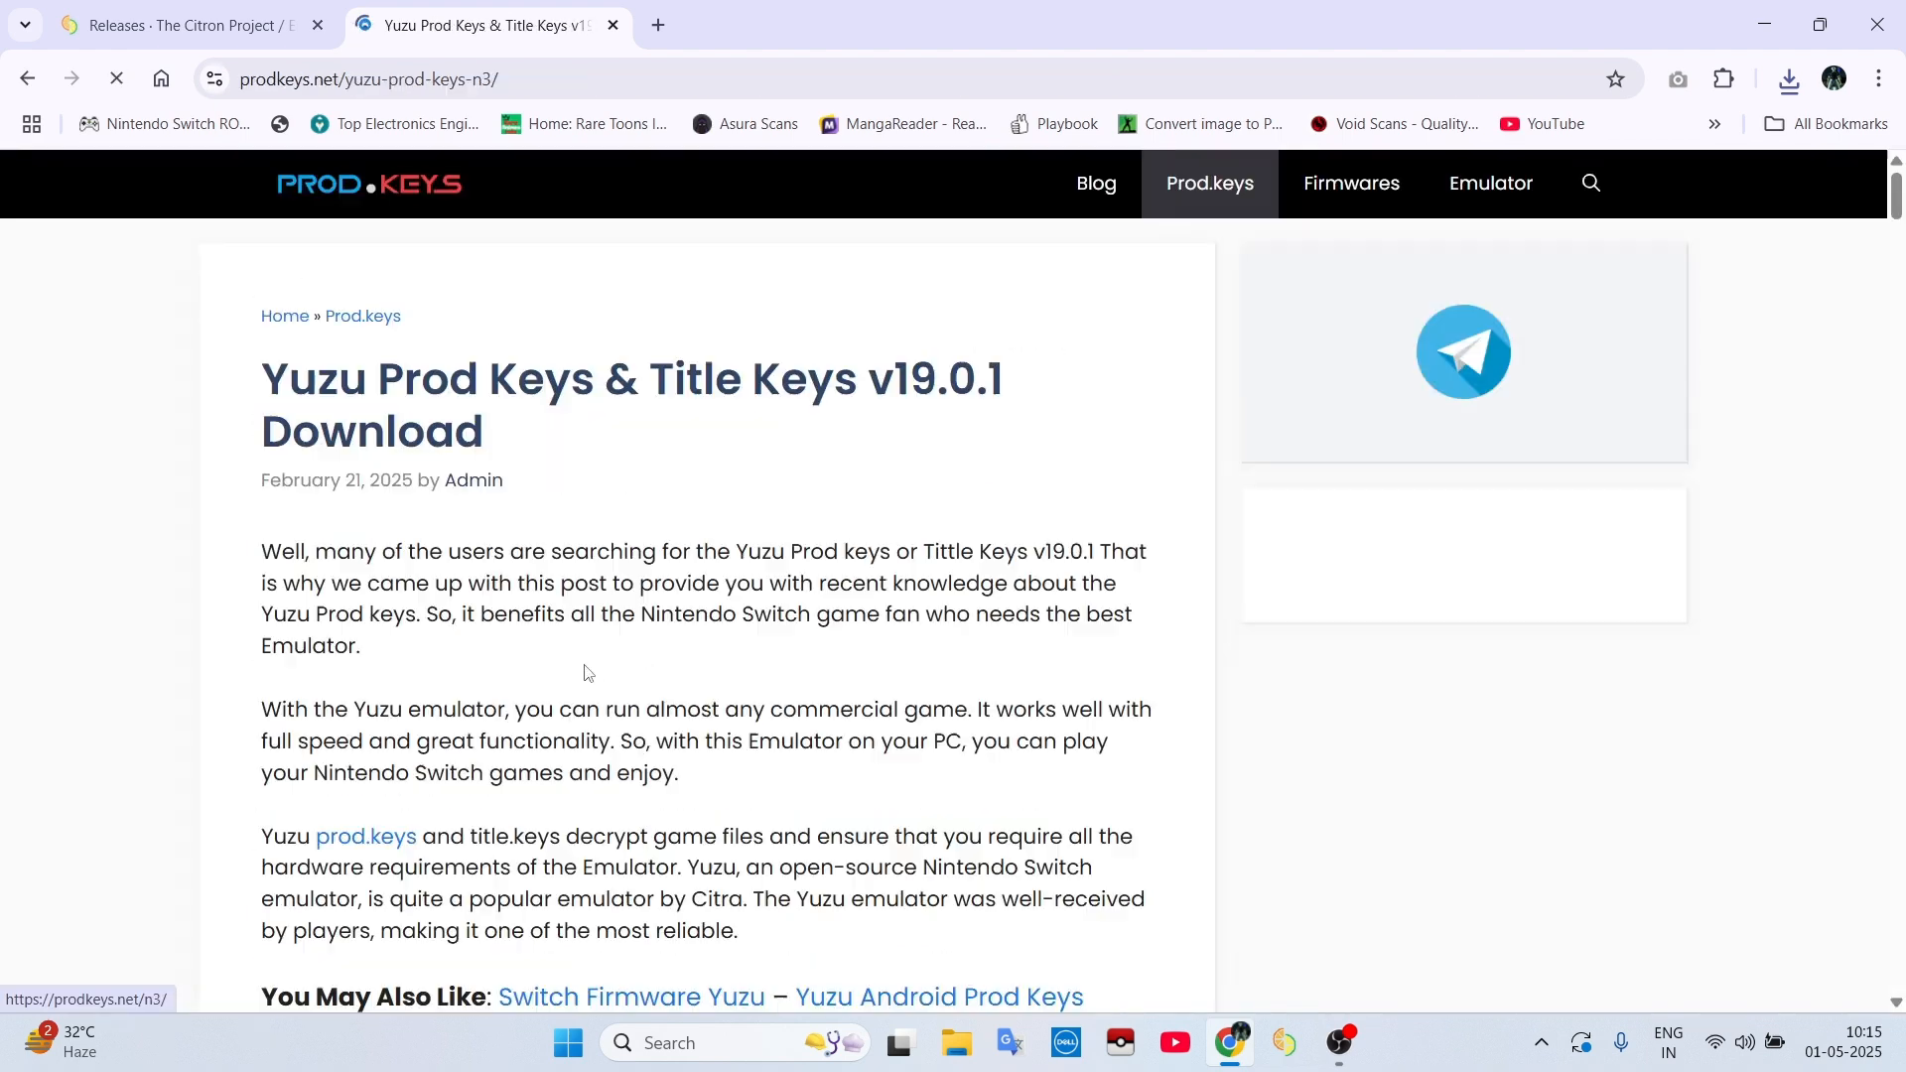
pyautogui.scroll(-3)
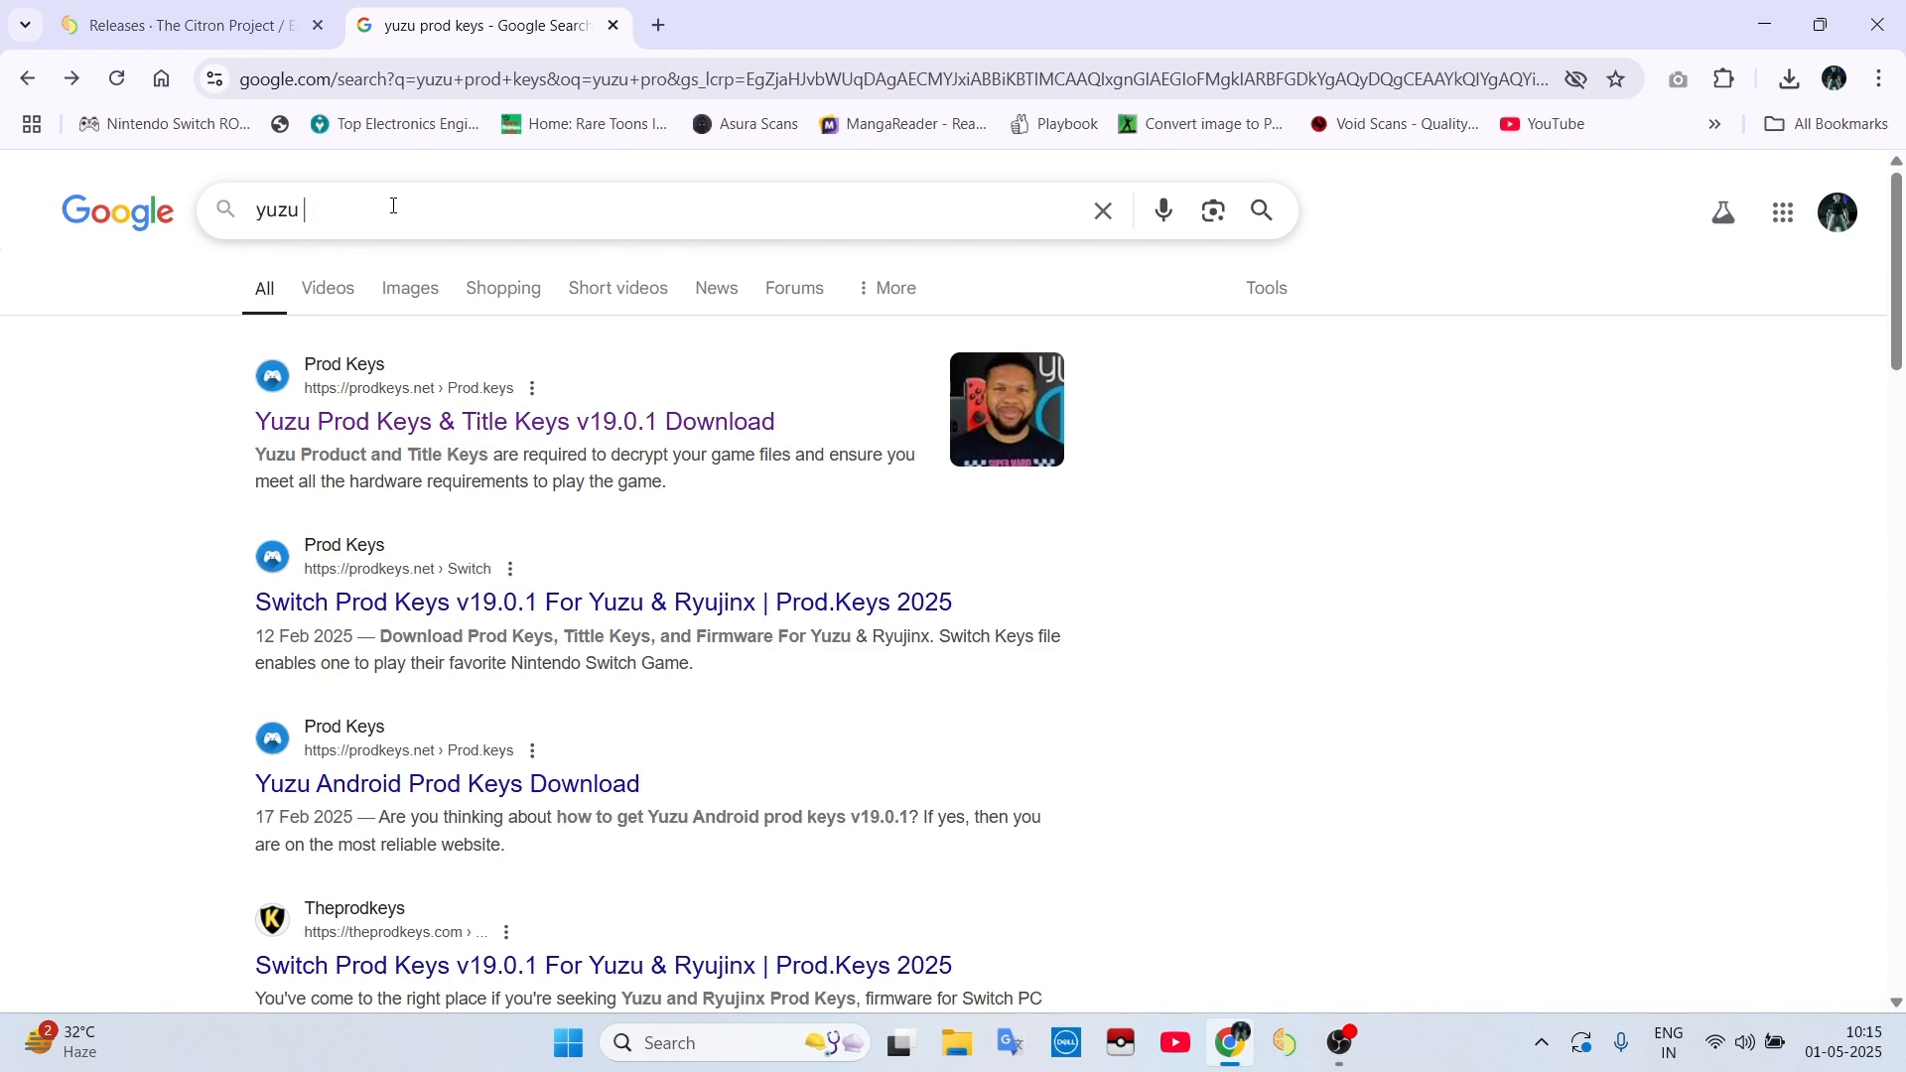
# Step: Search 'yuzu firmware' and reach the Yuzu Firmware 19.0.1 page's version table
pyautogui.write('firm')
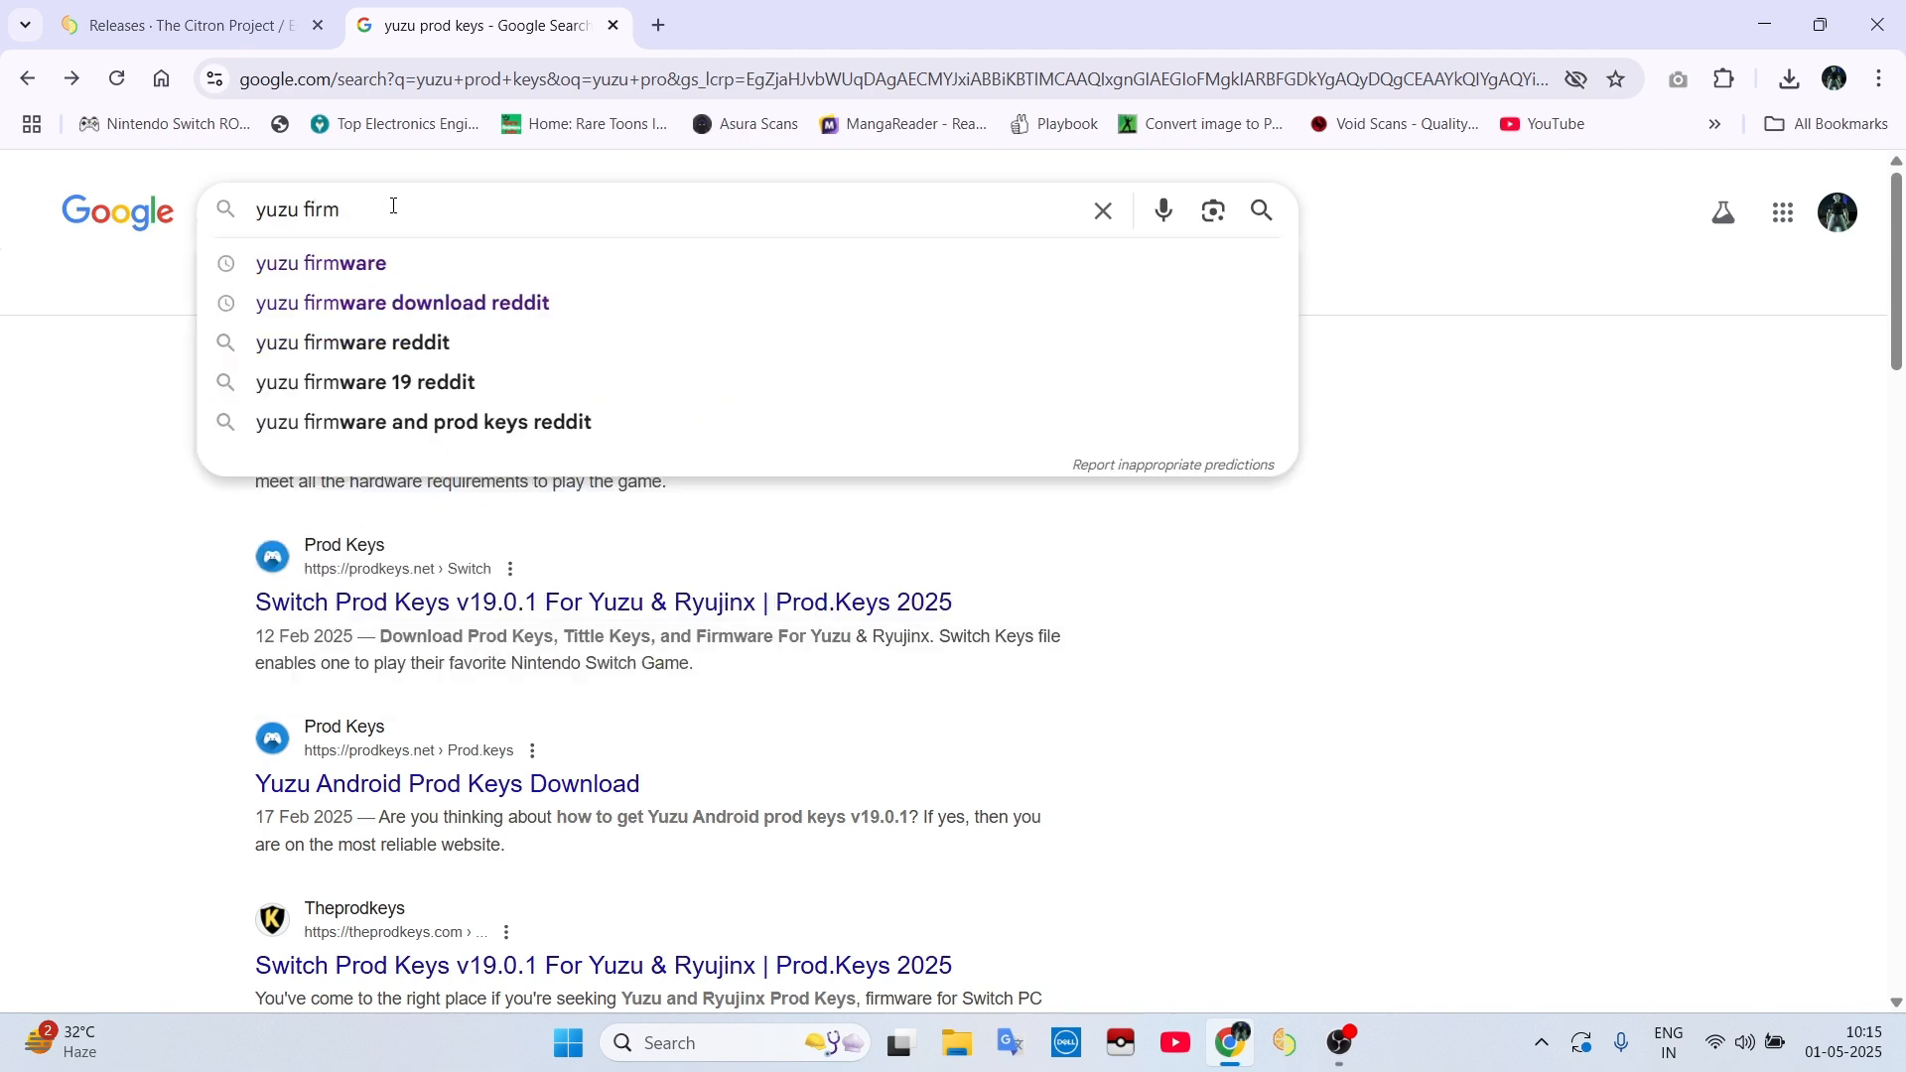
pyautogui.click(320, 264)
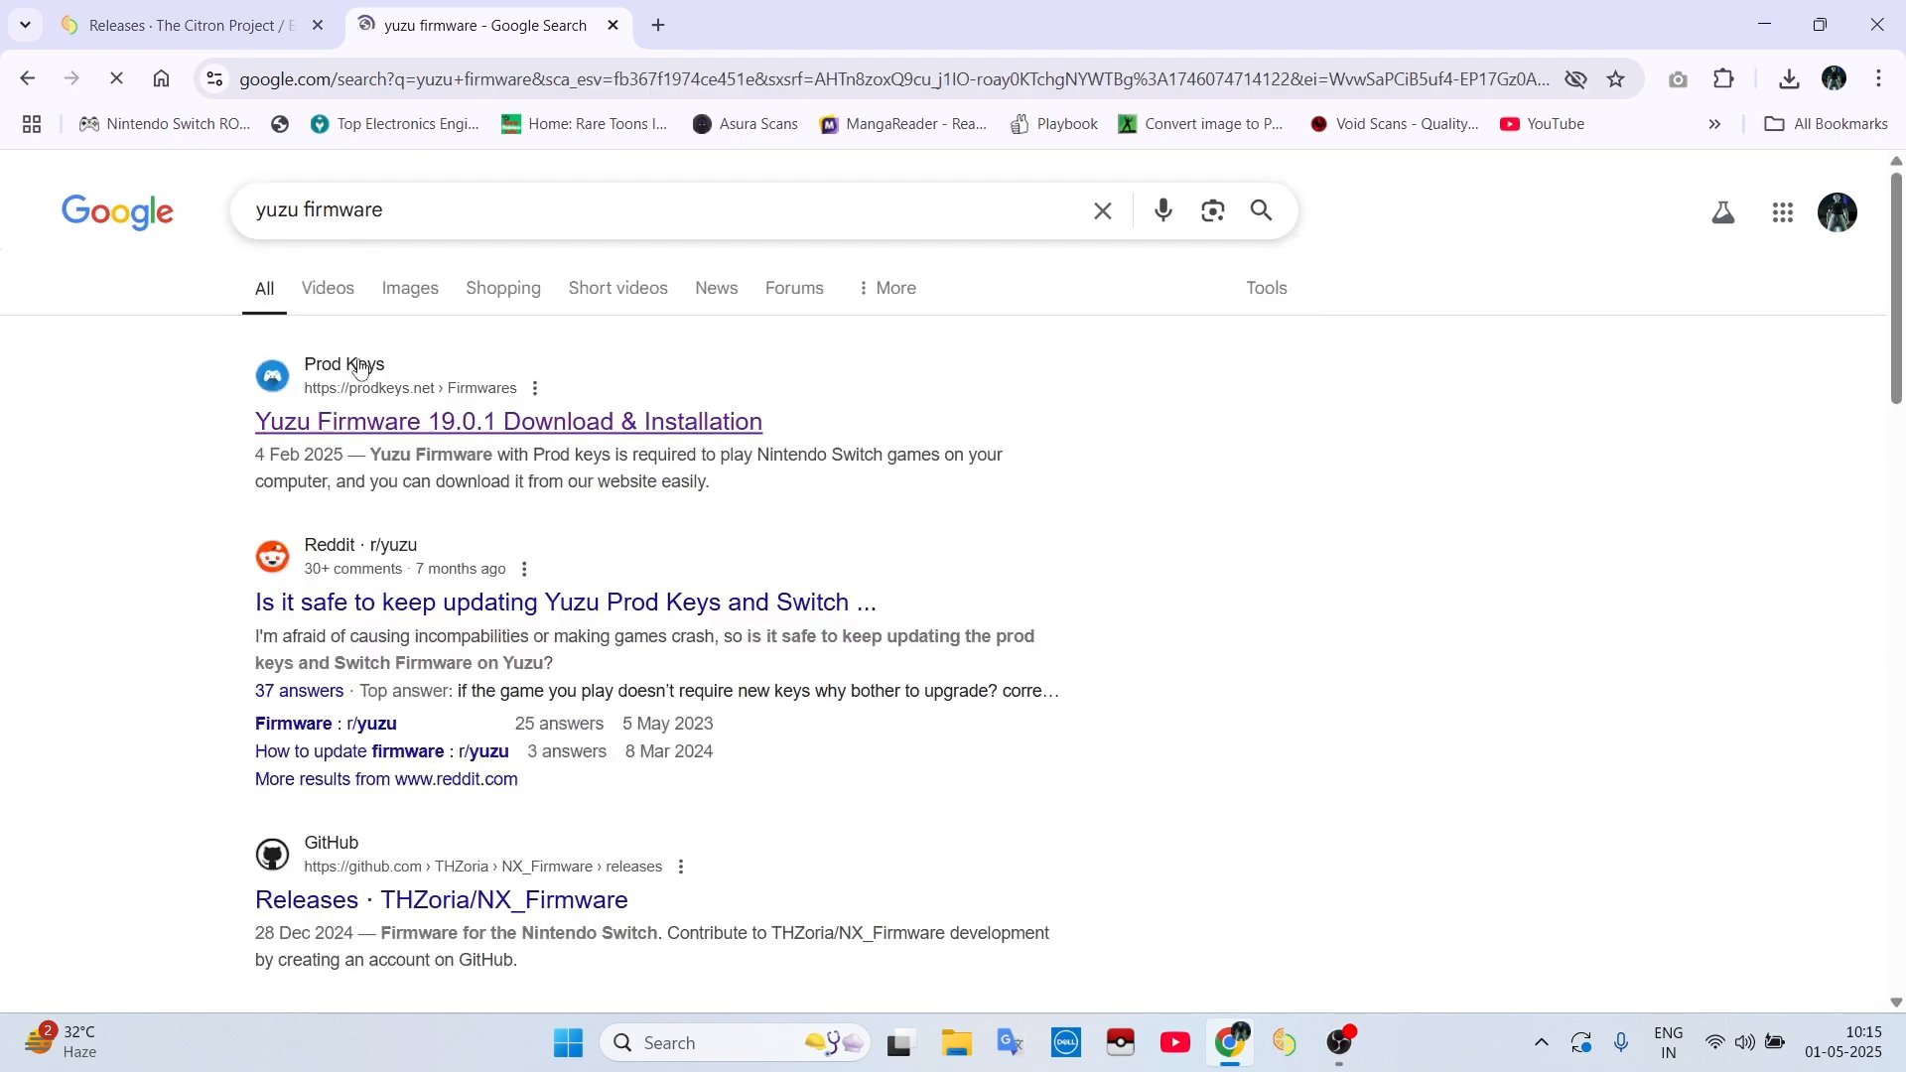
pyautogui.click(506, 421)
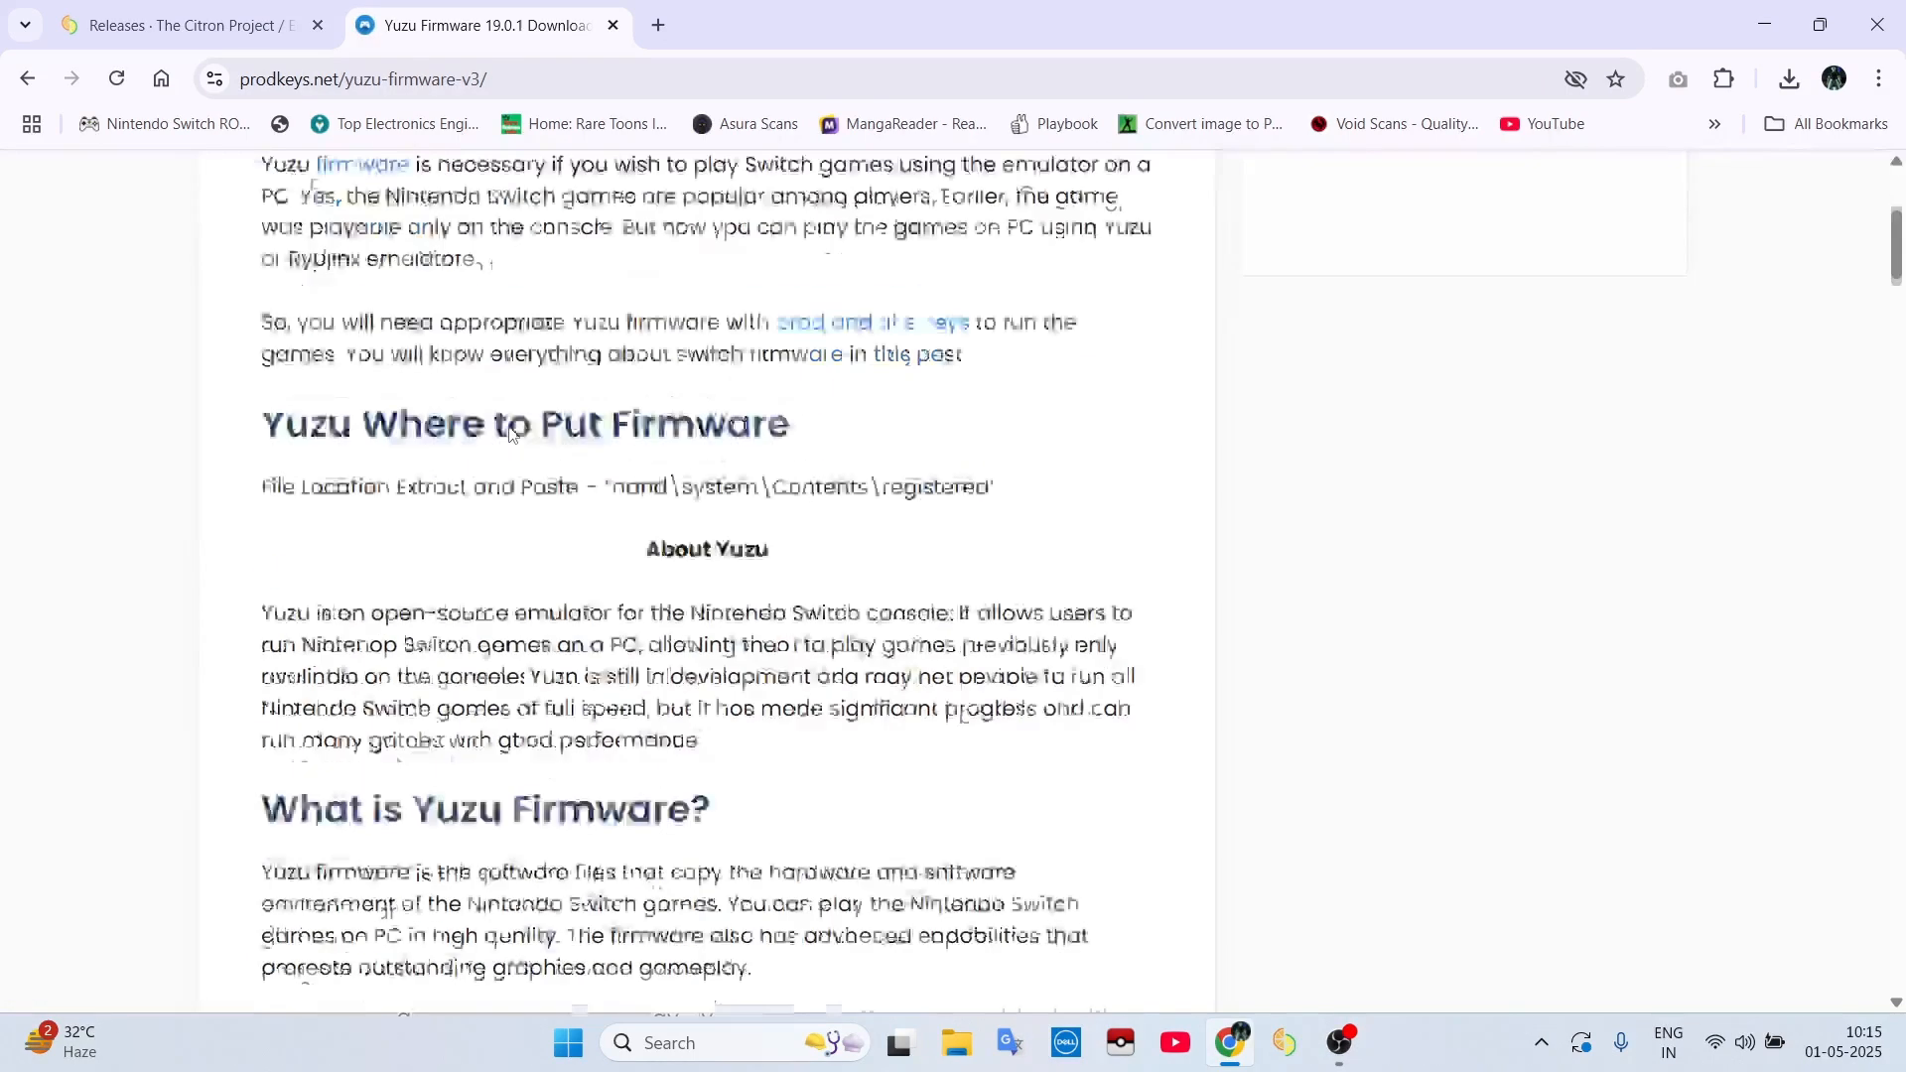
pyautogui.scroll(-3)
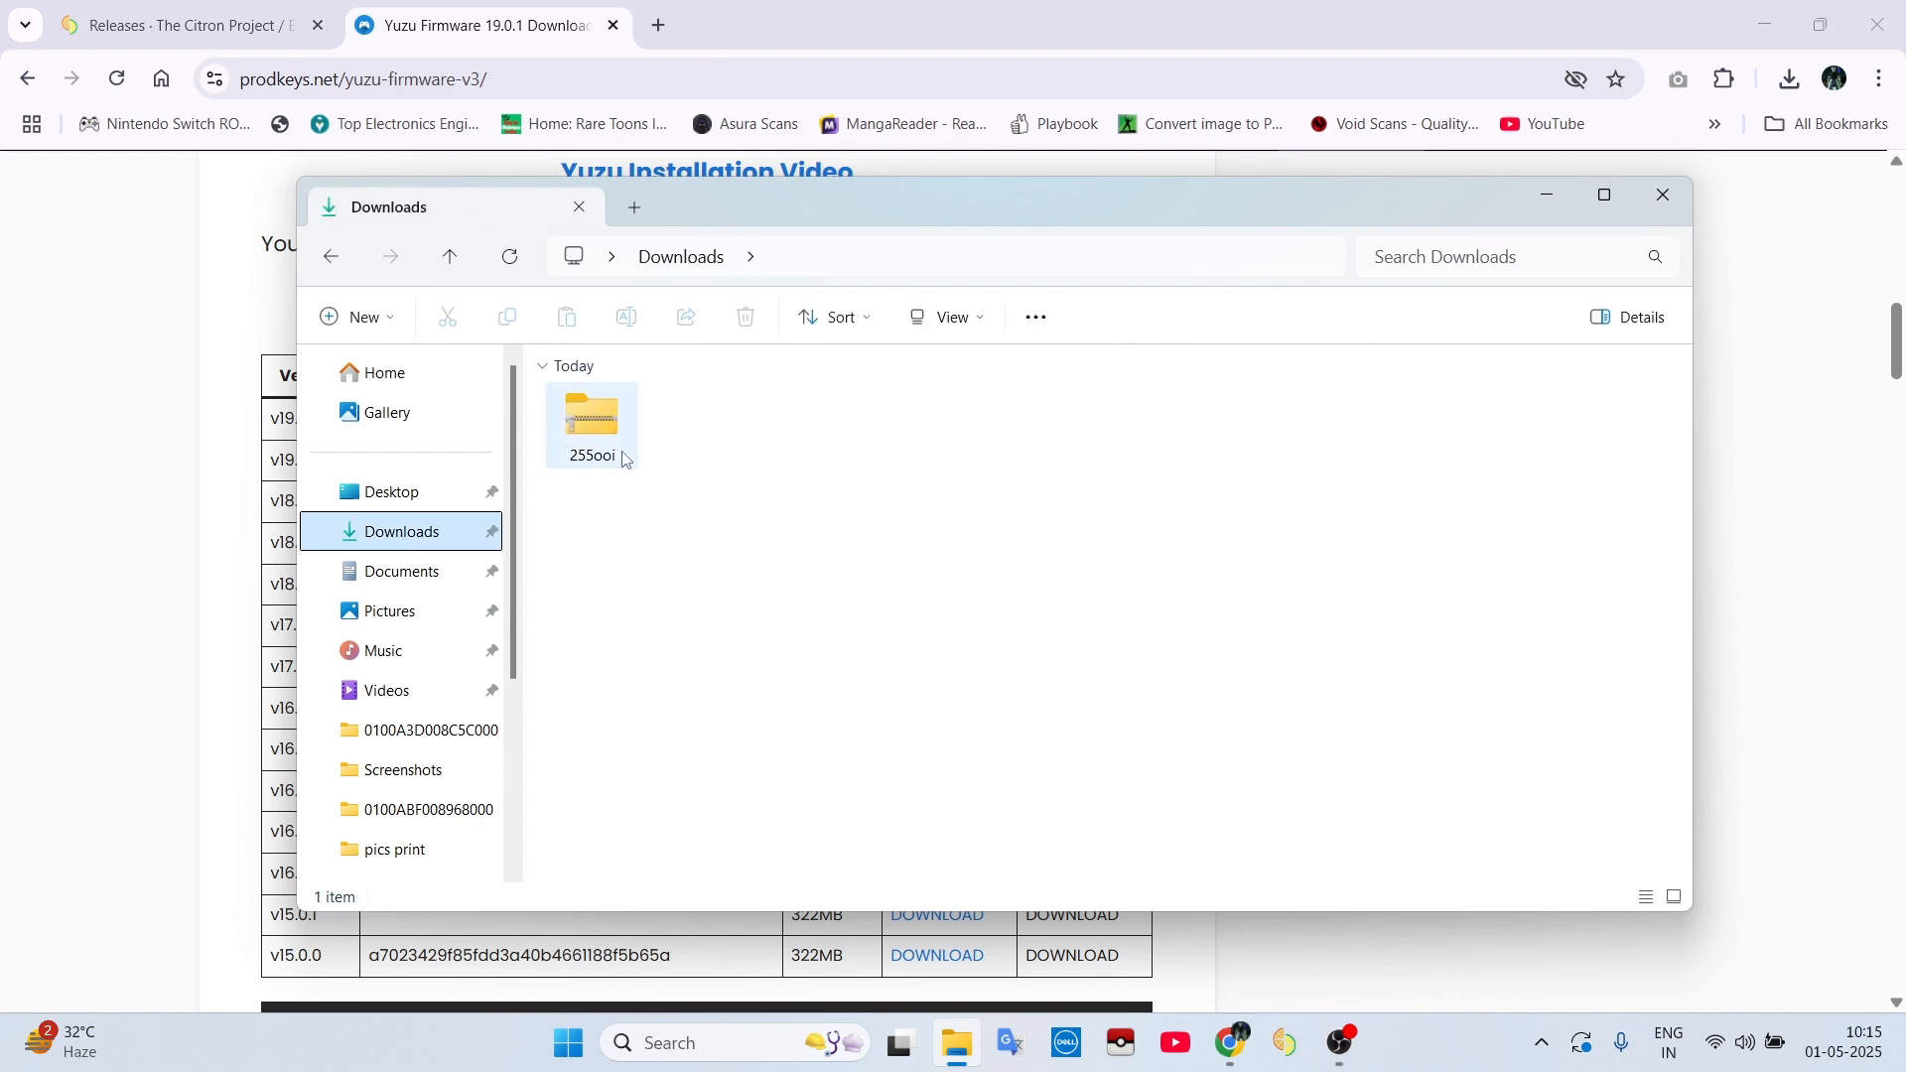
# Step: Extract the Citron zip into Downloads and move the extracted folder there
pyautogui.rightClick(590, 424)
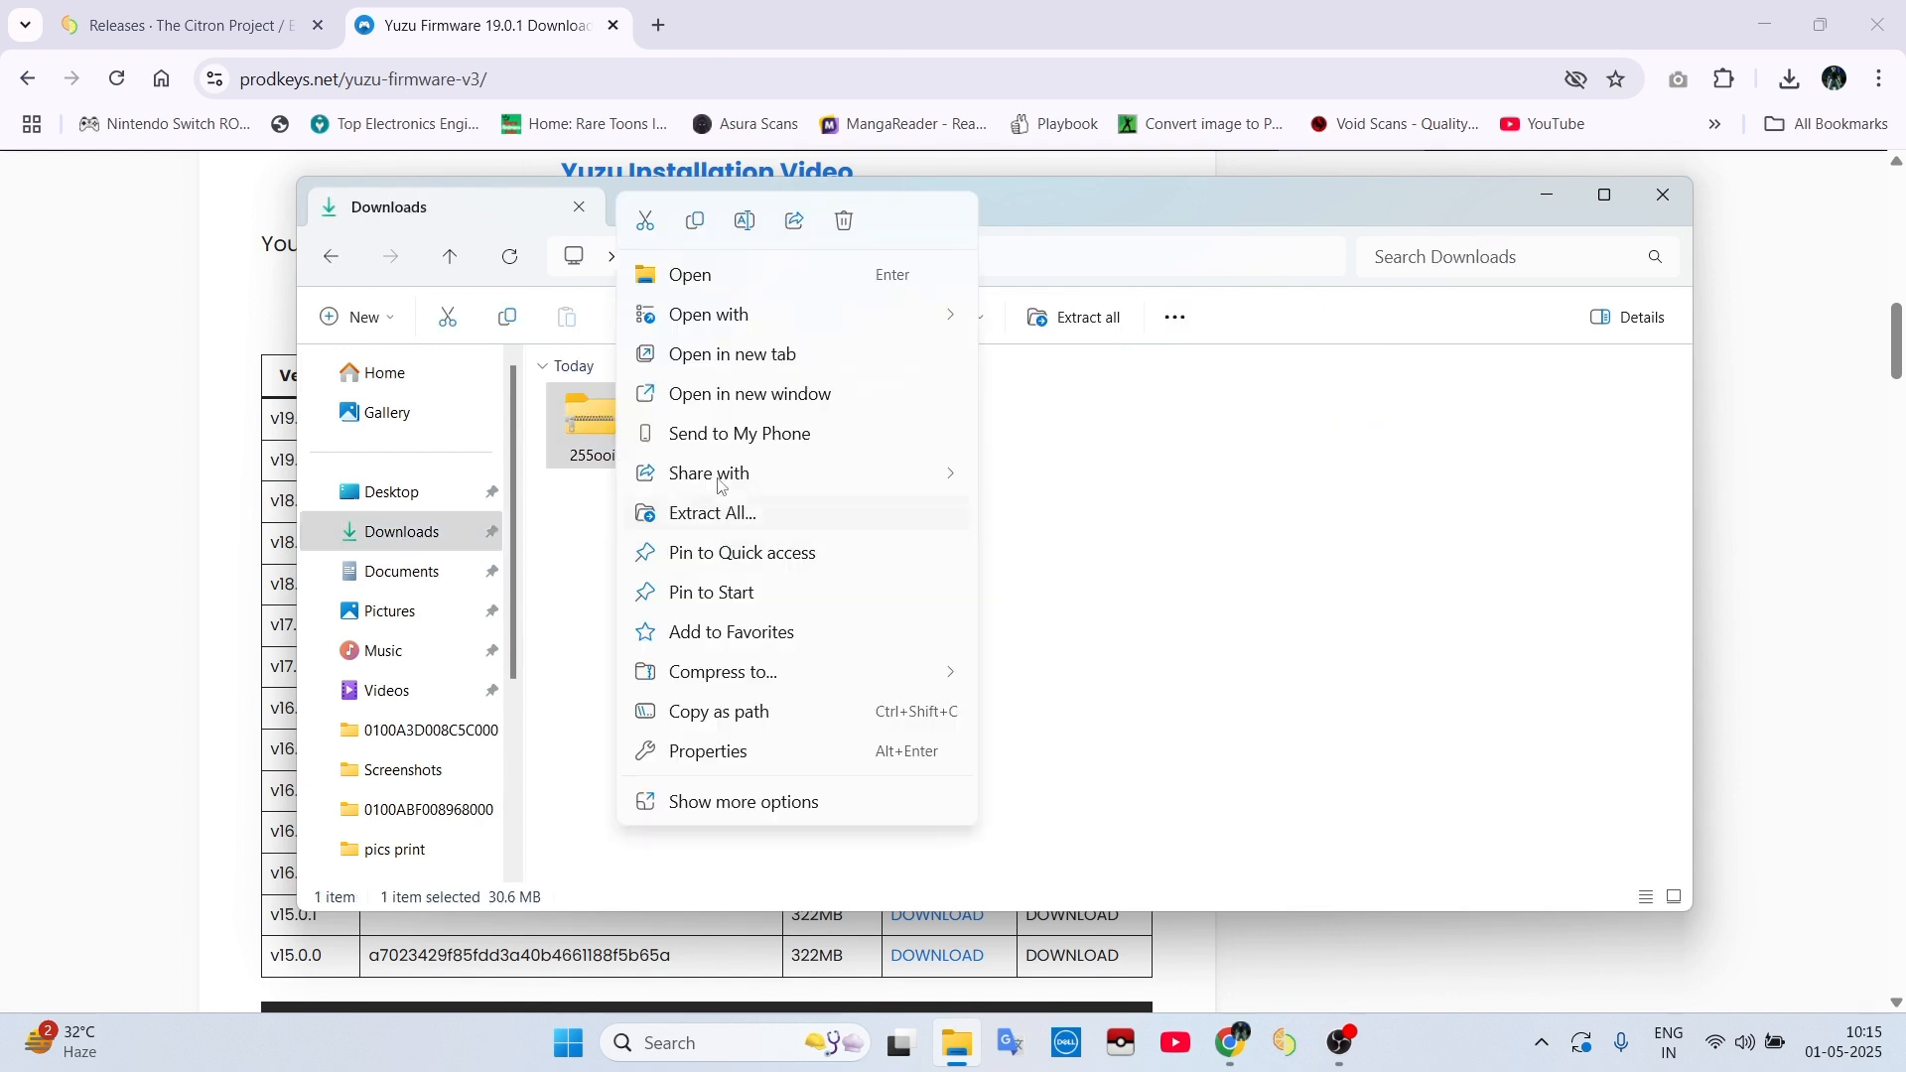
pyautogui.click(711, 512)
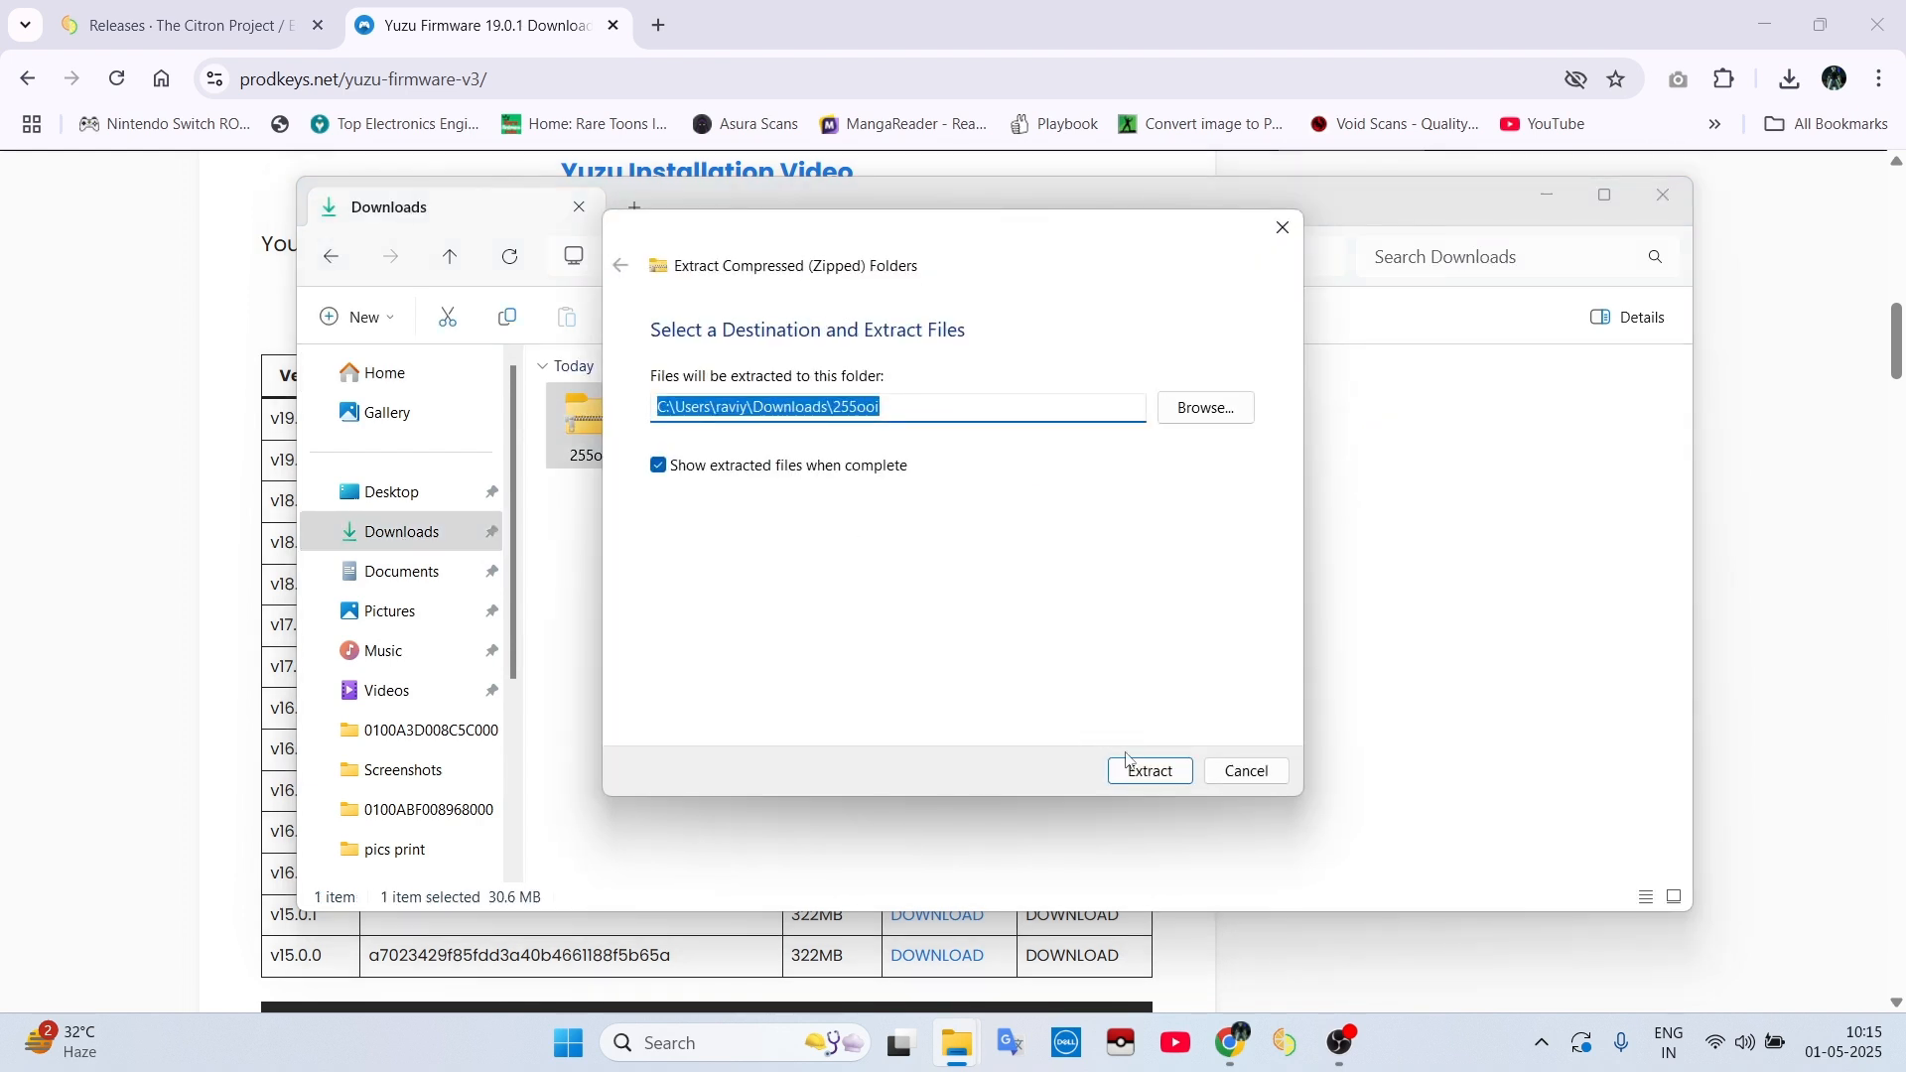
pyautogui.click(1145, 770)
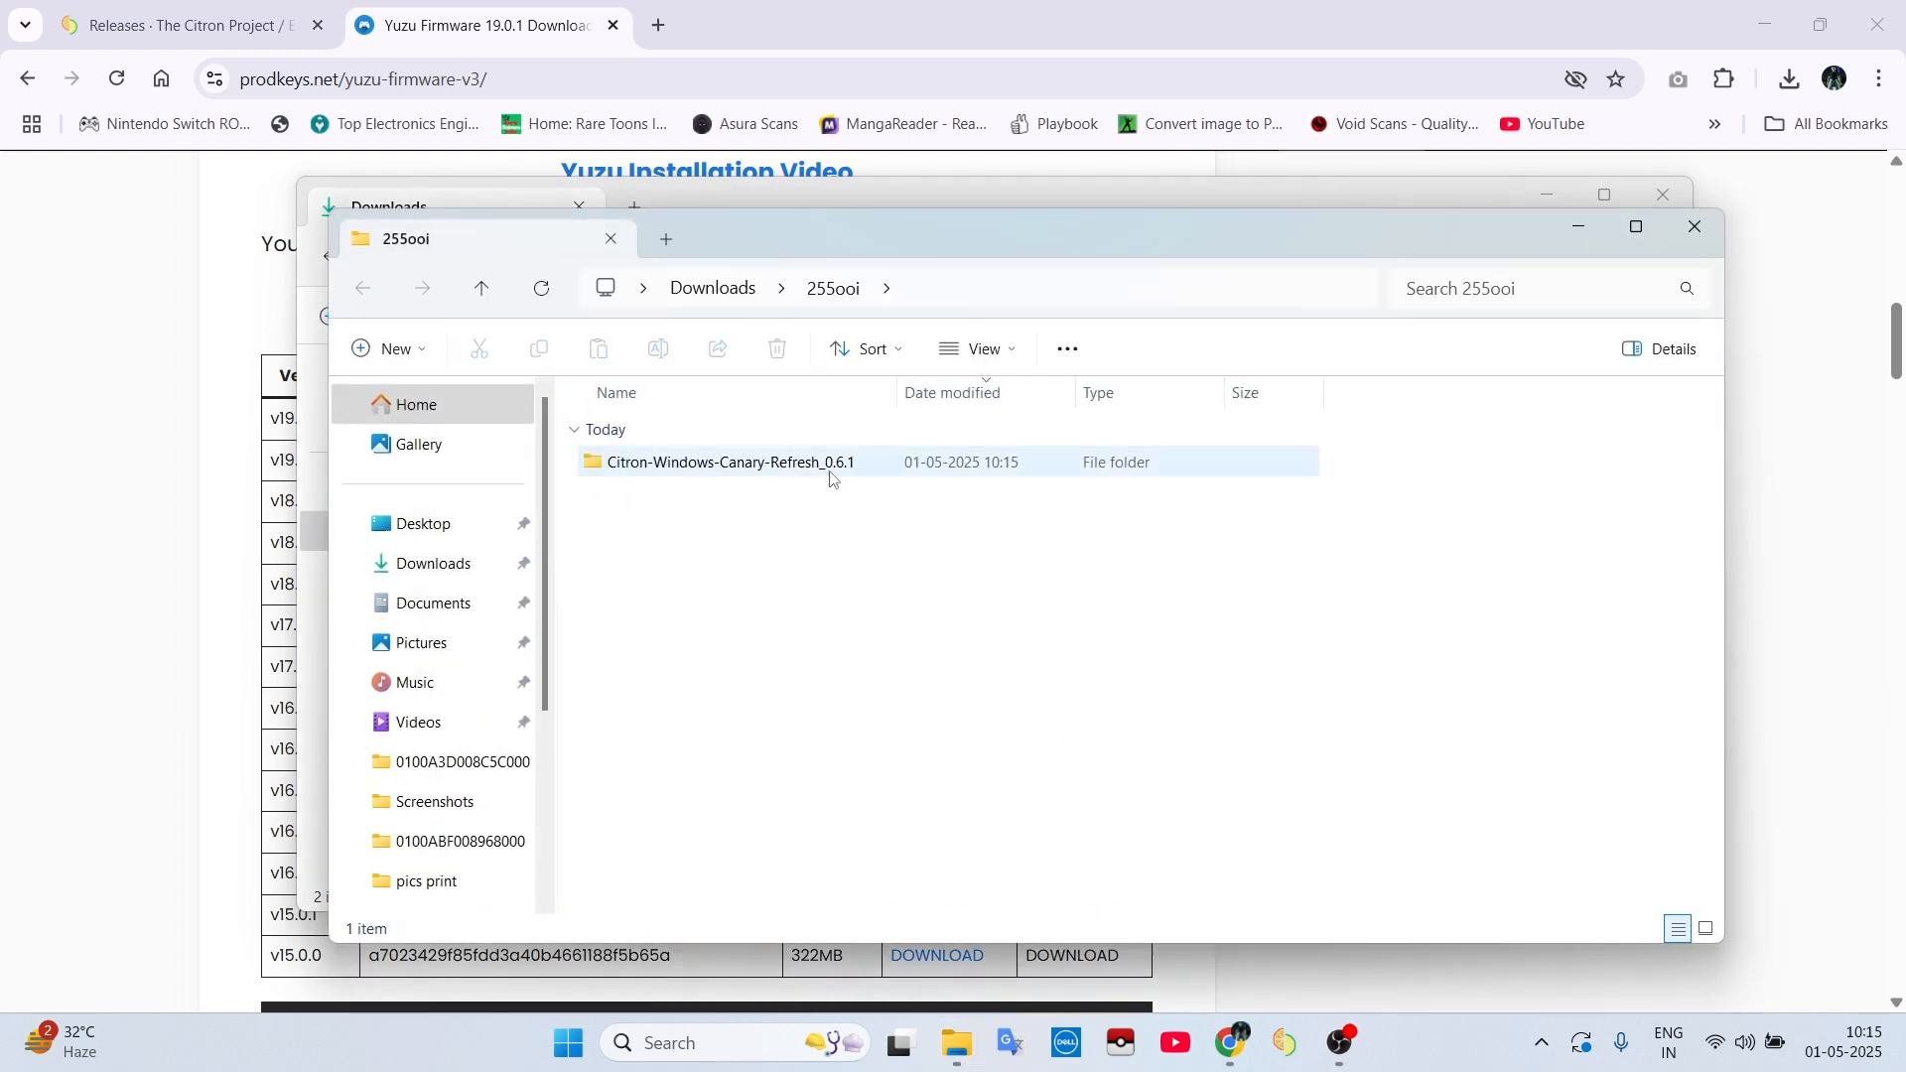
pyautogui.click(729, 463)
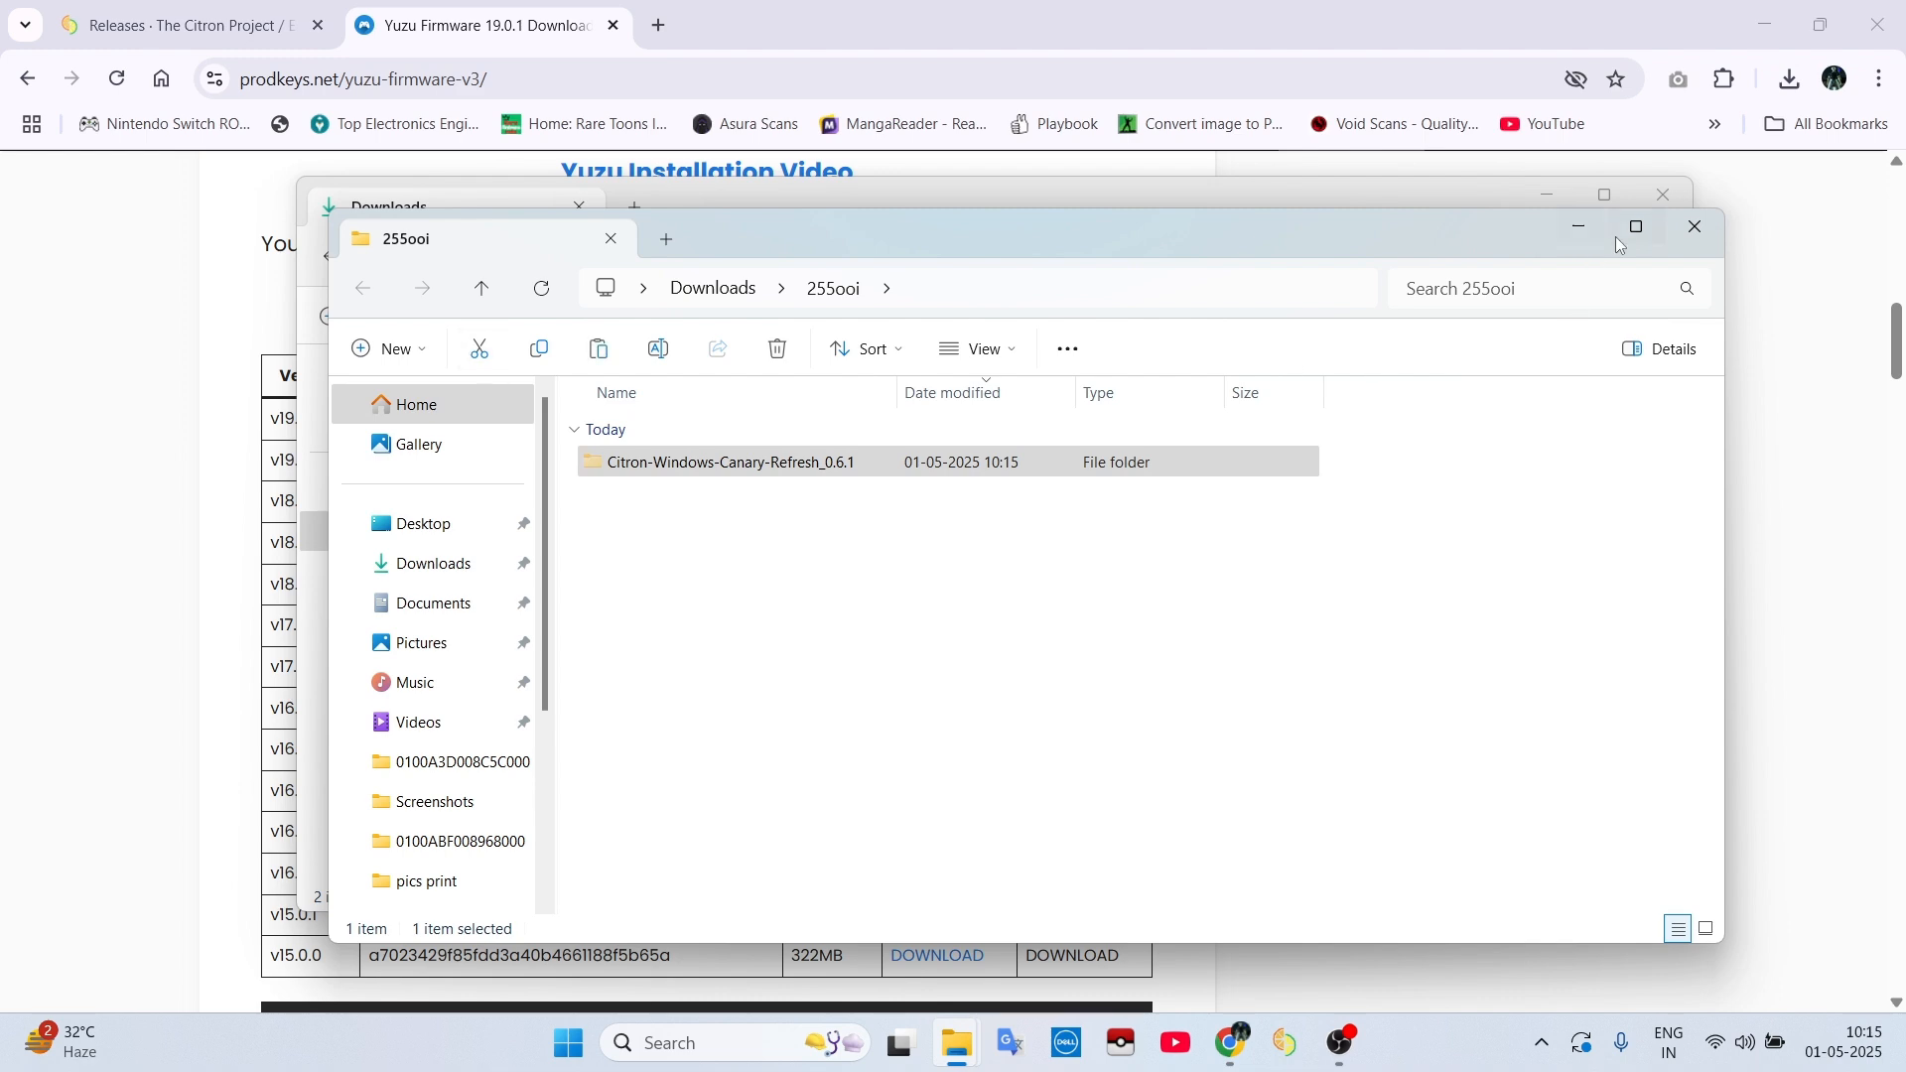
pyautogui.rightClick(852, 608)
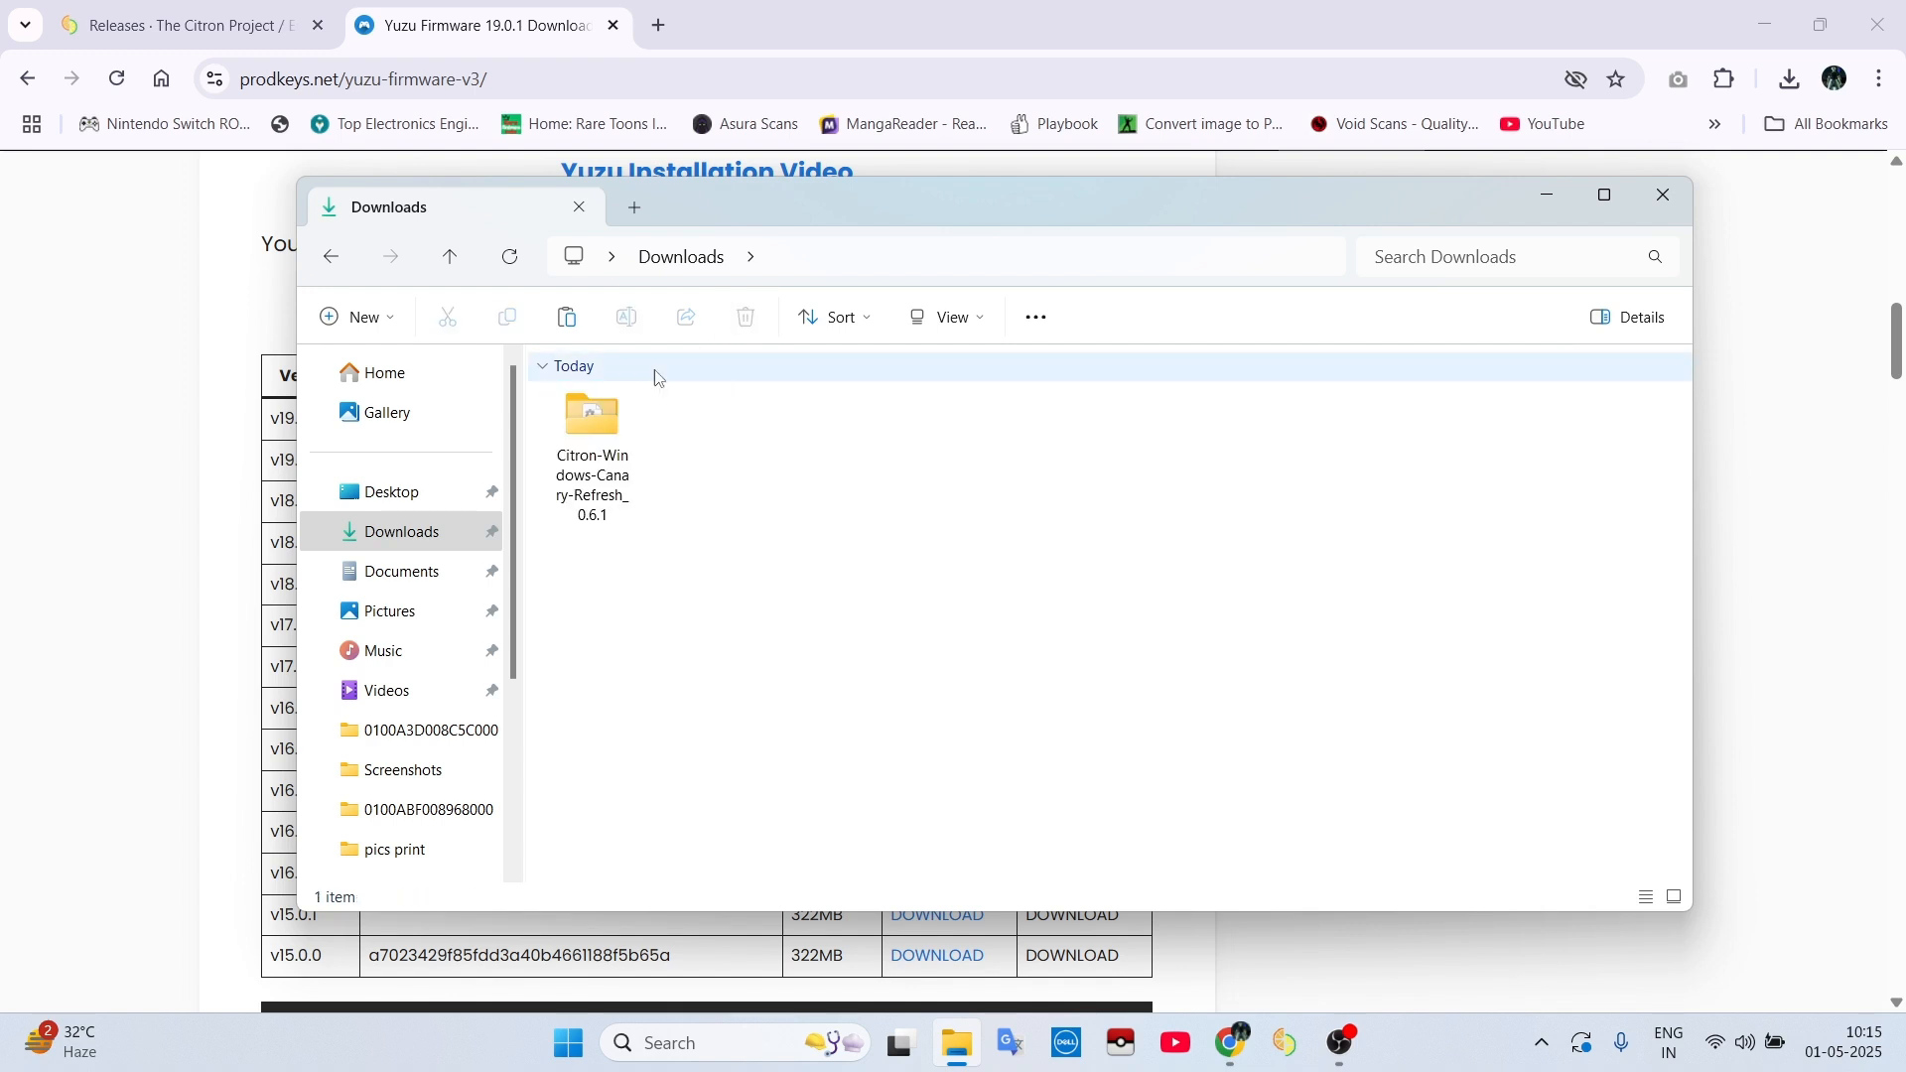
# Step: Launch citron.exe from the Citron-Windows-Canary-Refresh_0.6.1 folder
pyautogui.doubleClick(592, 419)
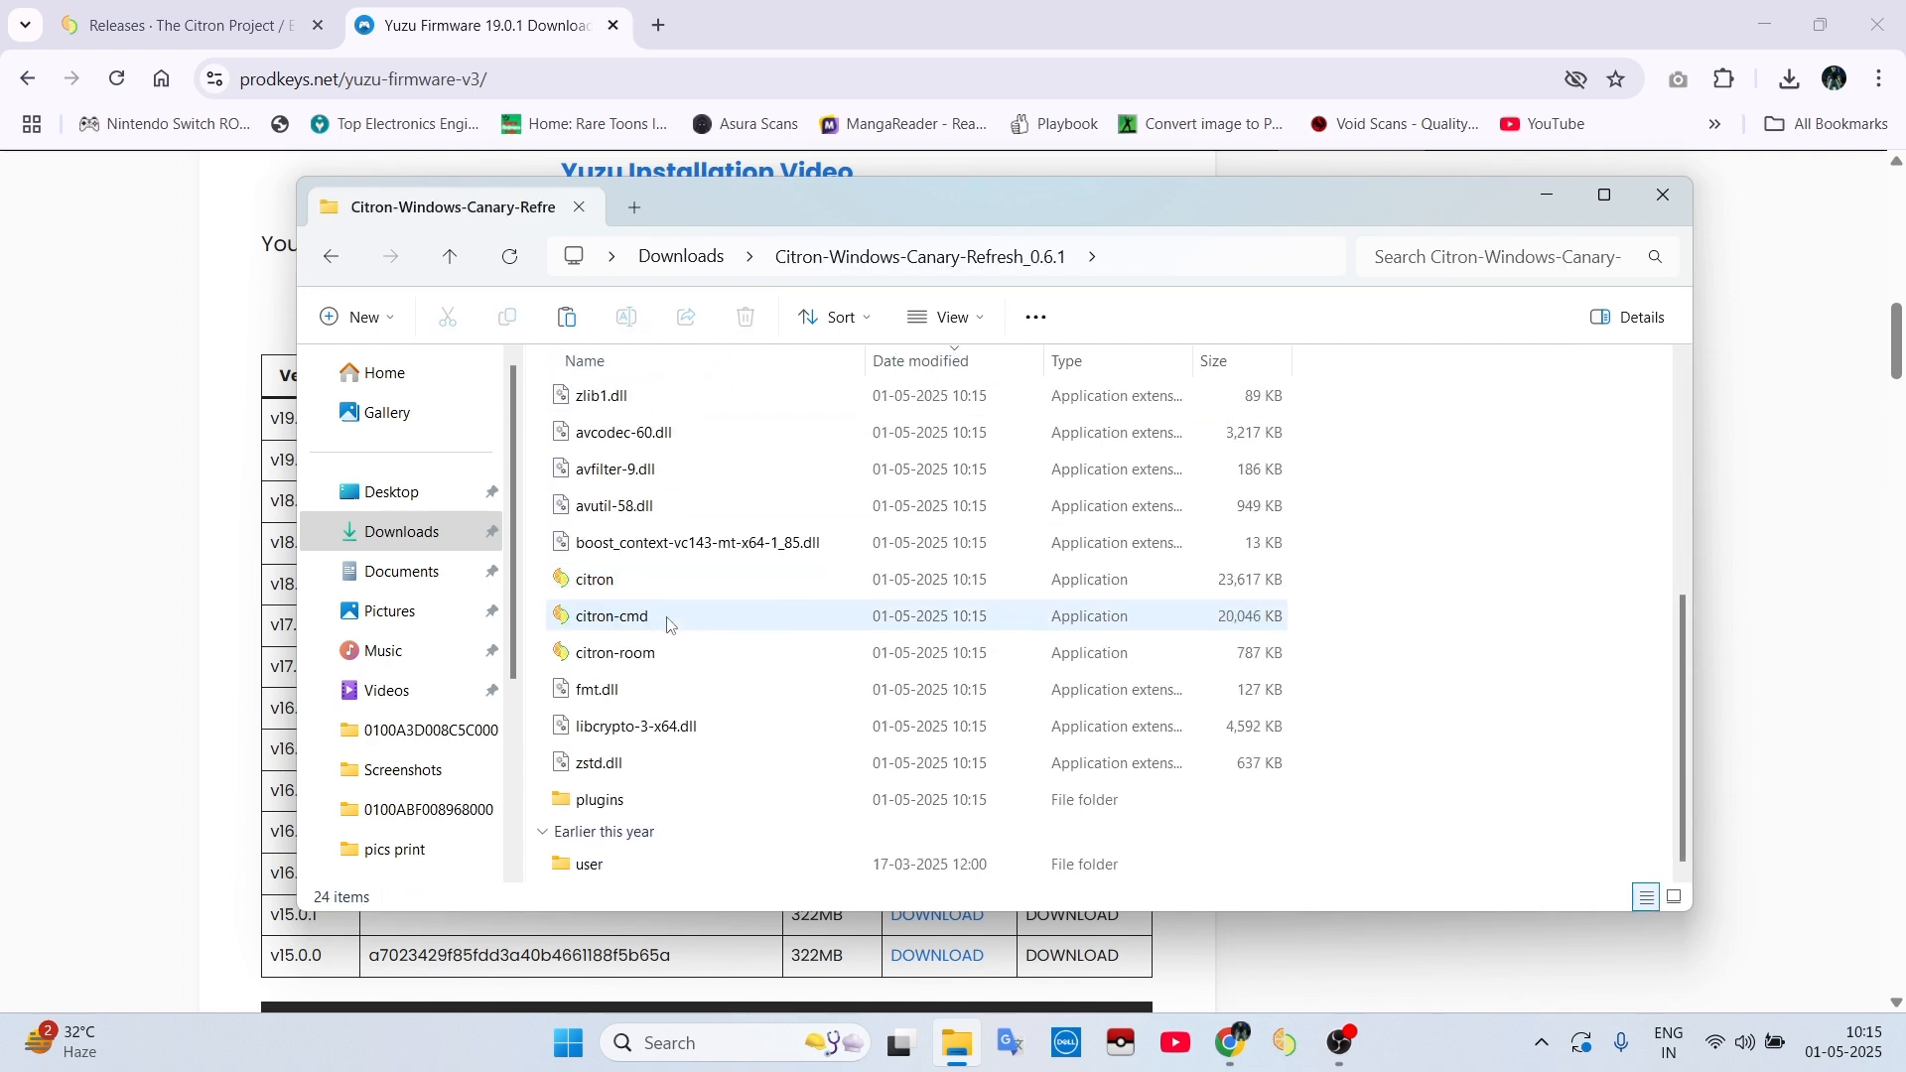
pyautogui.click(593, 577)
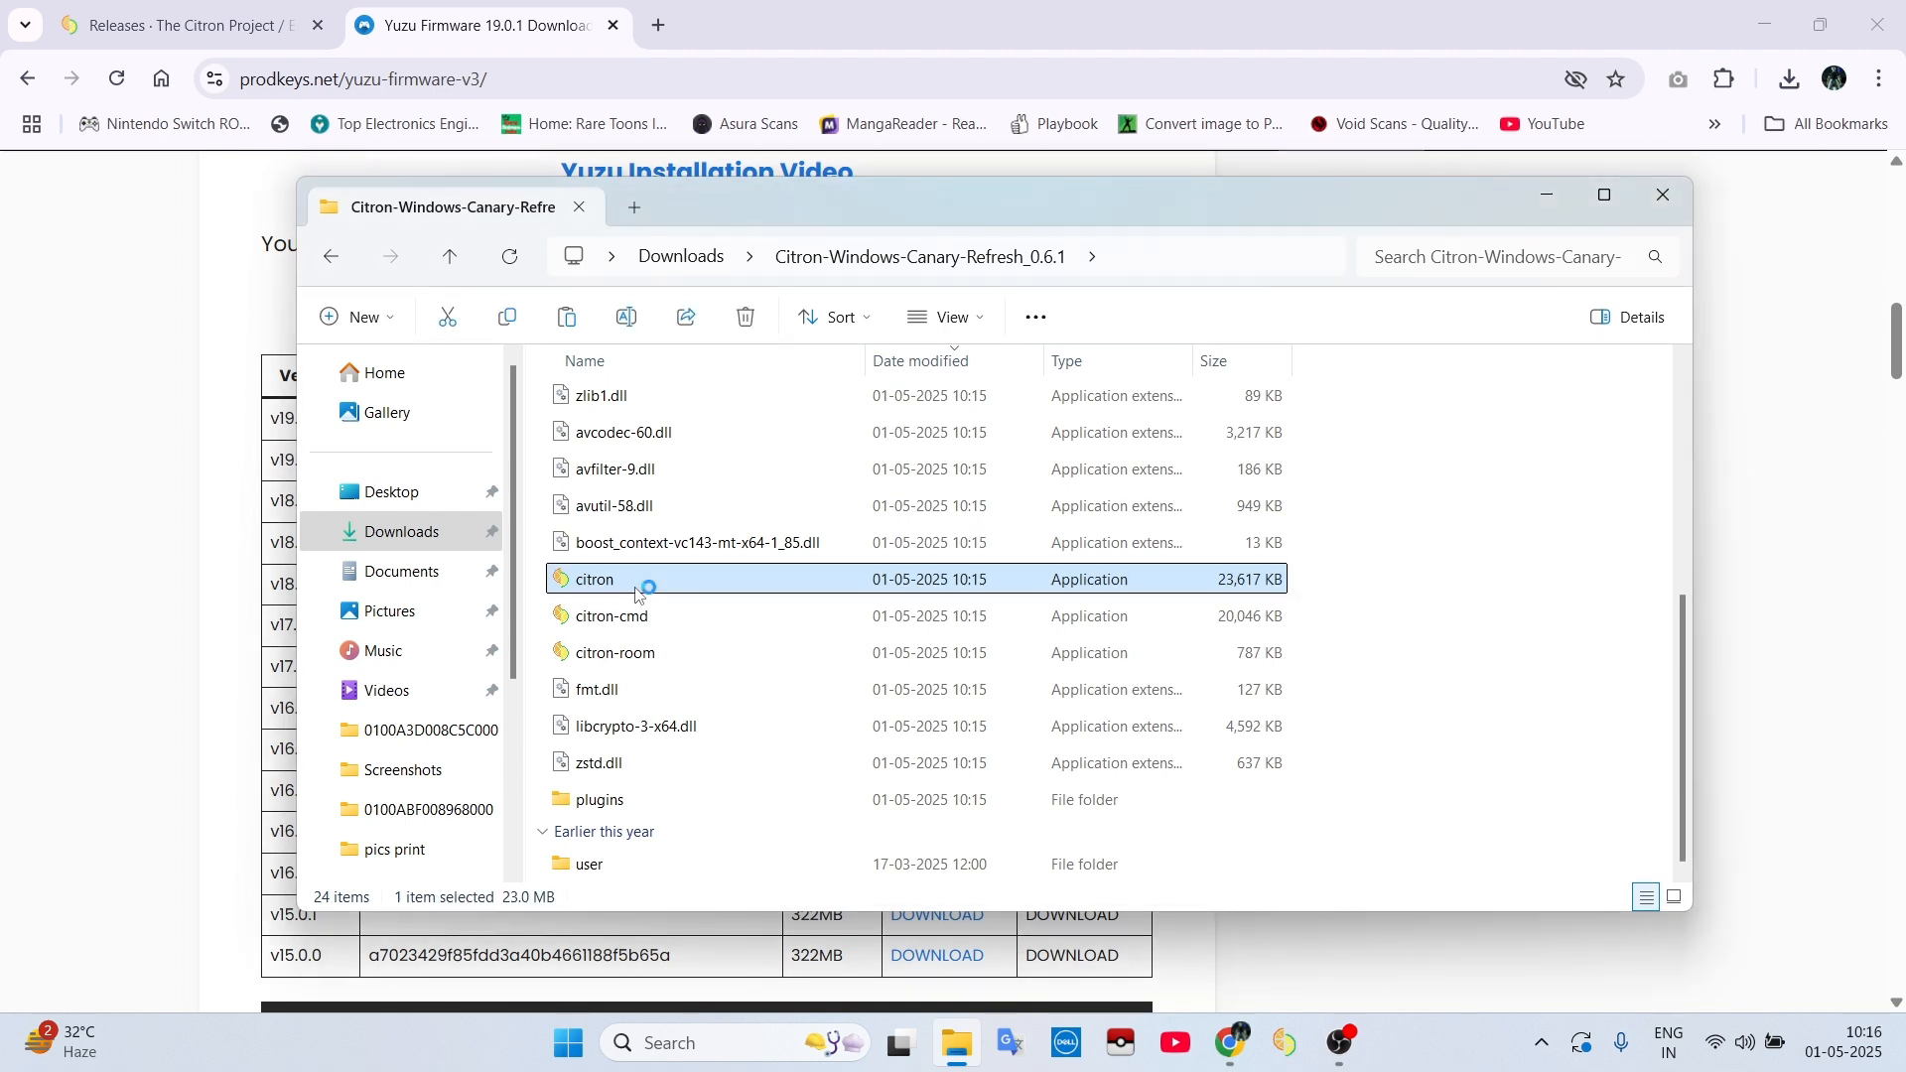
pyautogui.scroll(3)
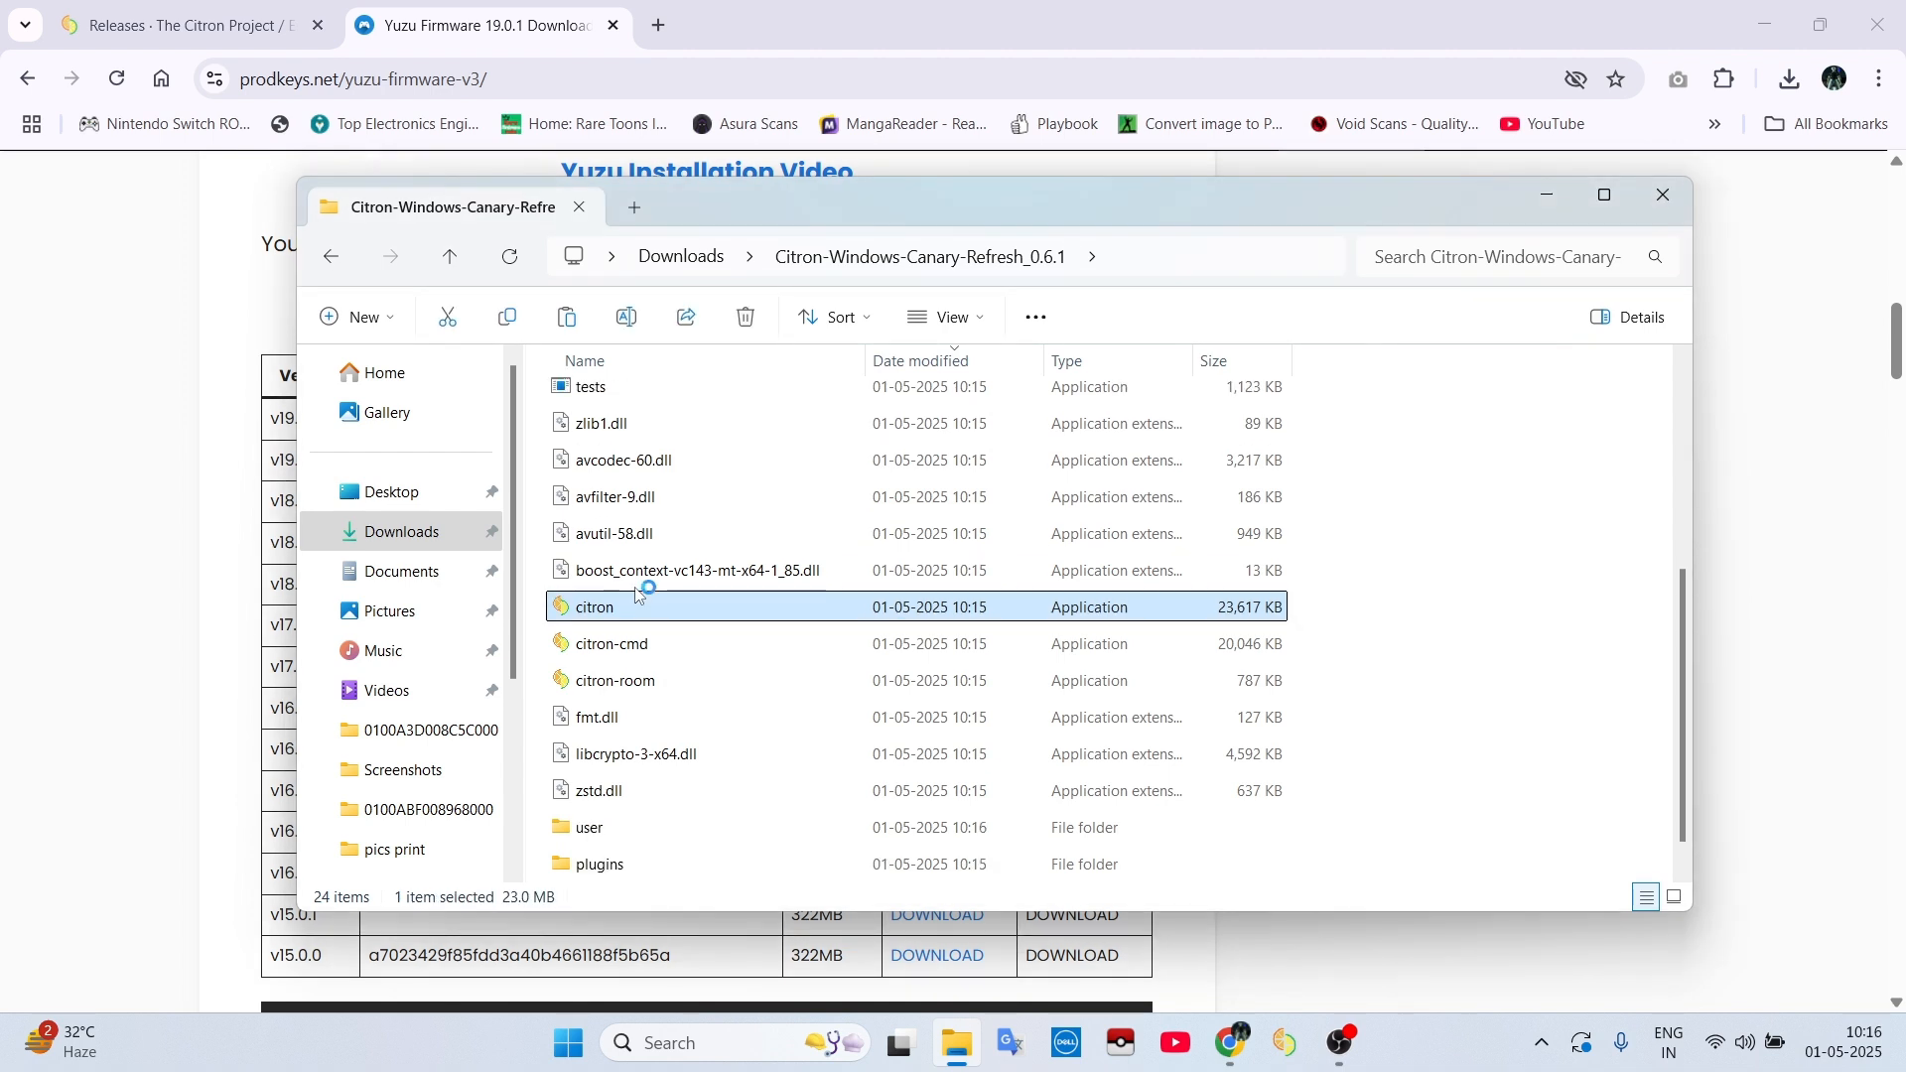
pyautogui.doubleClick(593, 608)
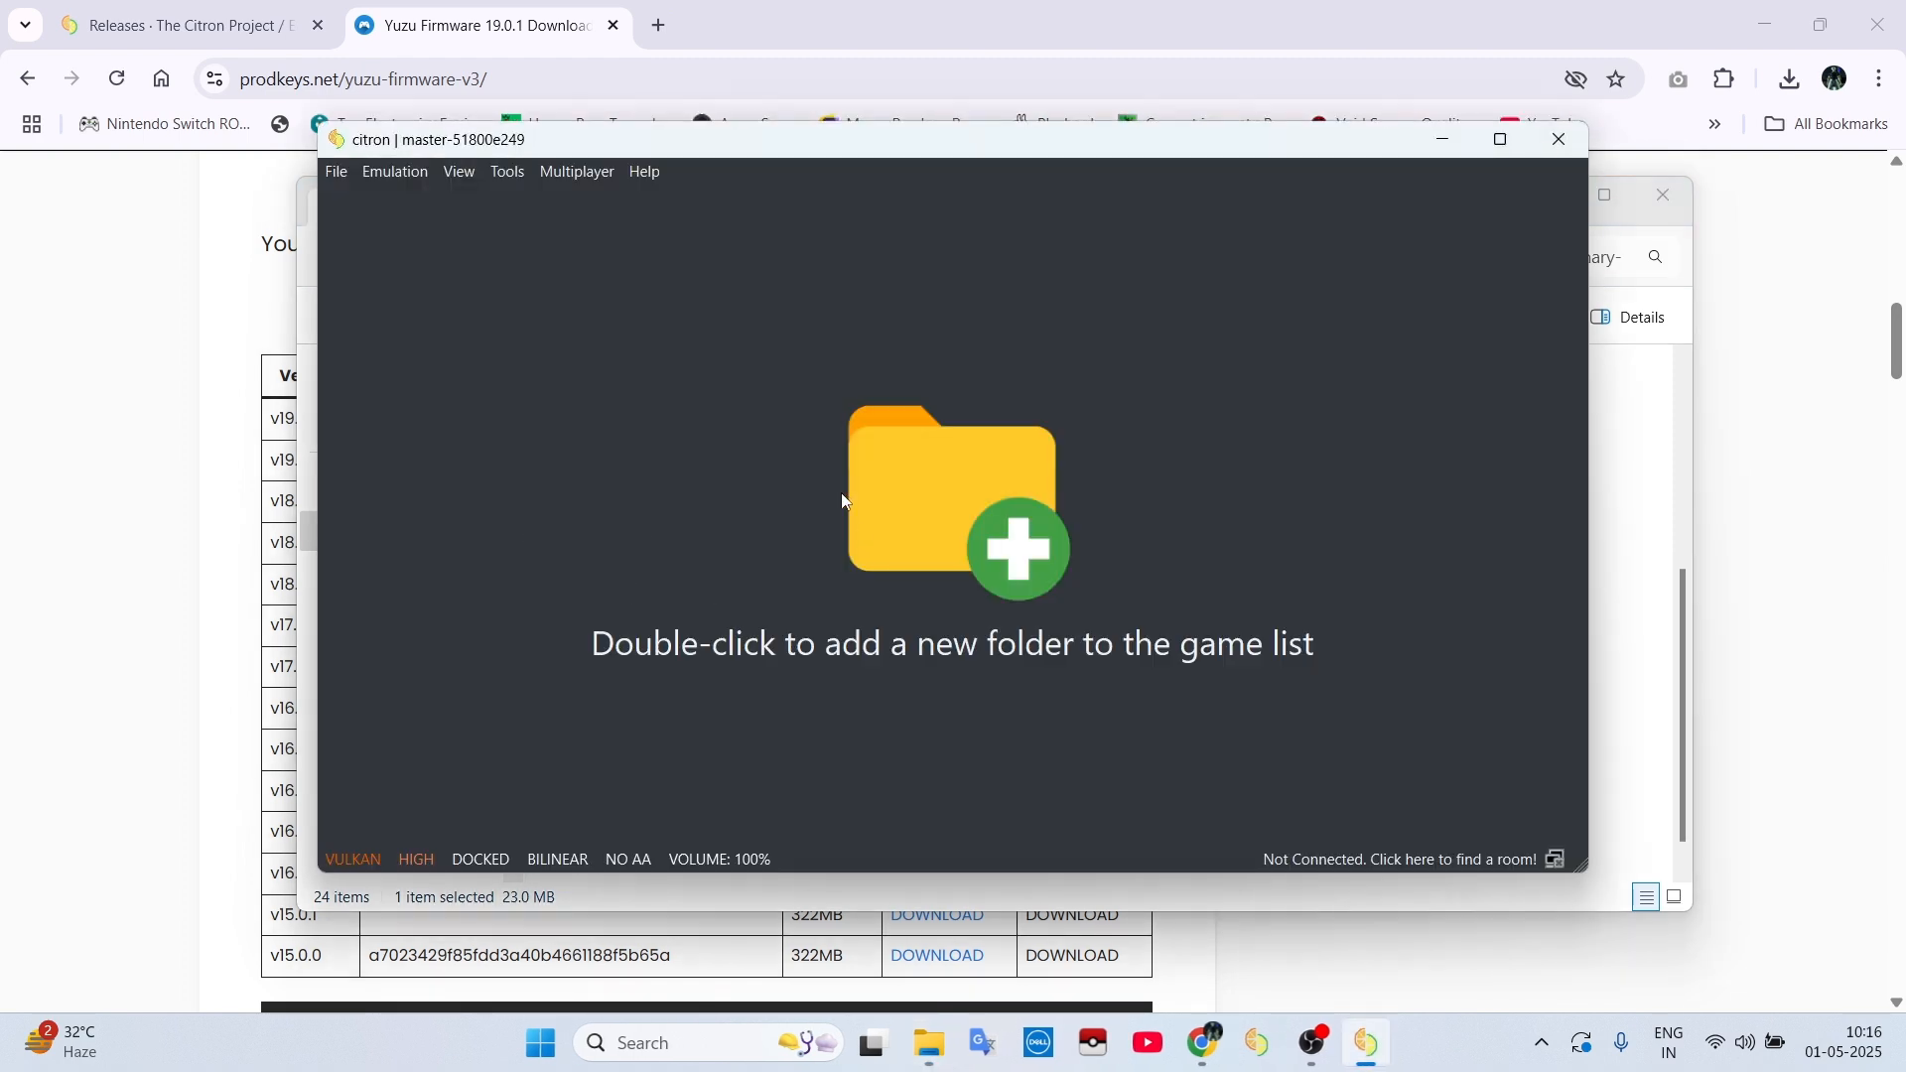
# Step: Install prod.keys from New Volume (D:) via Tools > Install Decryption Keys and confirm success
pyautogui.click(458, 170)
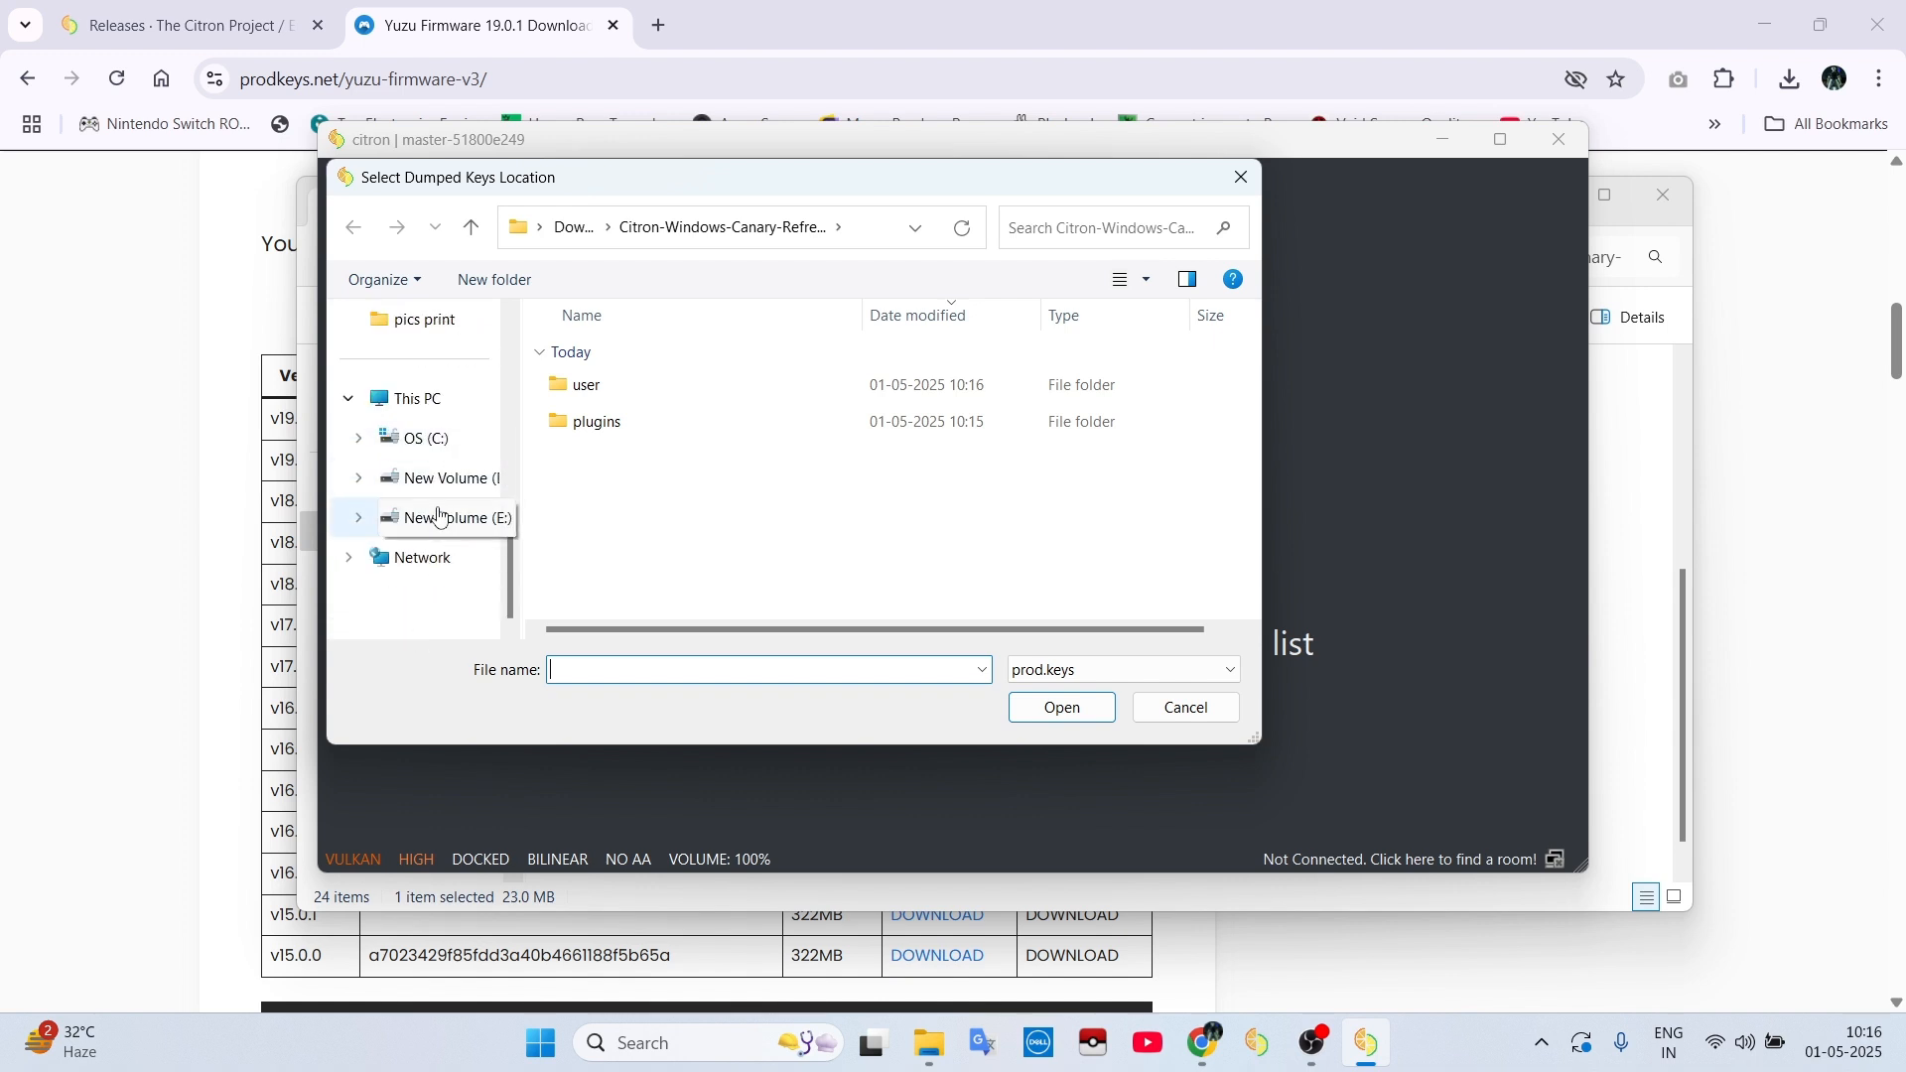
pyautogui.click(455, 479)
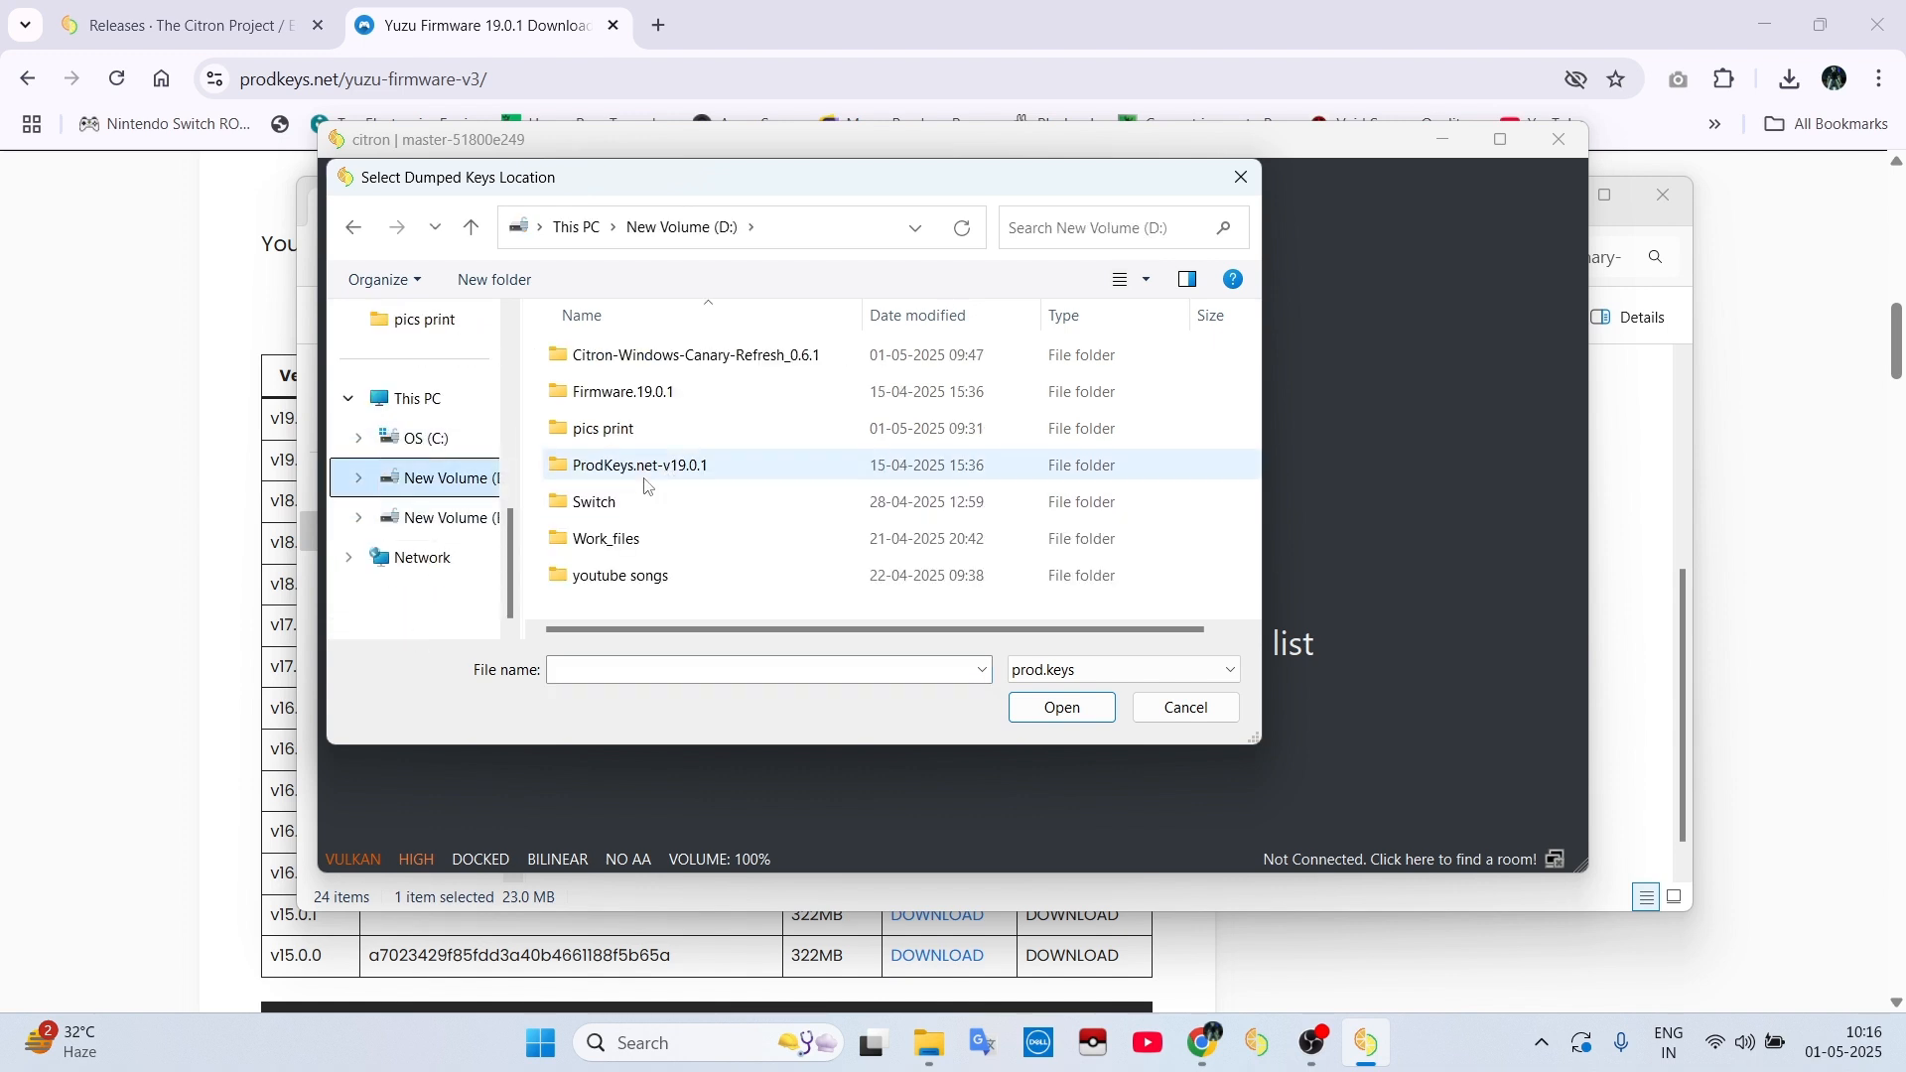
pyautogui.click(1059, 707)
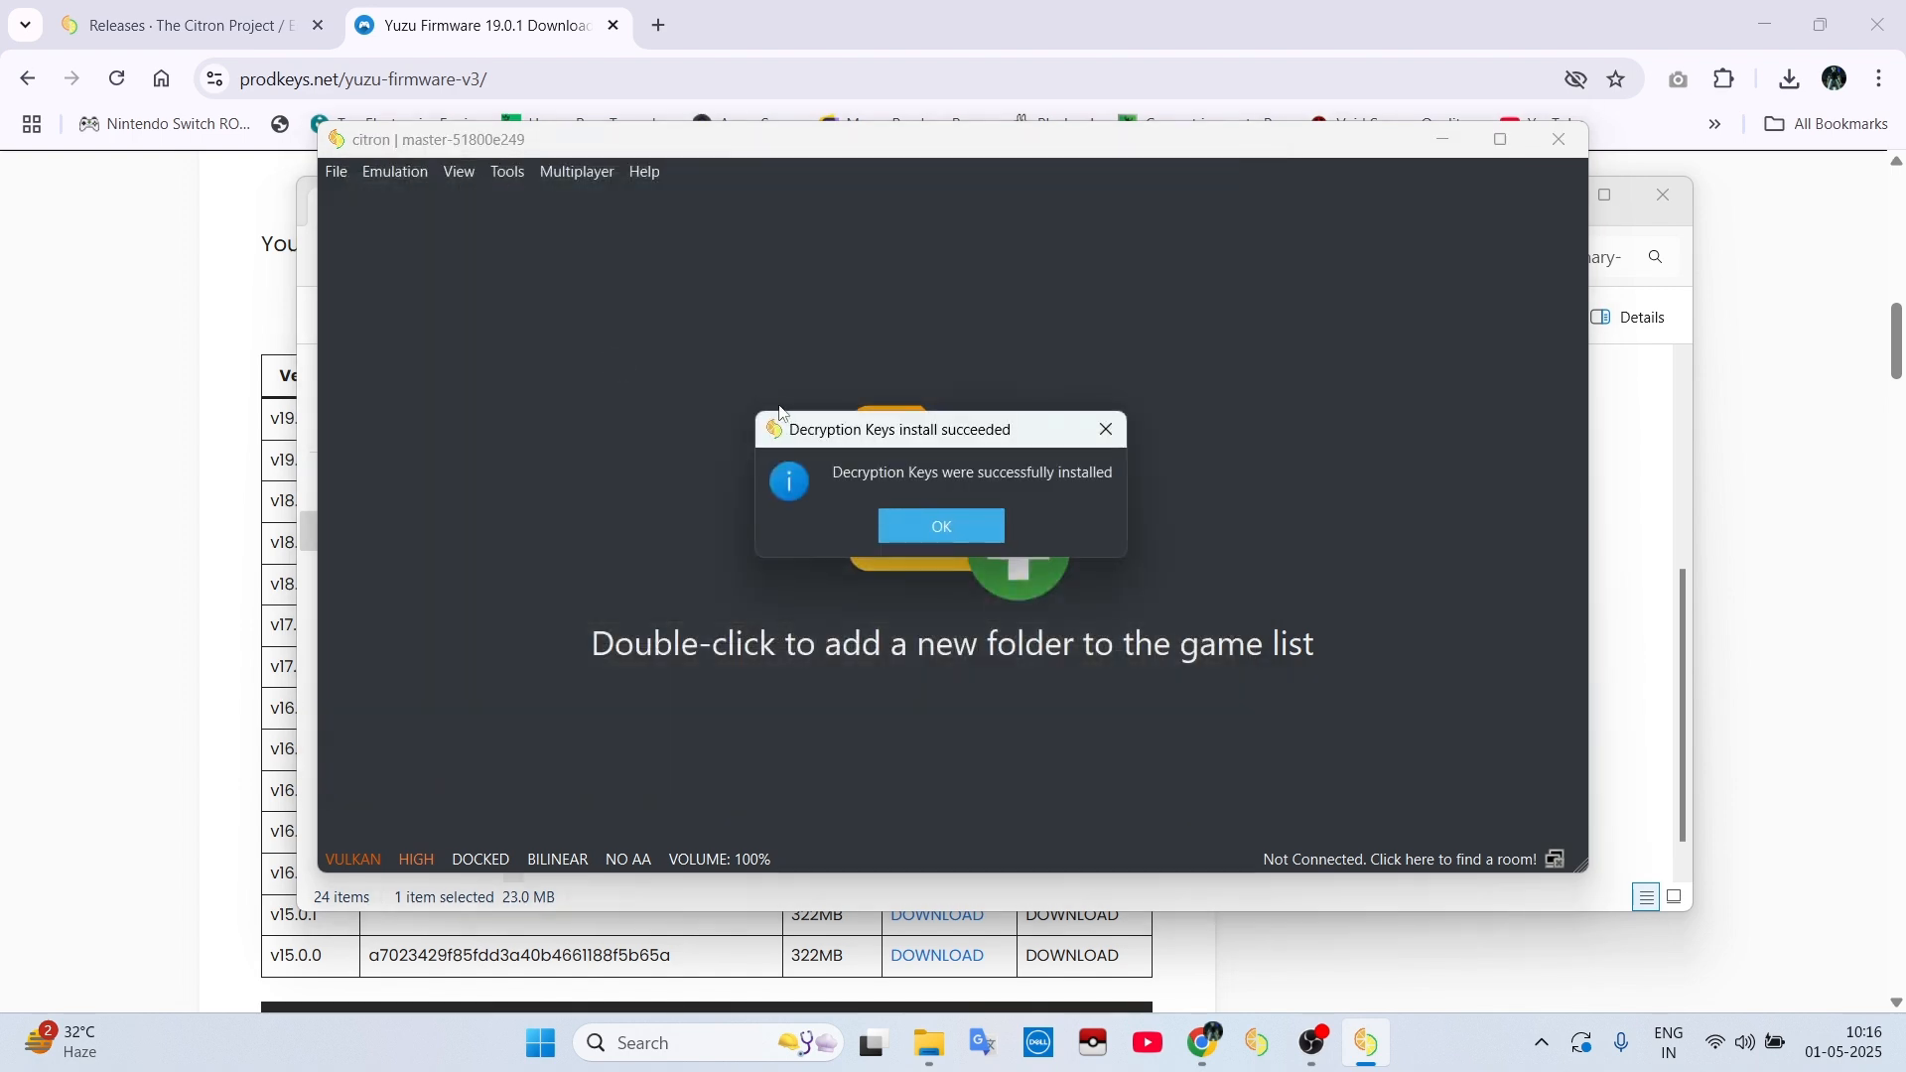
pyautogui.click(507, 170)
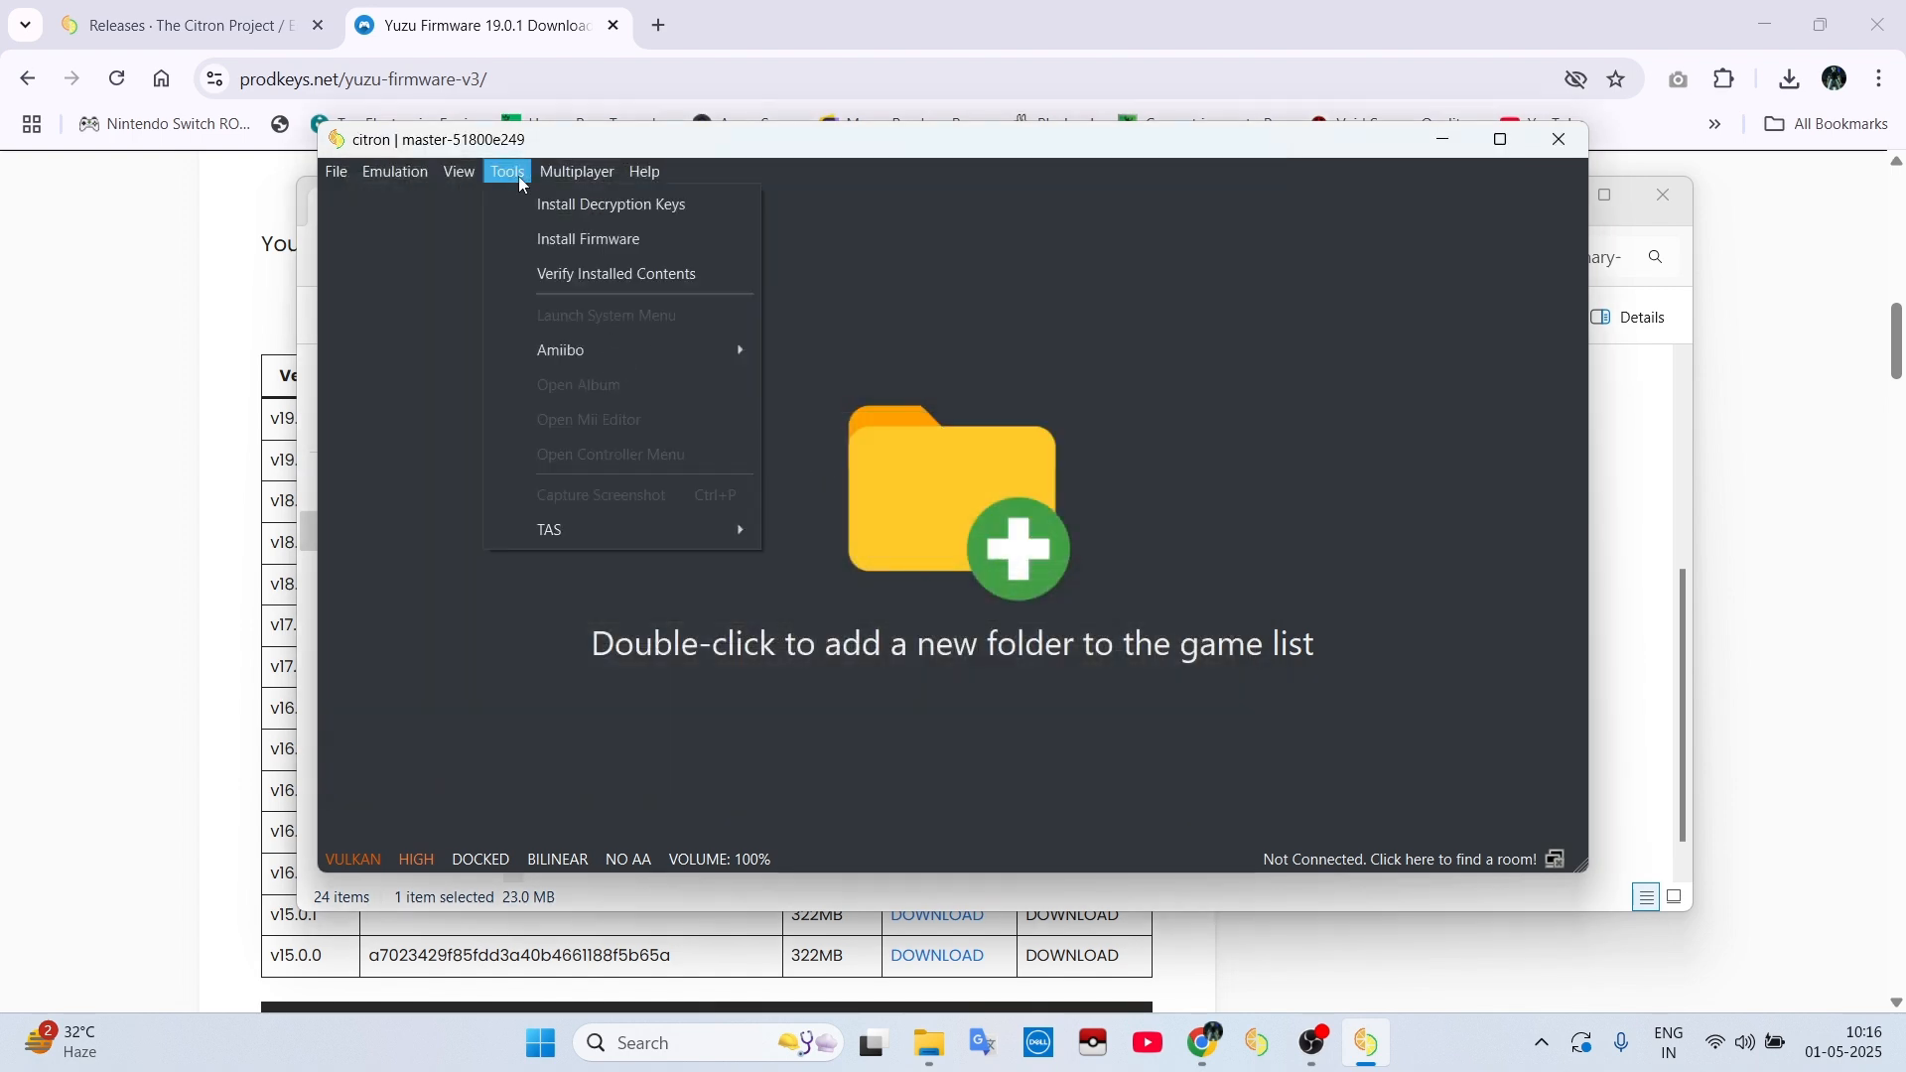
# Step: Install firmware from the Firmware.19.0.1 folder
pyautogui.click(587, 238)
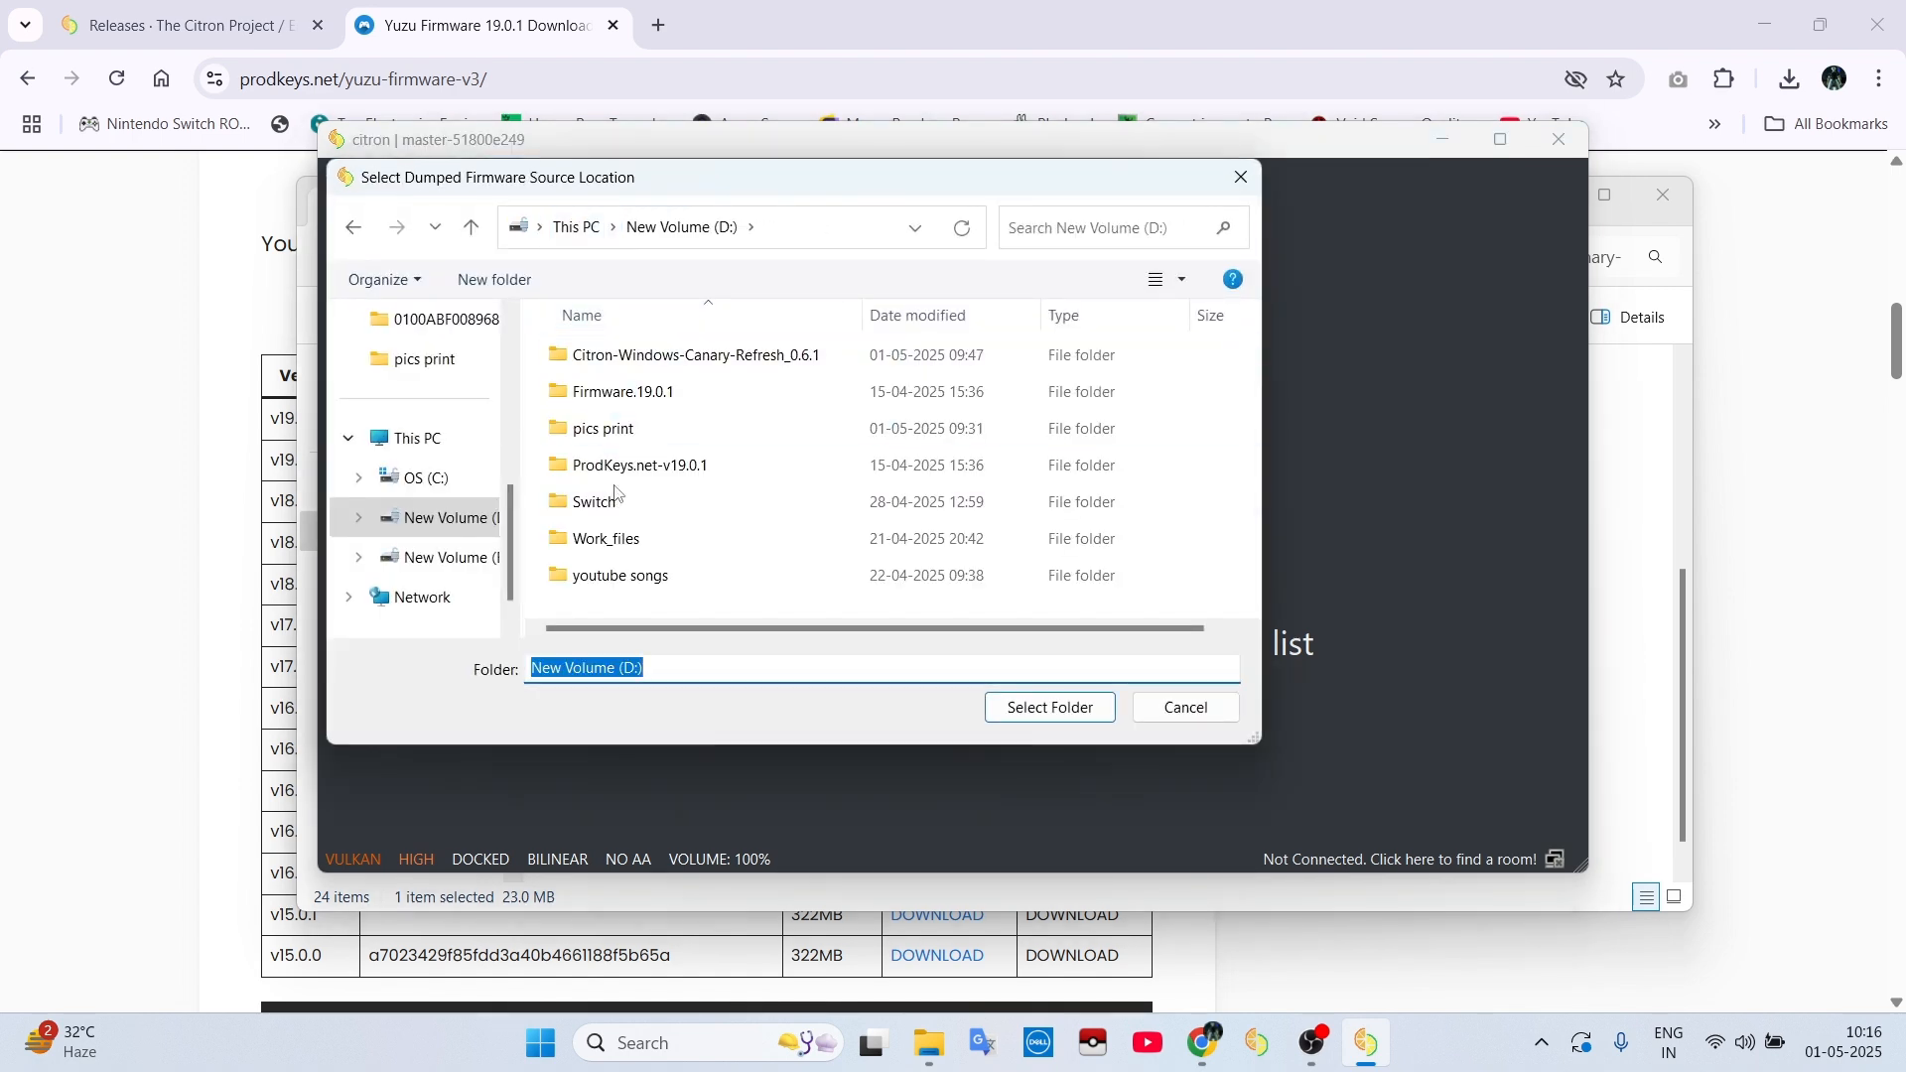
pyautogui.click(623, 391)
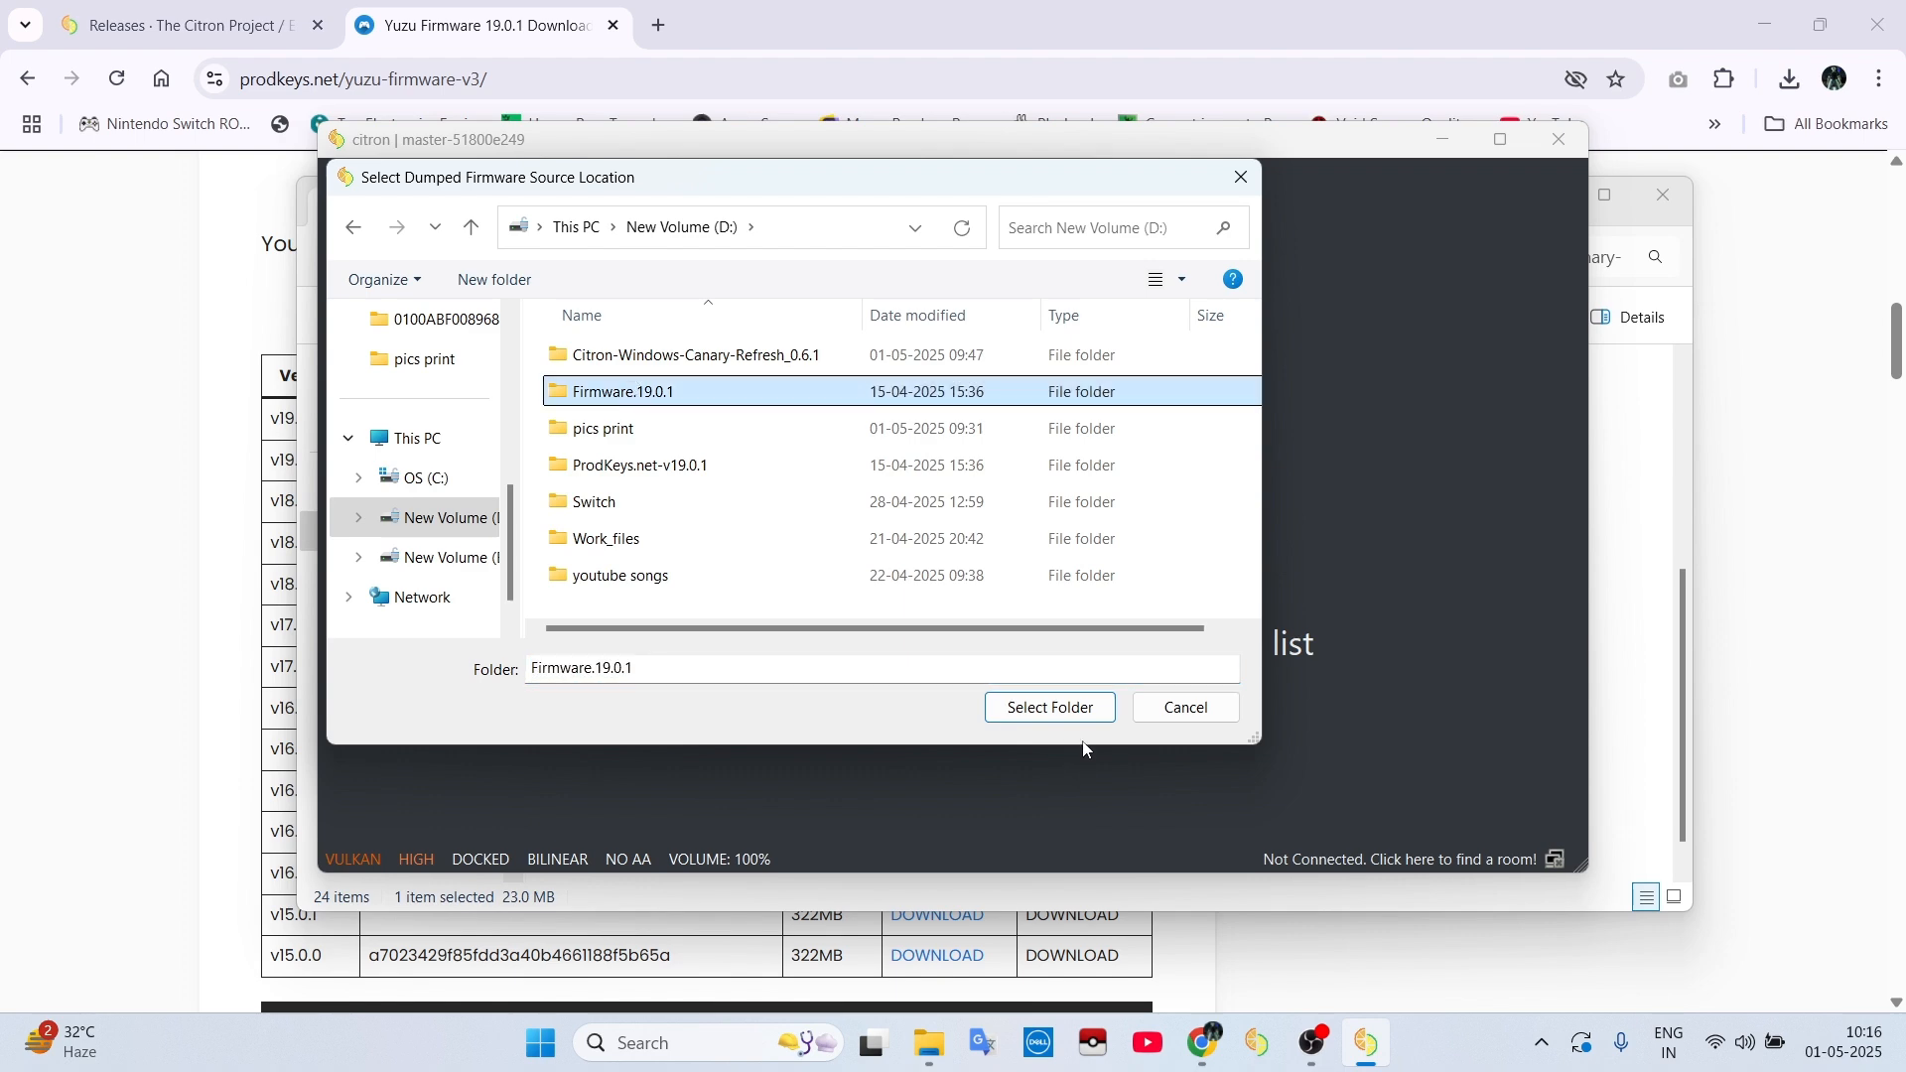
pyautogui.click(1048, 706)
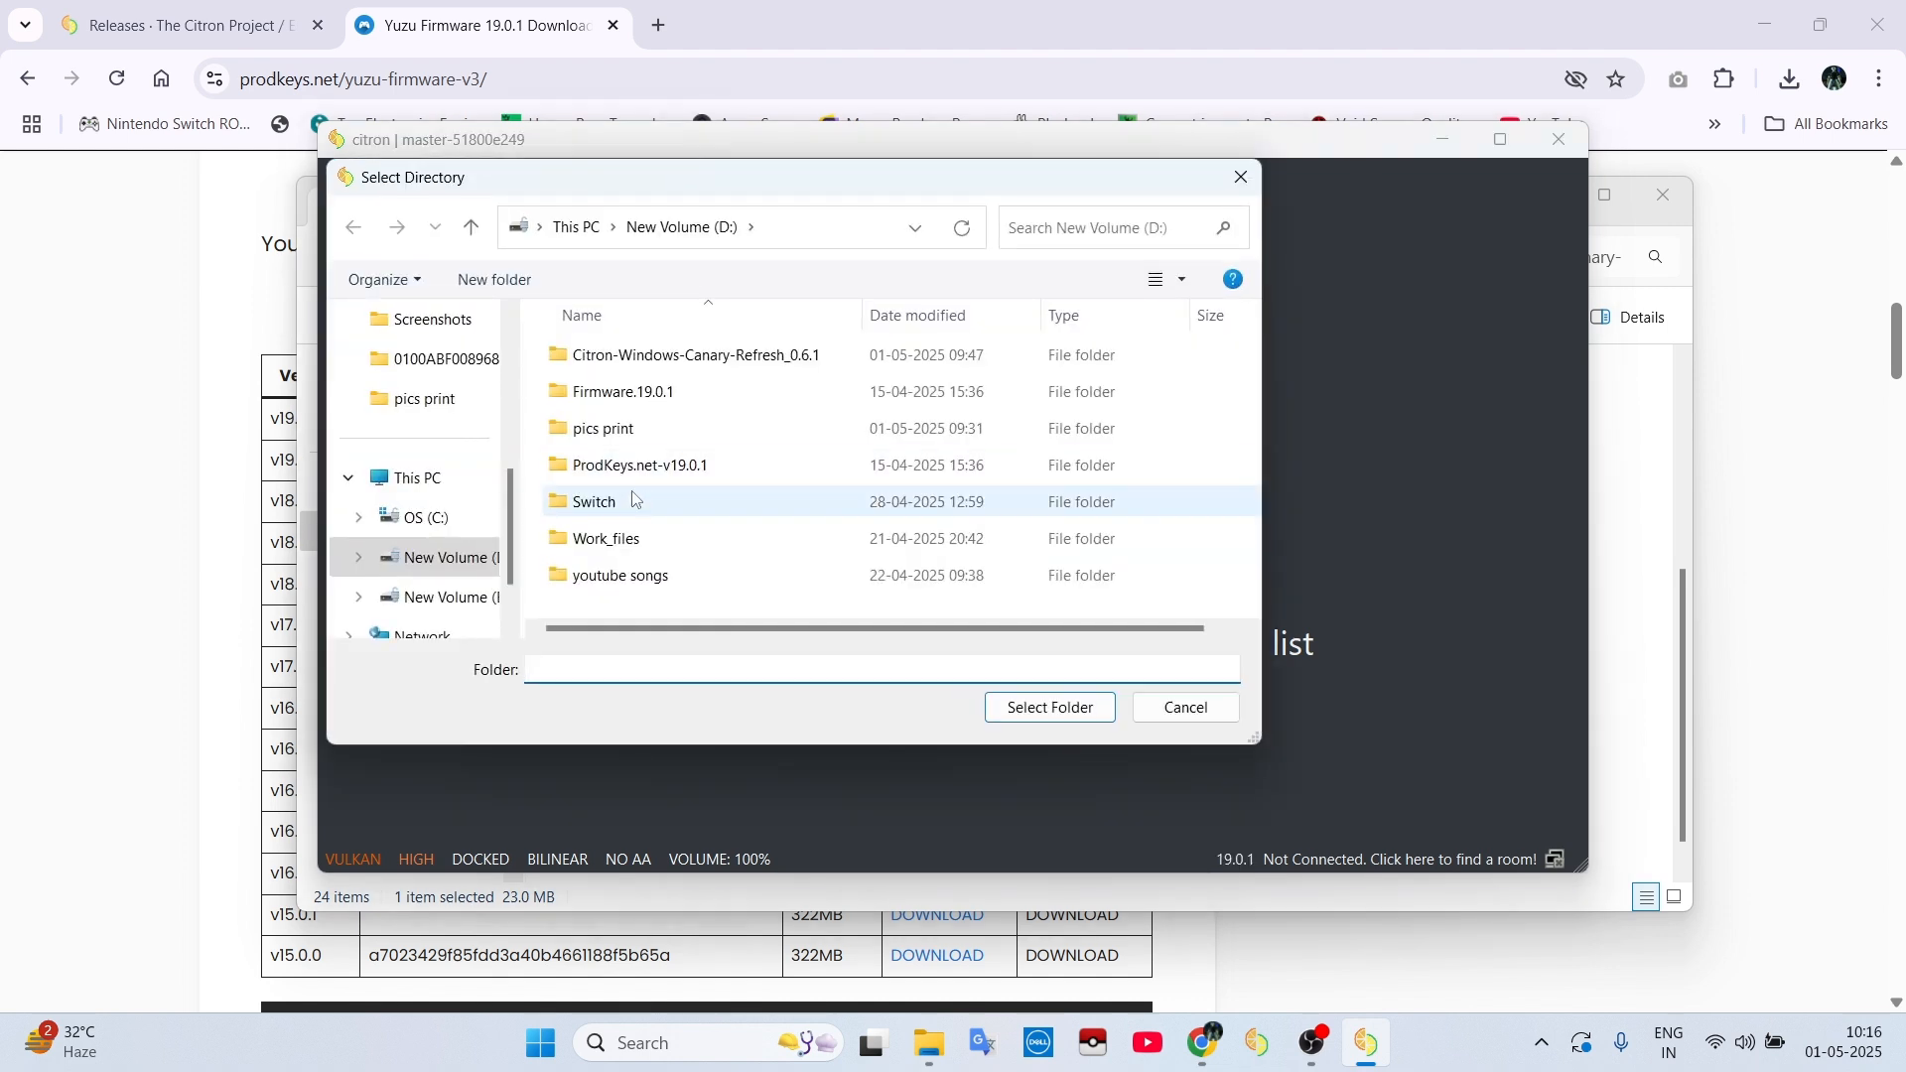
# Step: Add the Switch folder on drive D as the game directory
pyautogui.doubleClick(594, 501)
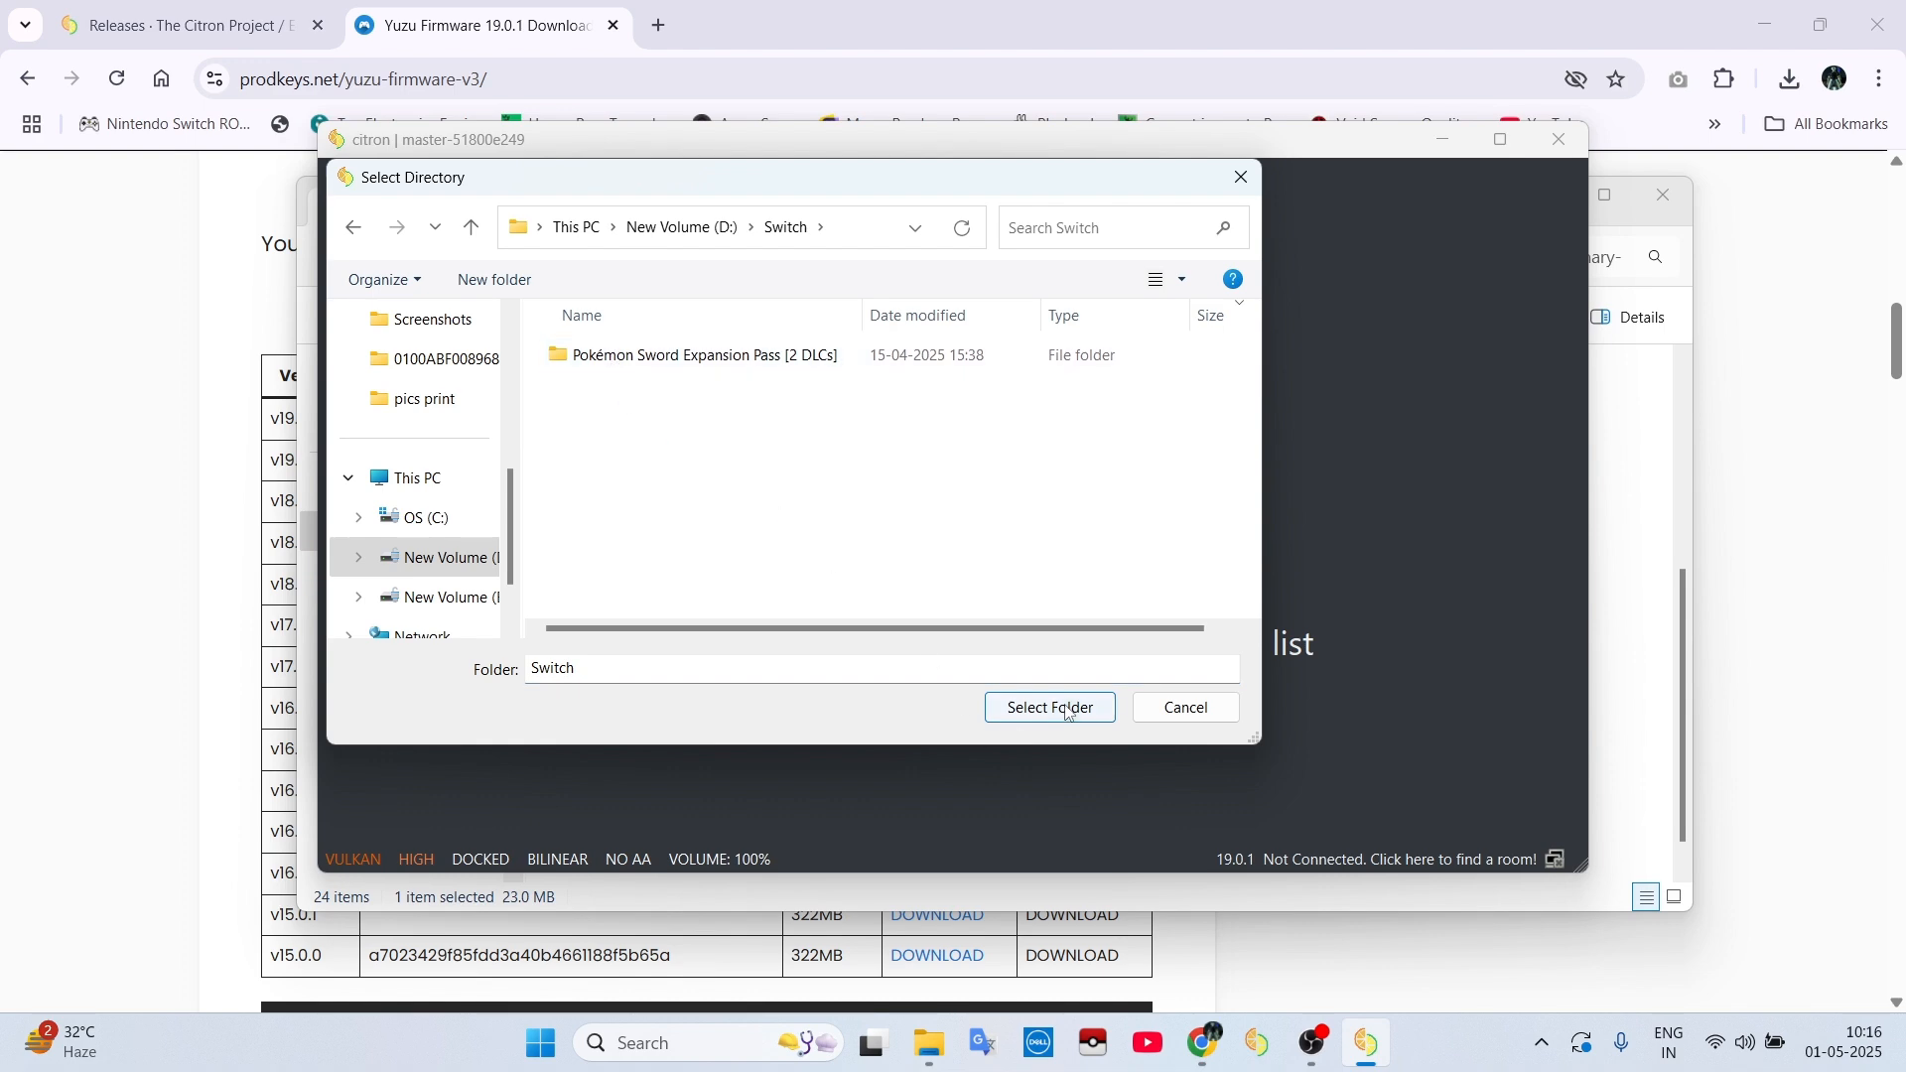
pyautogui.click(1048, 707)
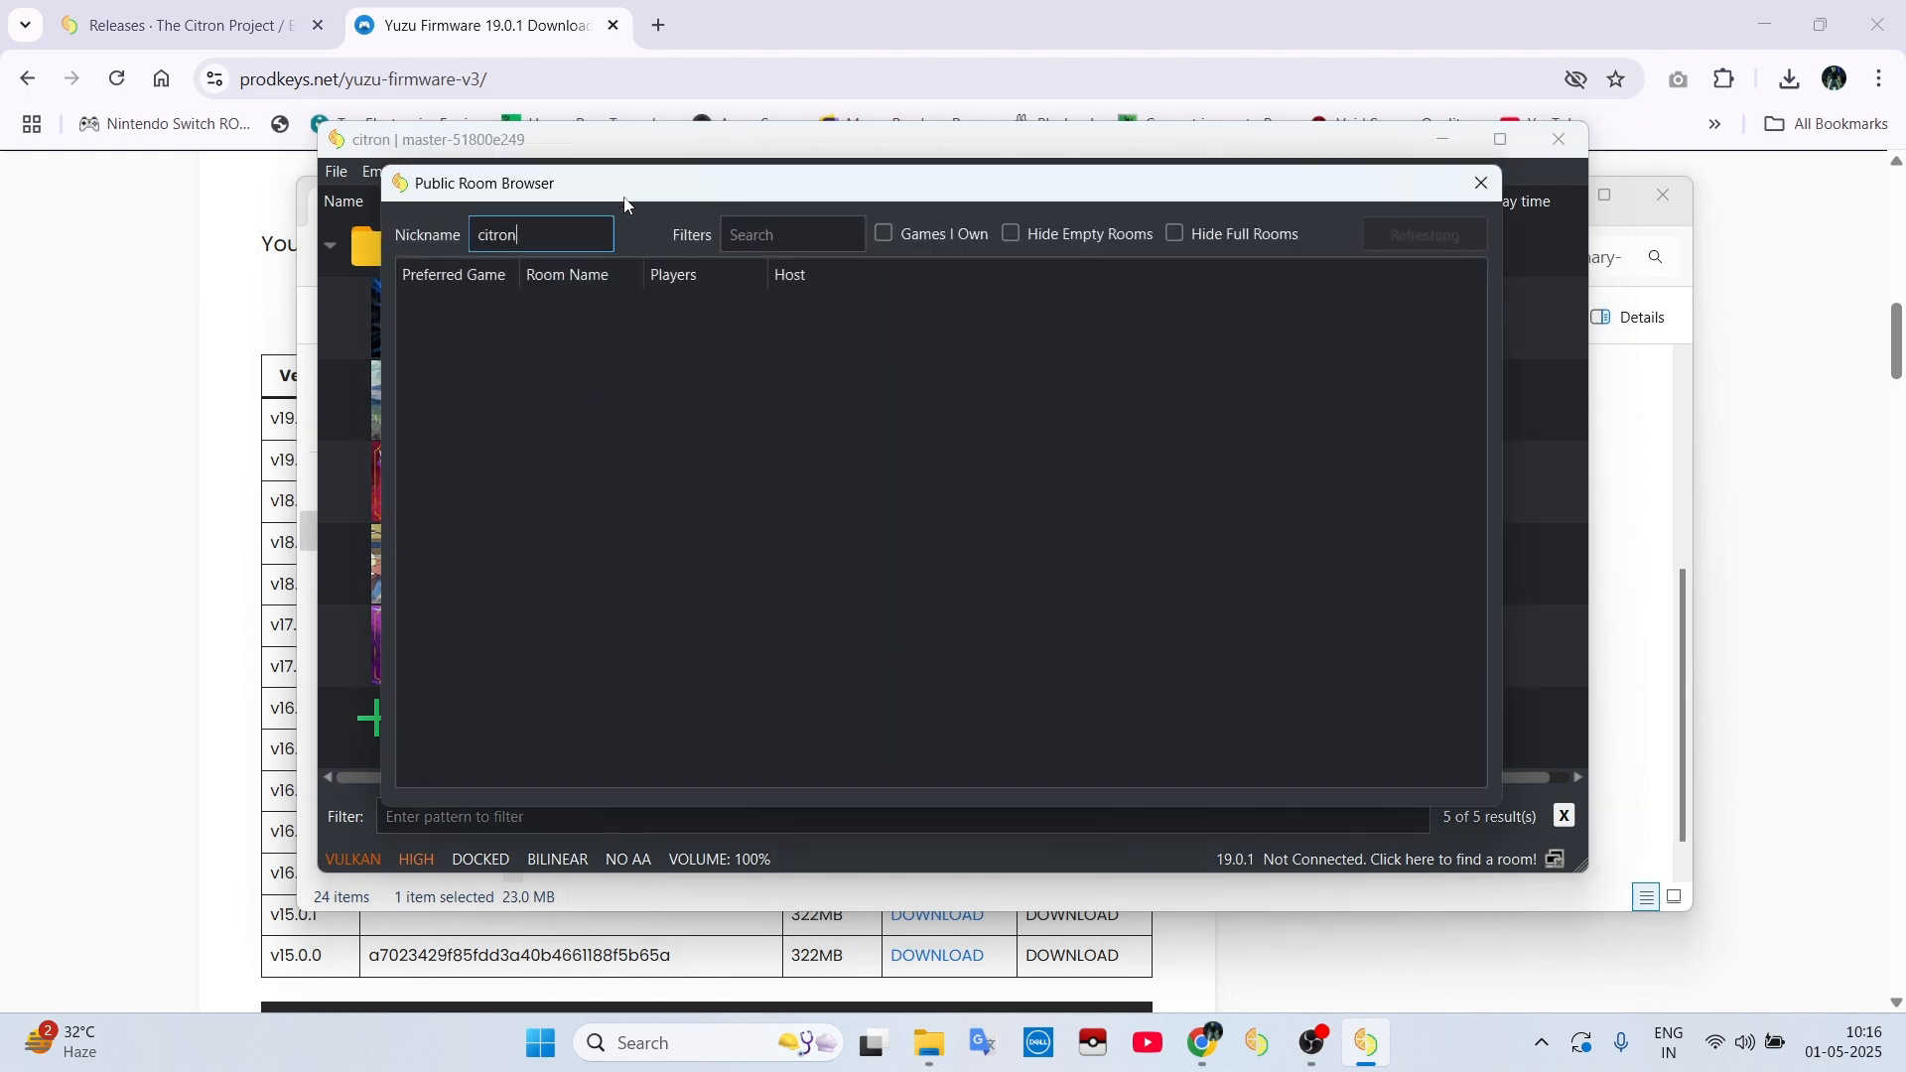
# Step: Refresh the public room list, join the Pokémon Violet and Scarlet room as 'citron' and close its chat
pyautogui.click(1421, 234)
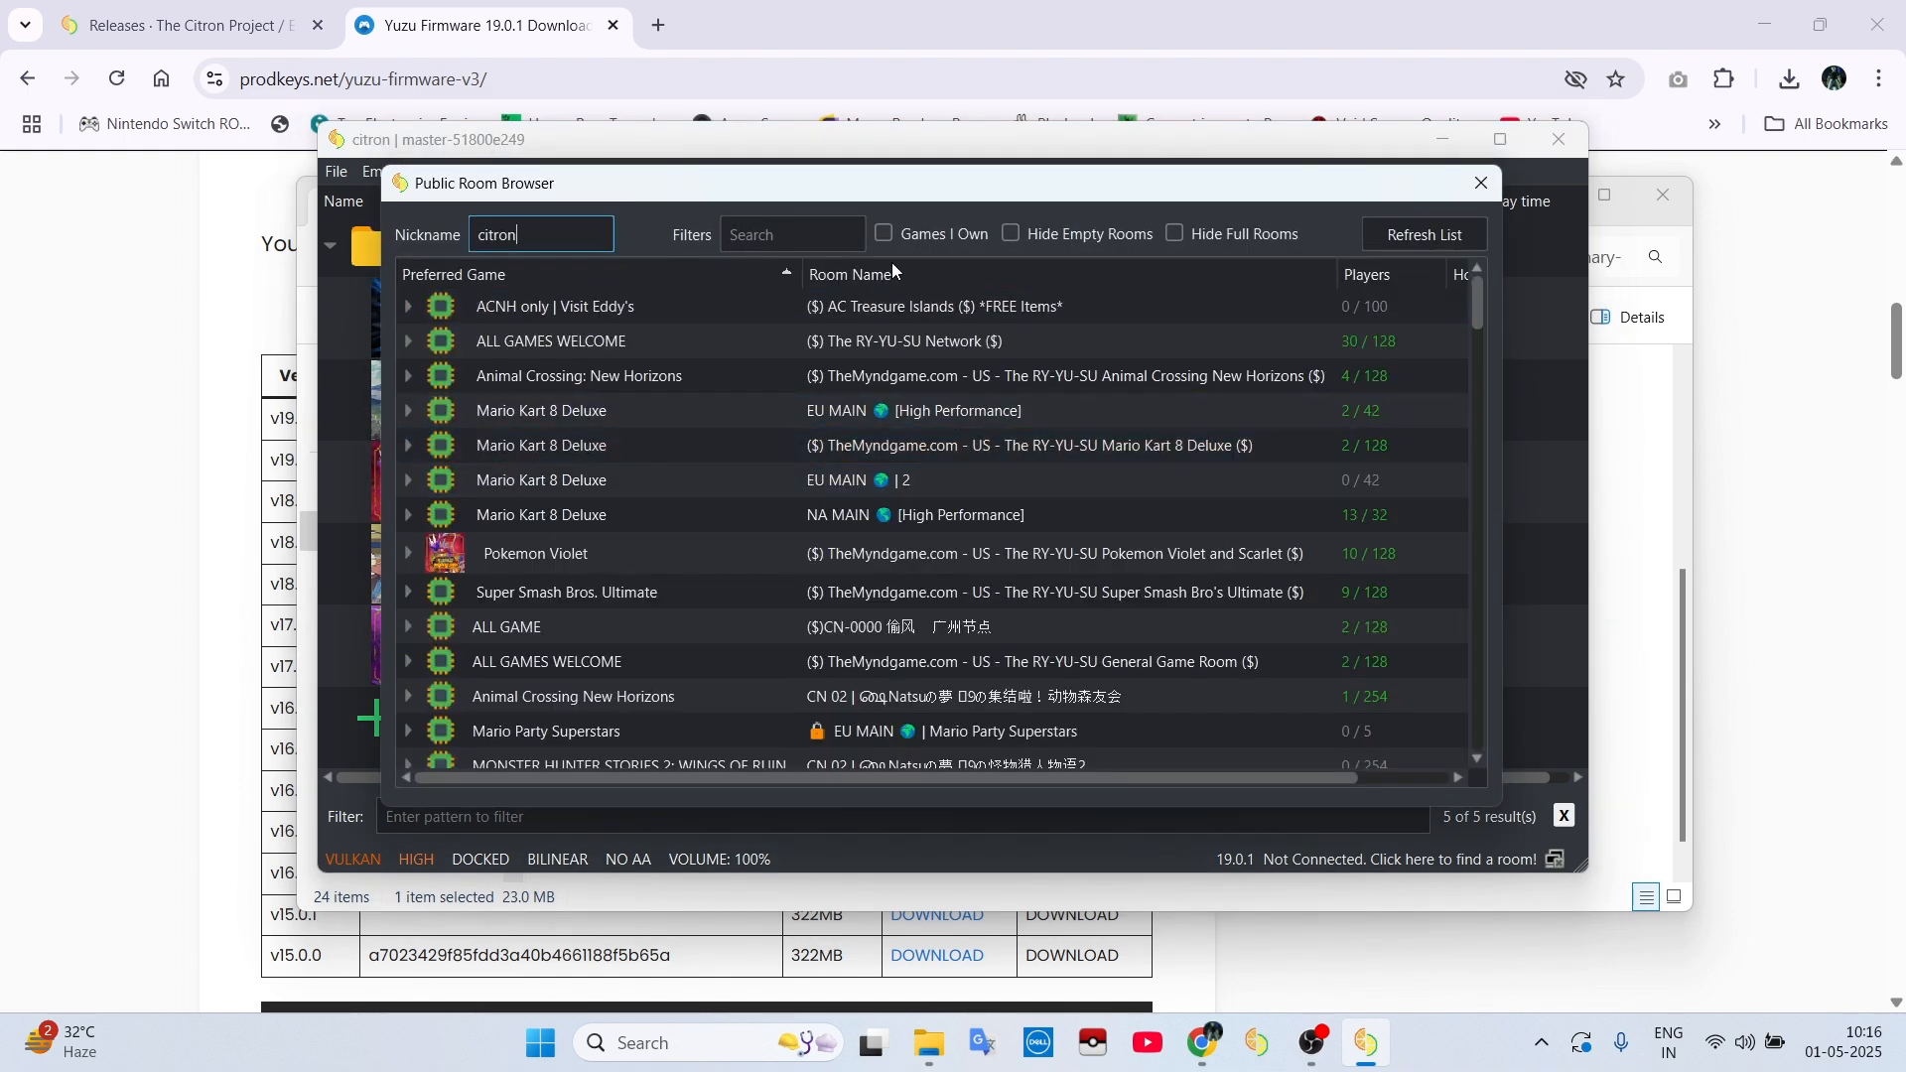
pyautogui.click(885, 234)
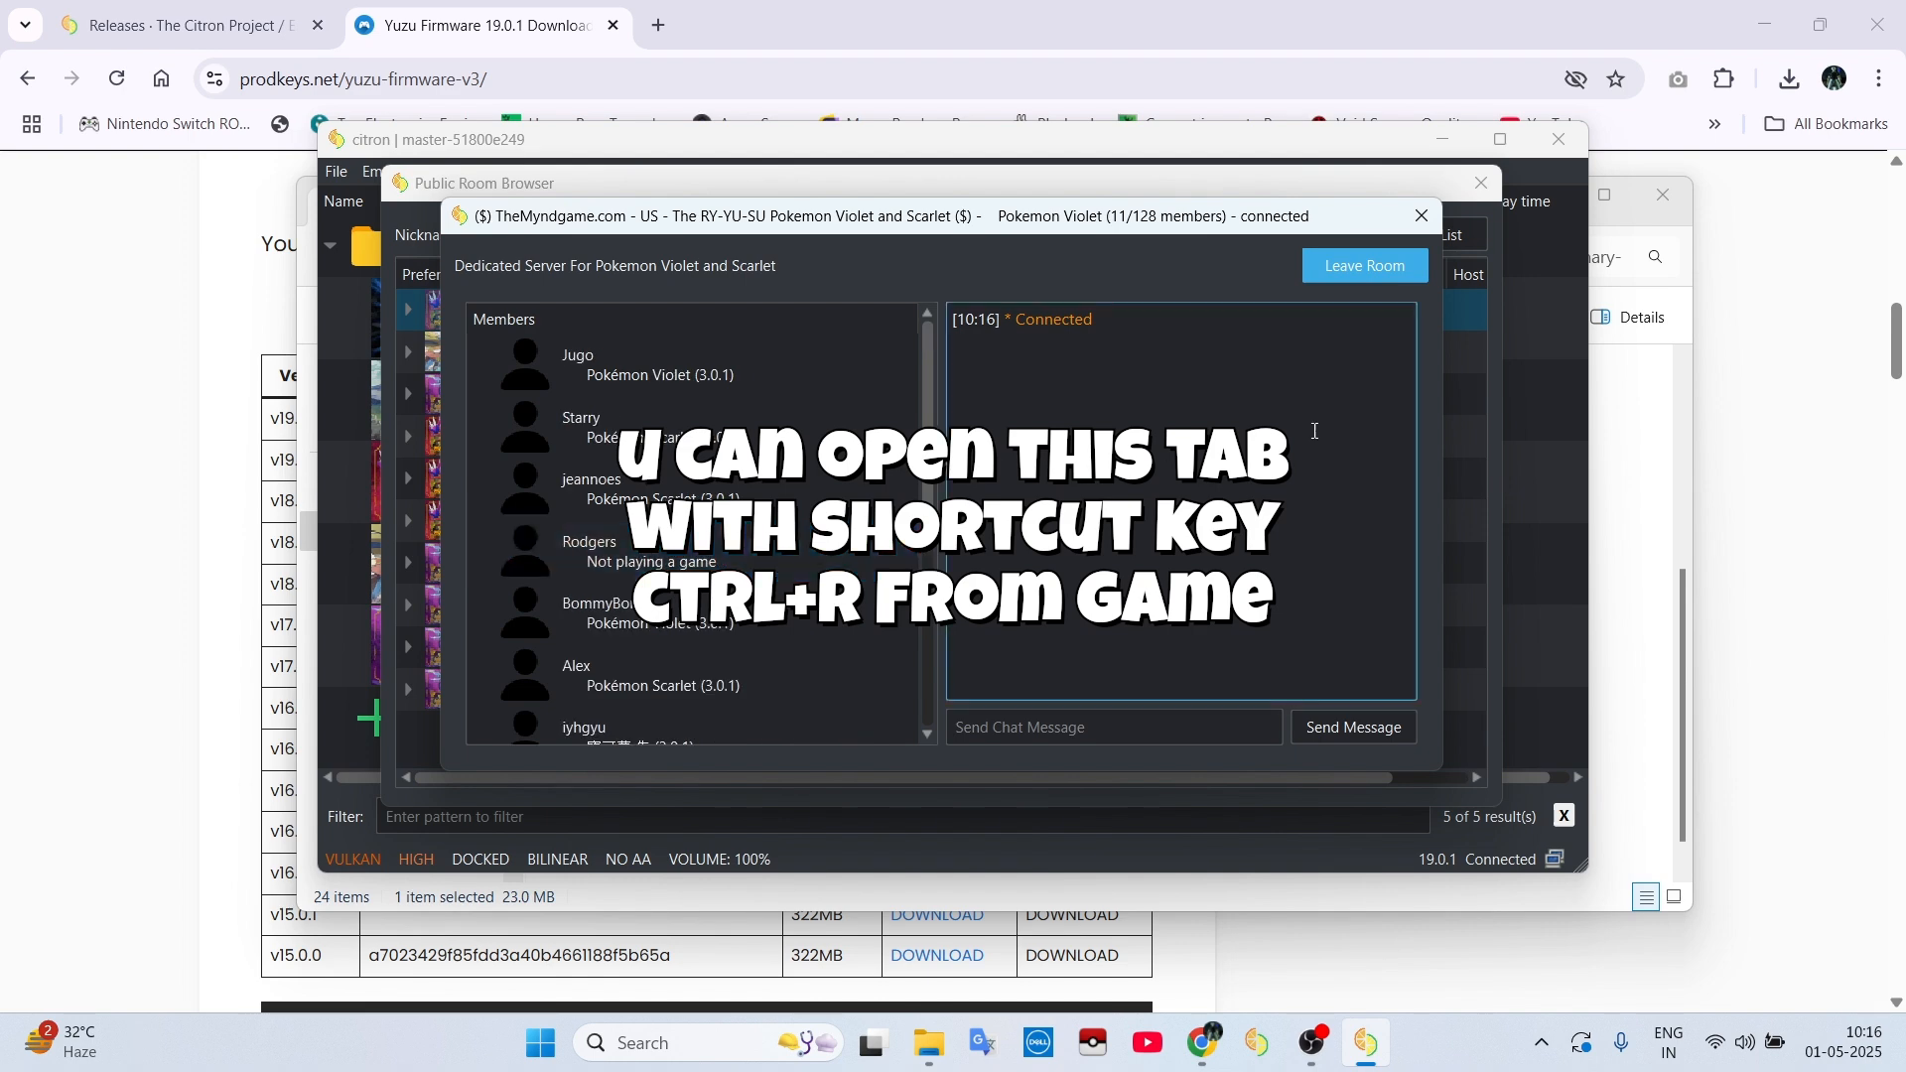
pyautogui.click(1418, 215)
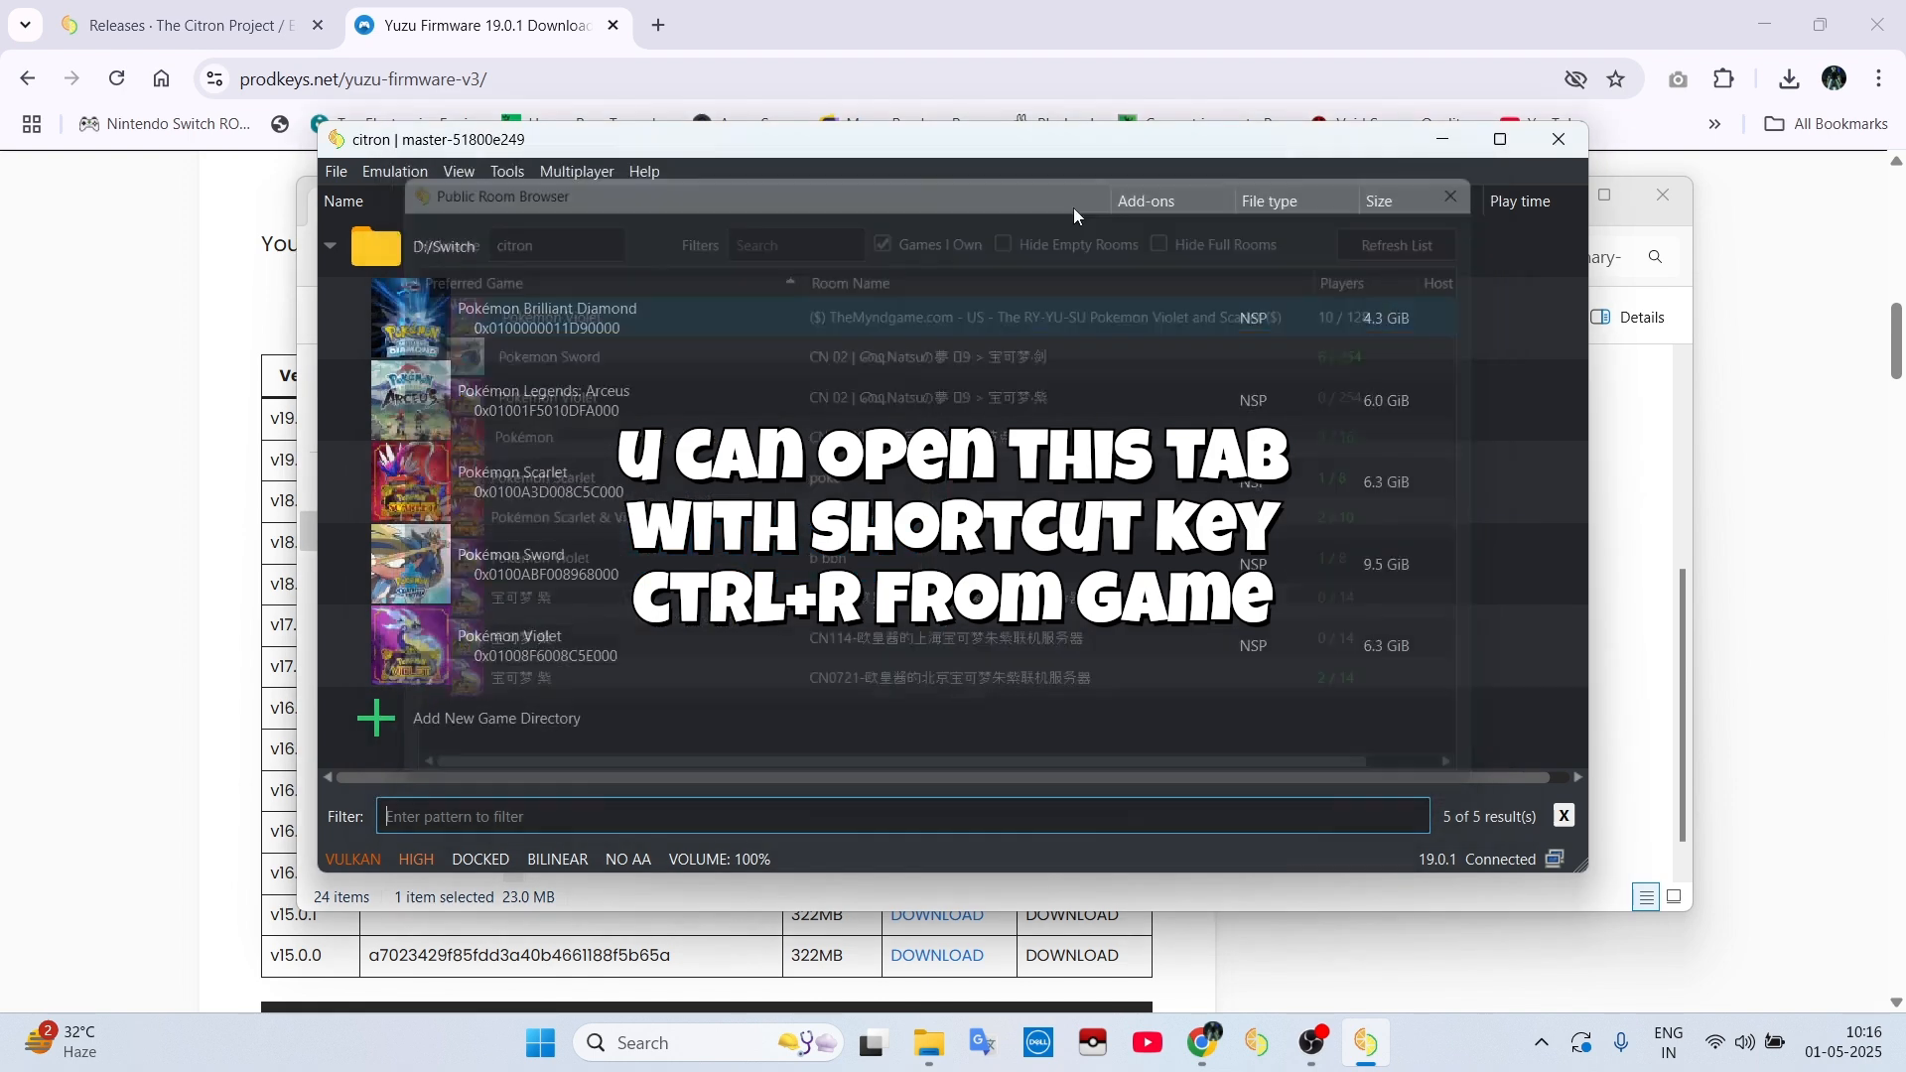
pyautogui.click(393, 170)
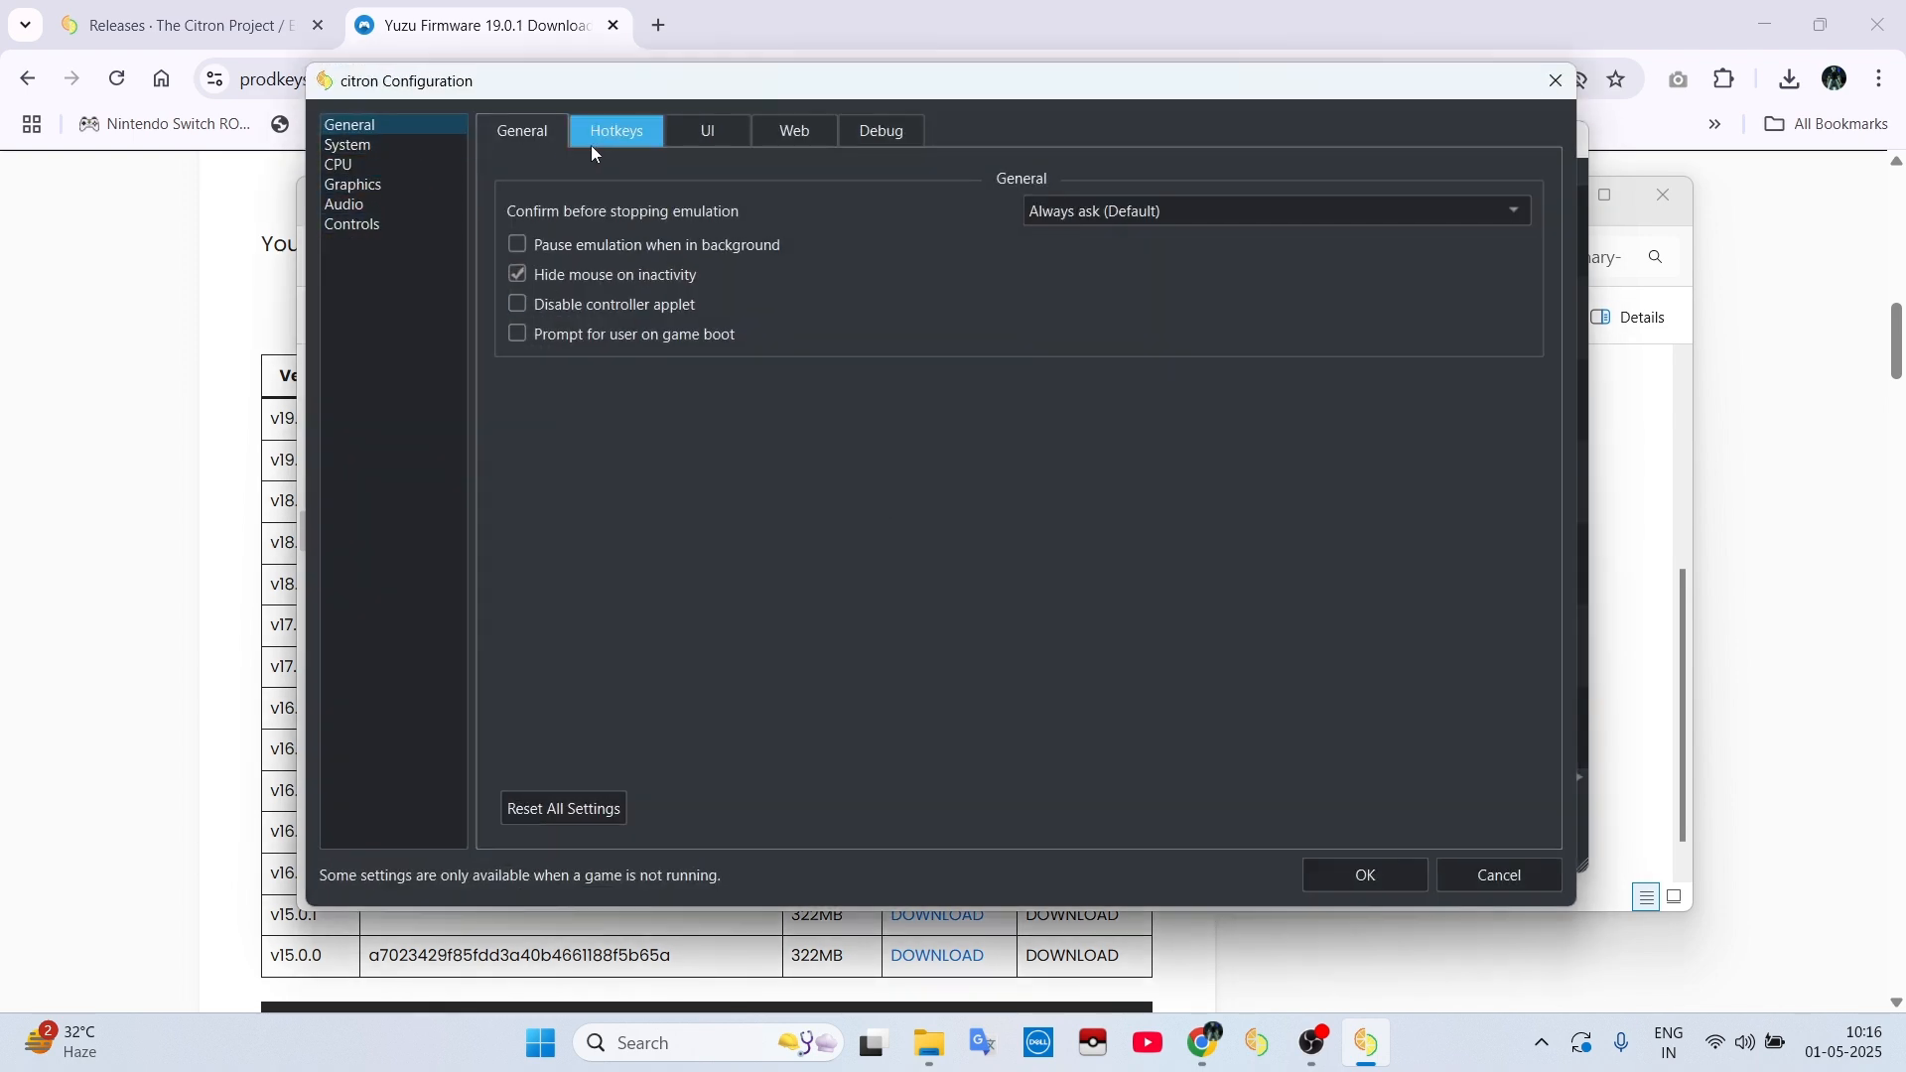
# Step: Set System memory layout to 12GB DRAM (Unsafe) and the software keyboard applet to Custom frontend
pyautogui.click(345, 143)
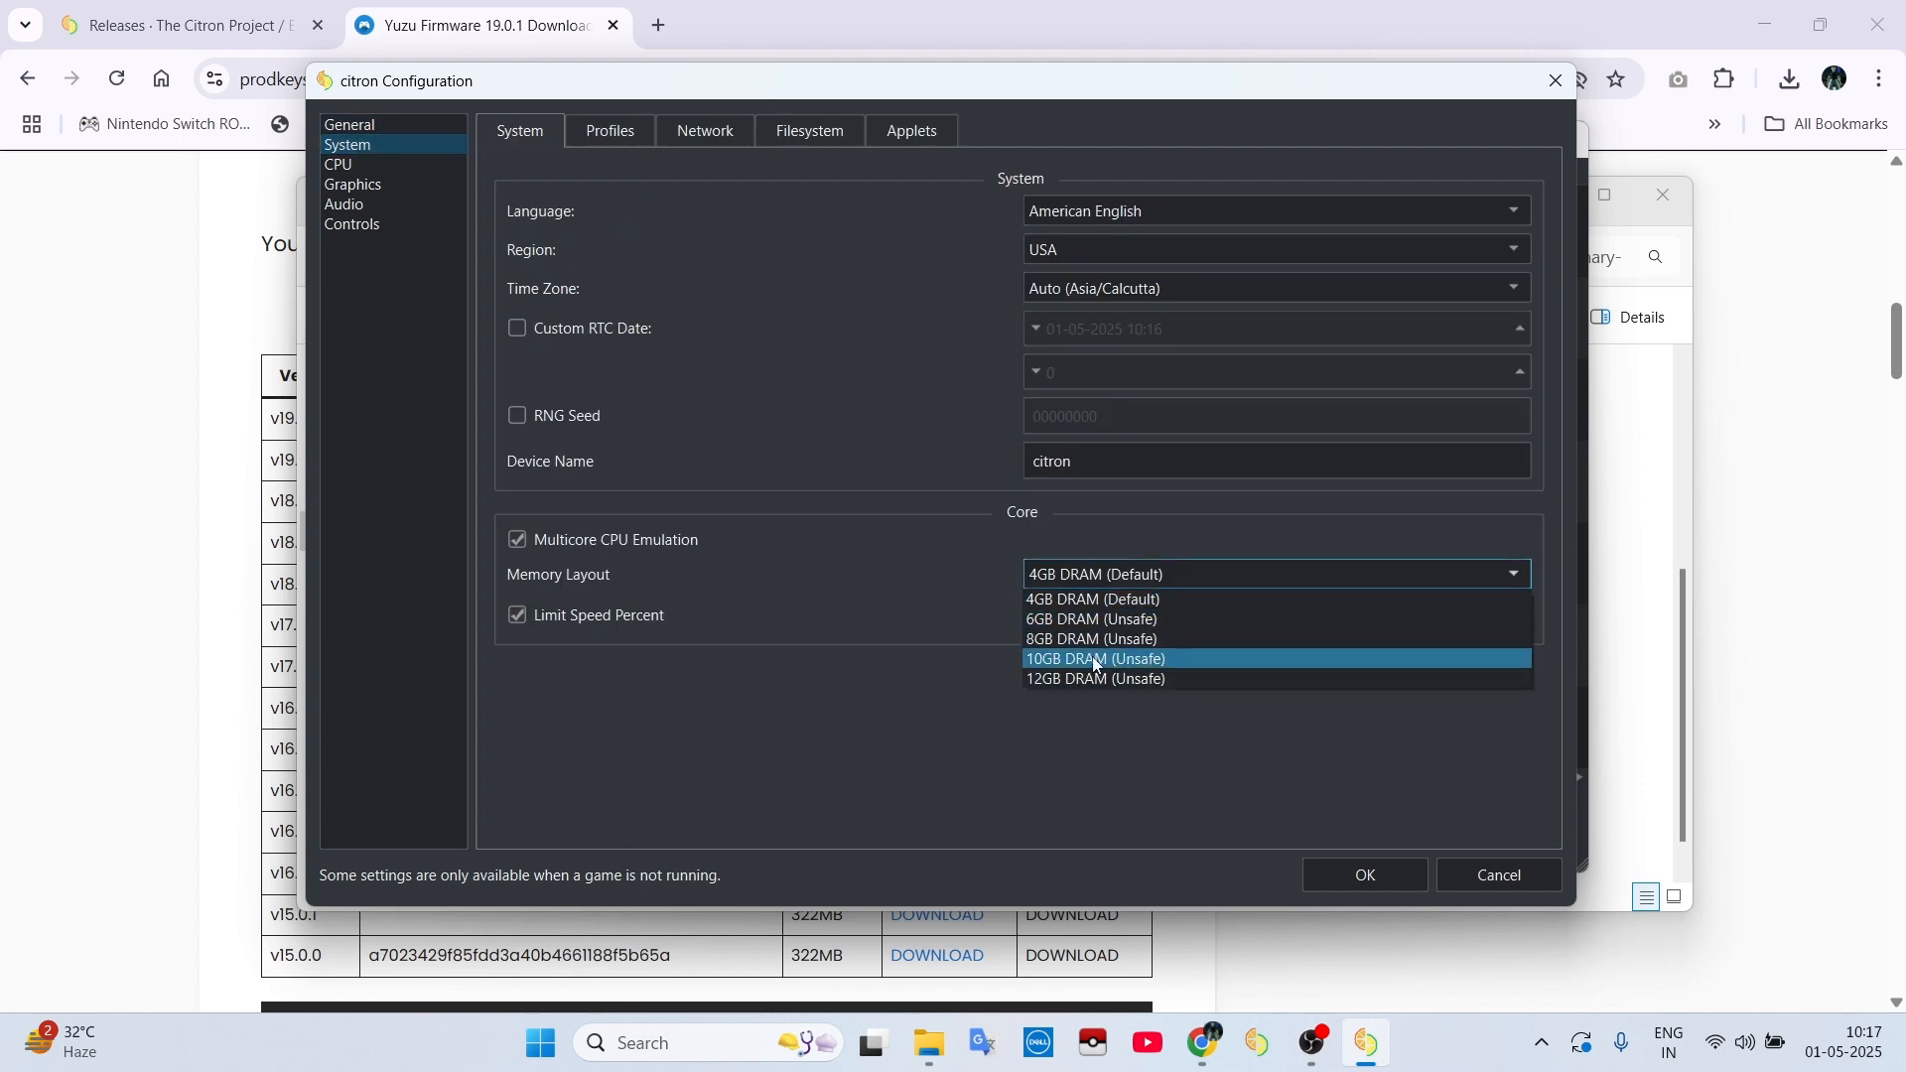
pyautogui.moveTo(1088, 679)
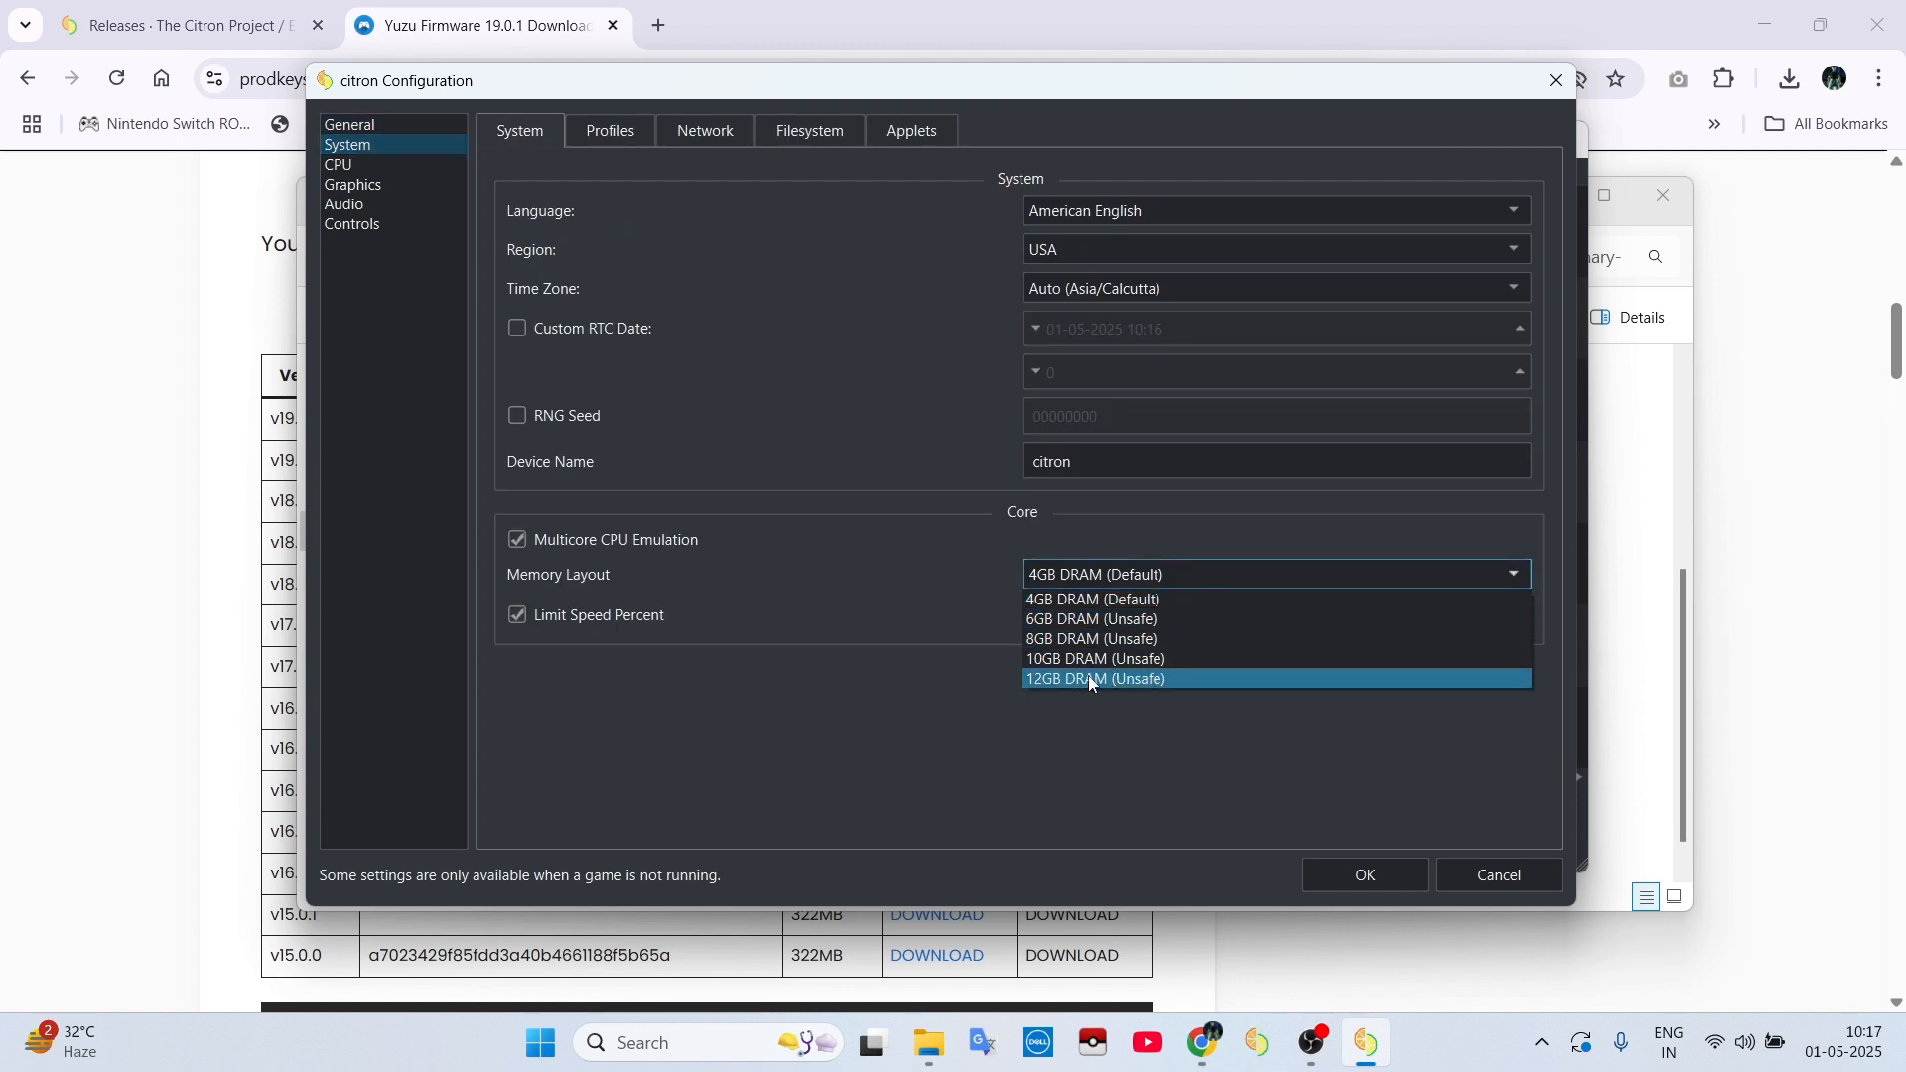
pyautogui.moveTo(1063, 691)
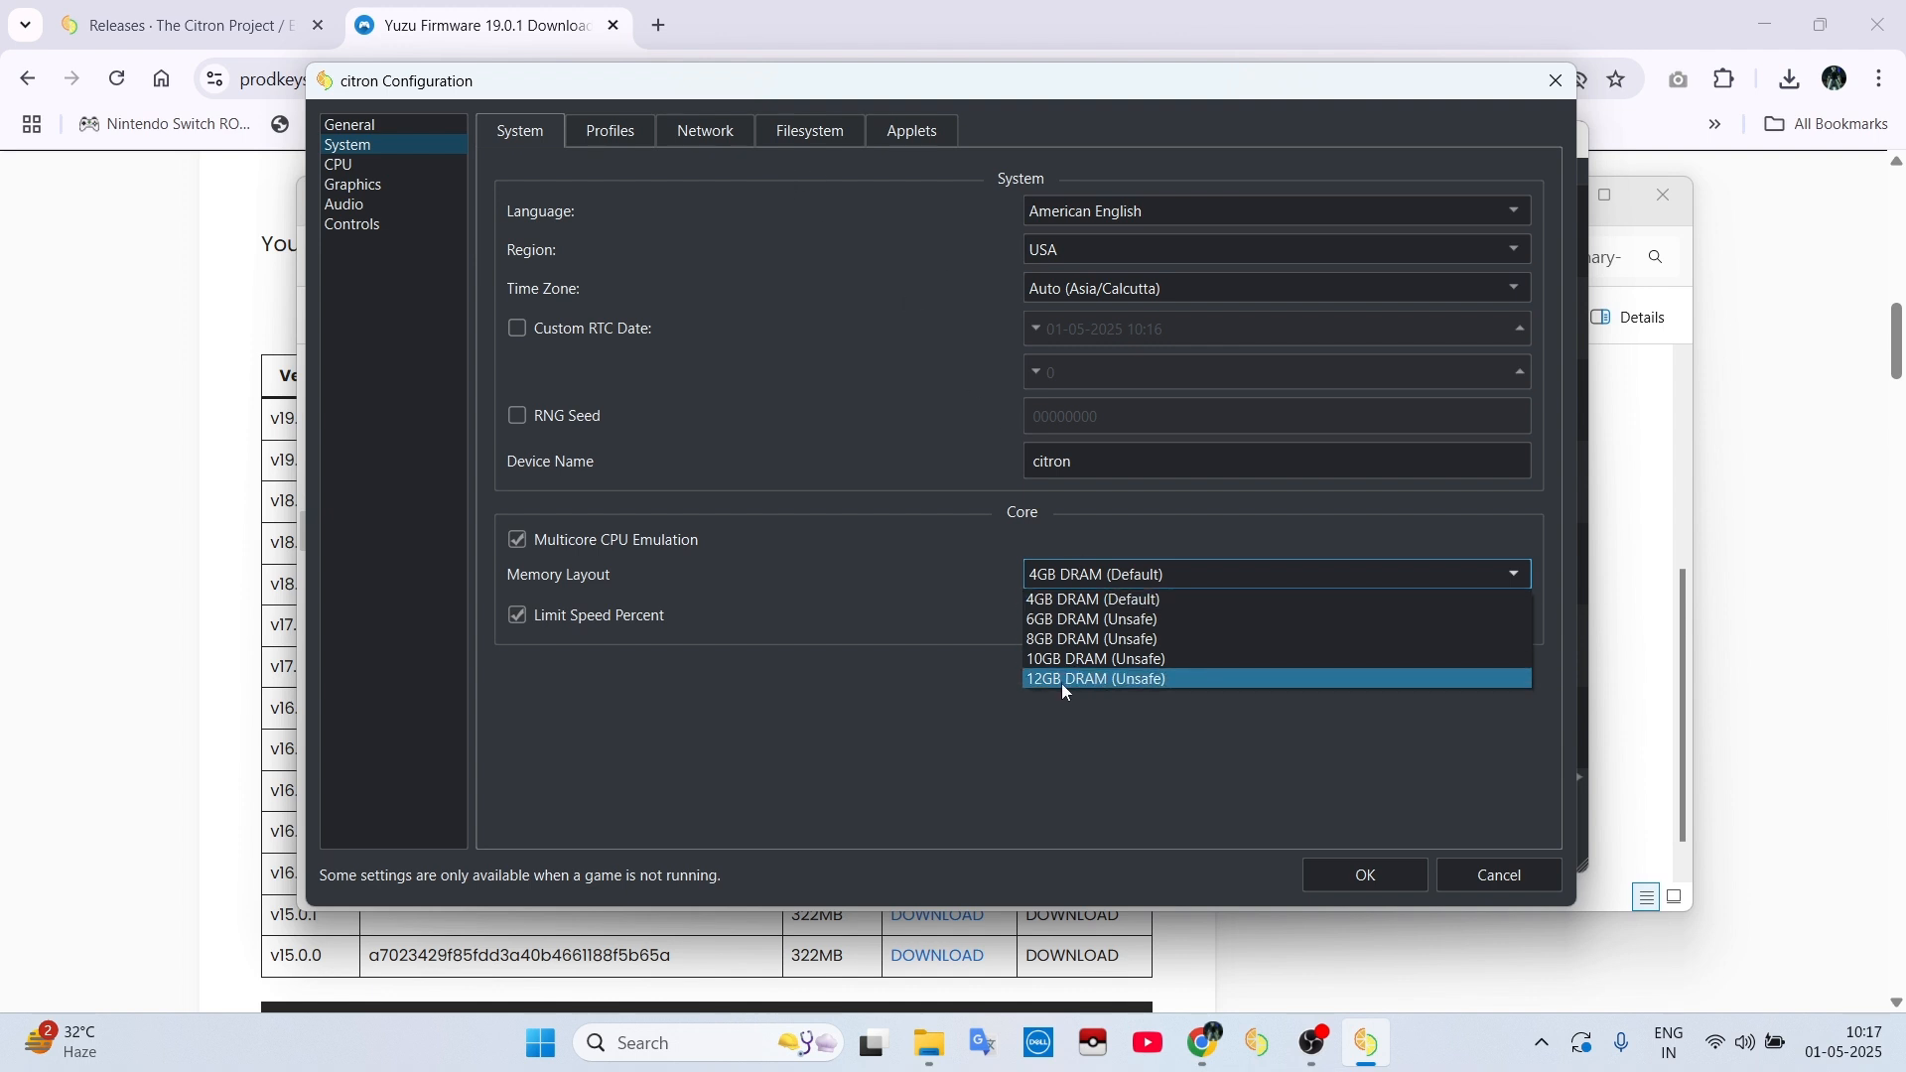
pyautogui.click(1092, 679)
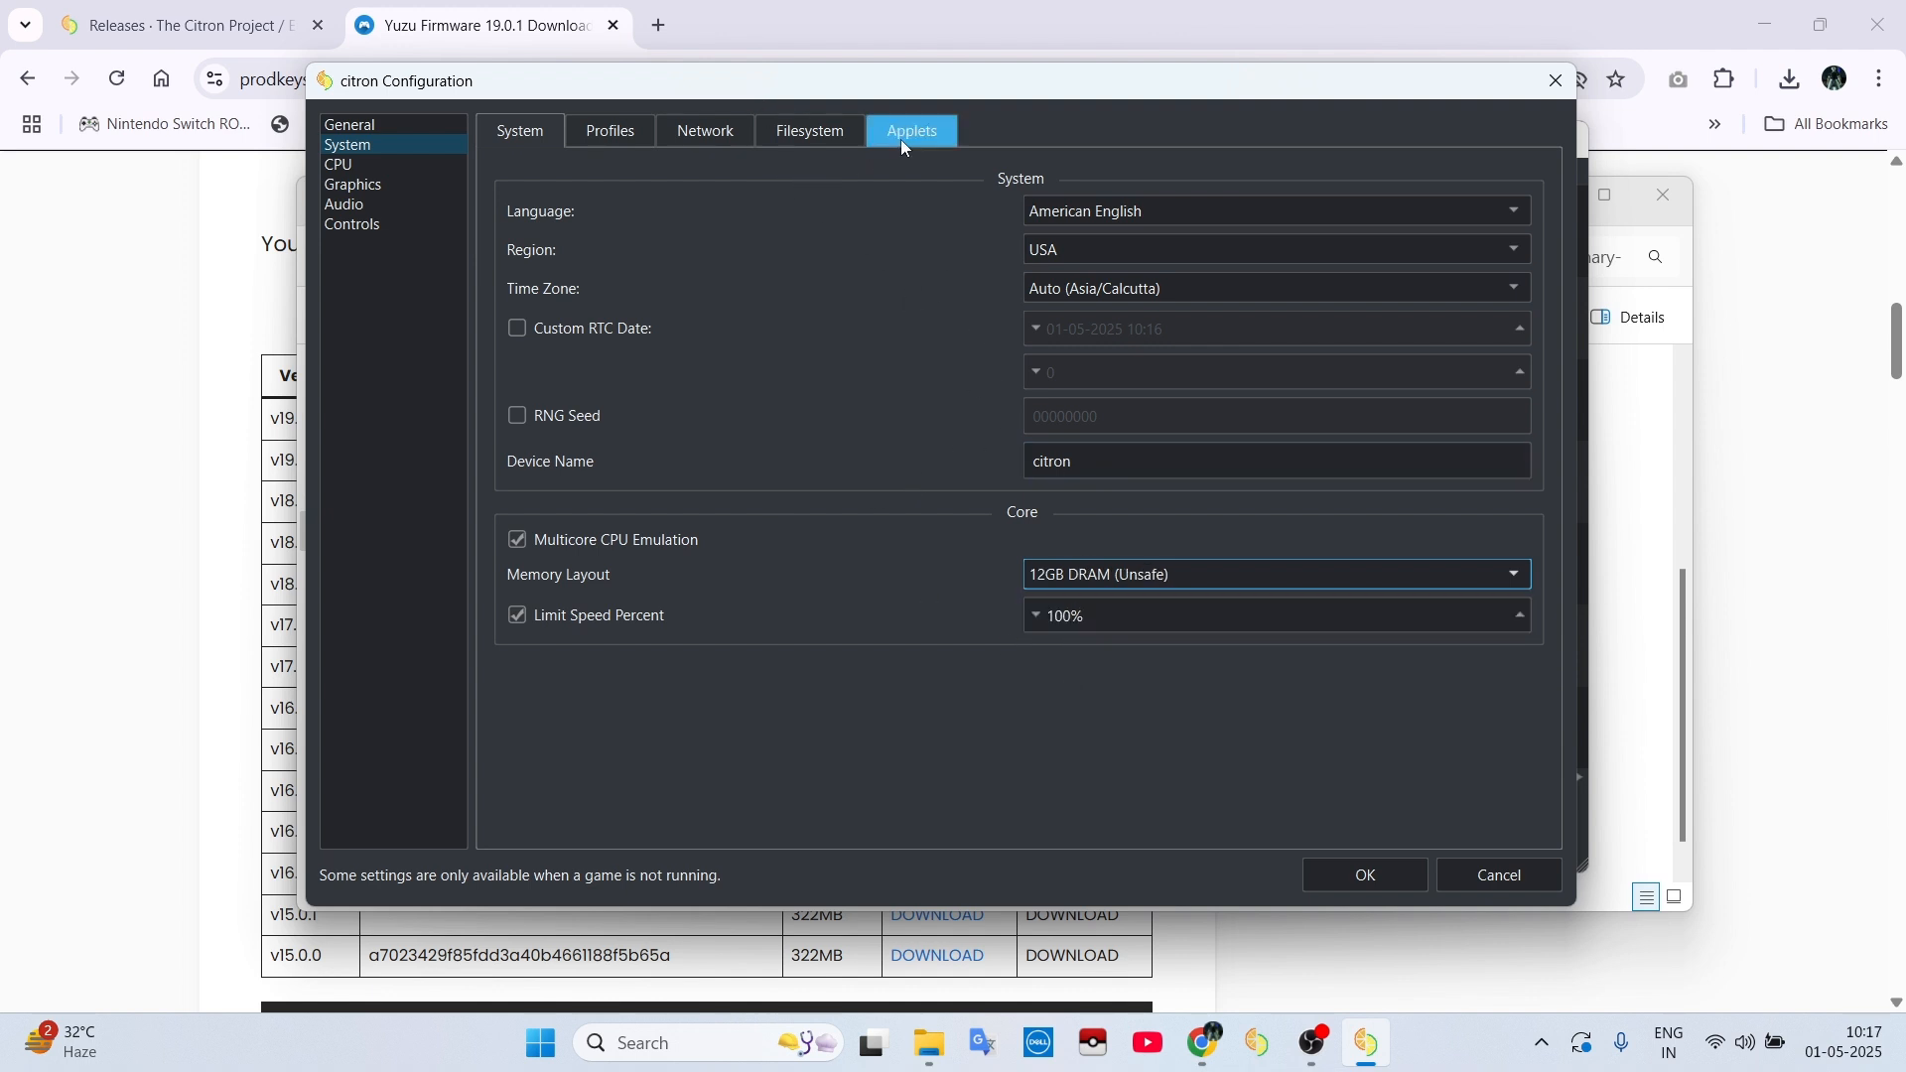
pyautogui.click(912, 131)
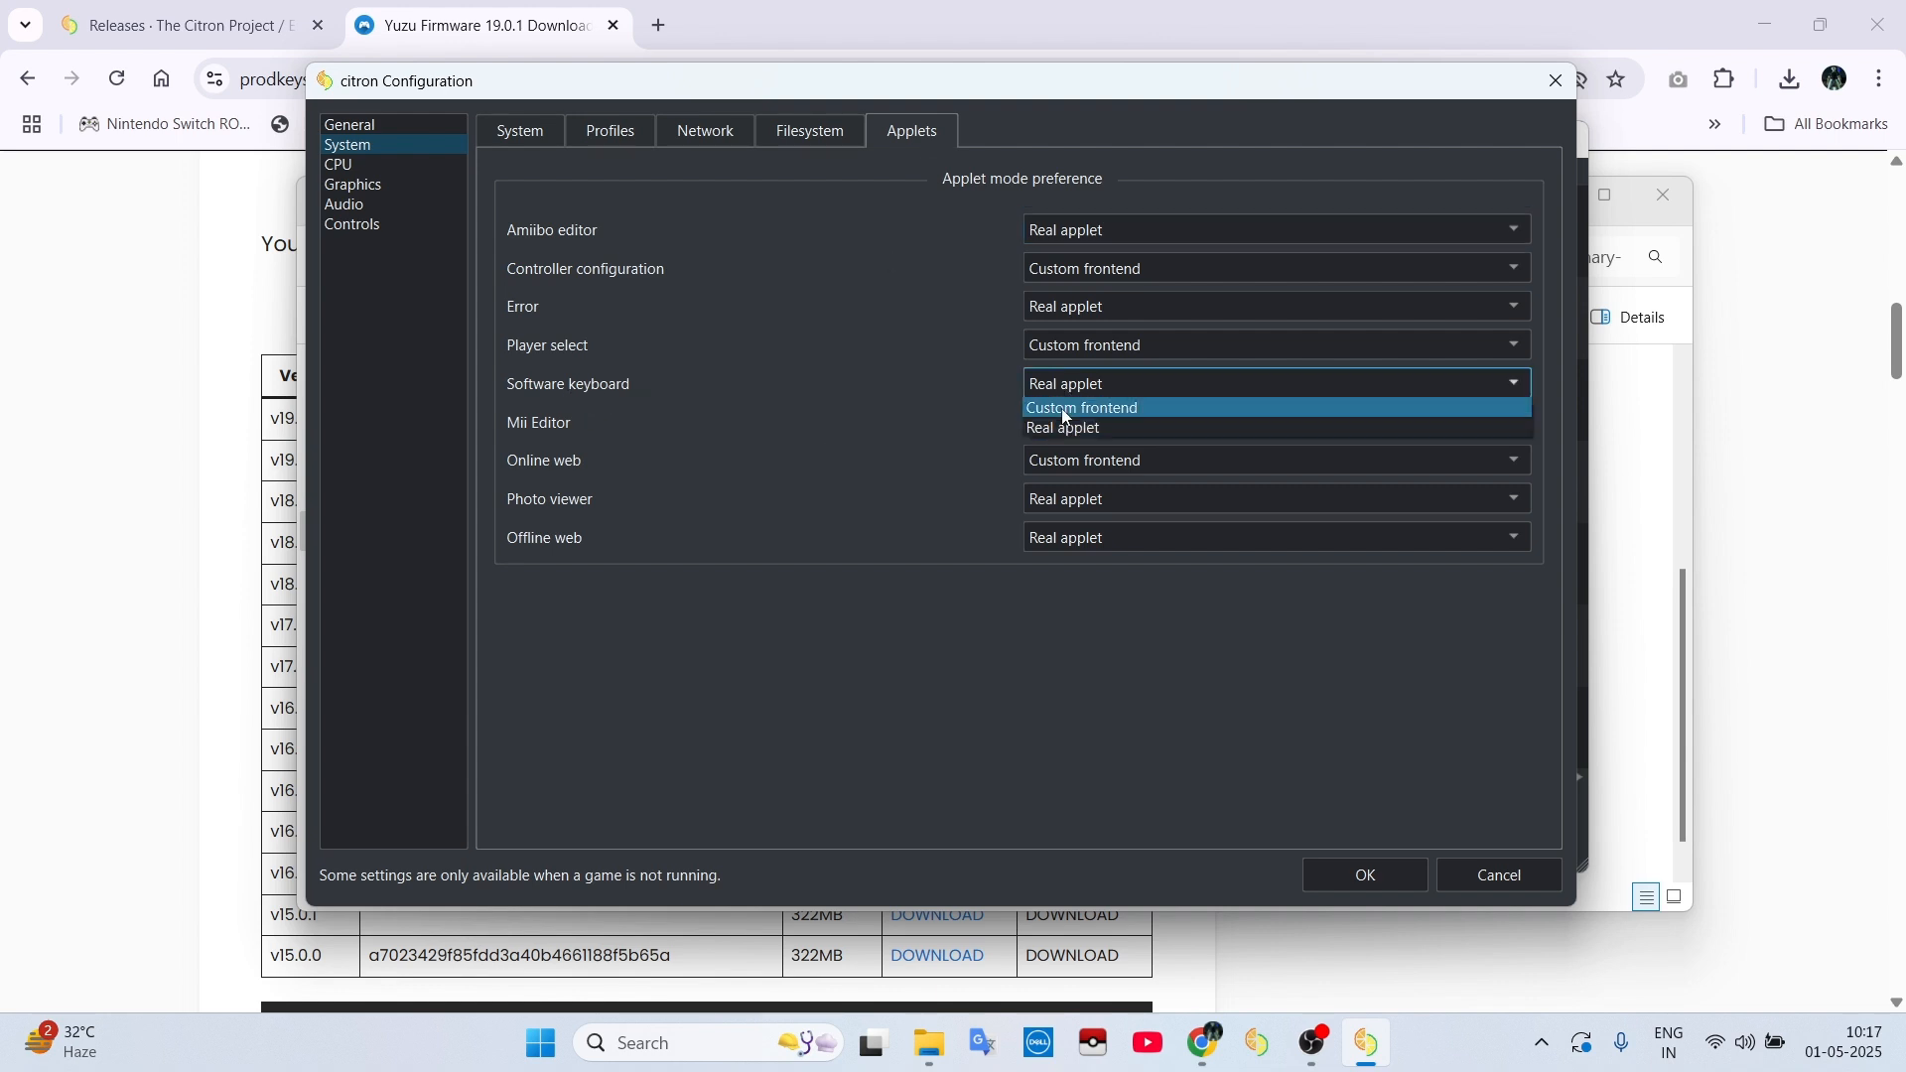
pyautogui.click(1078, 407)
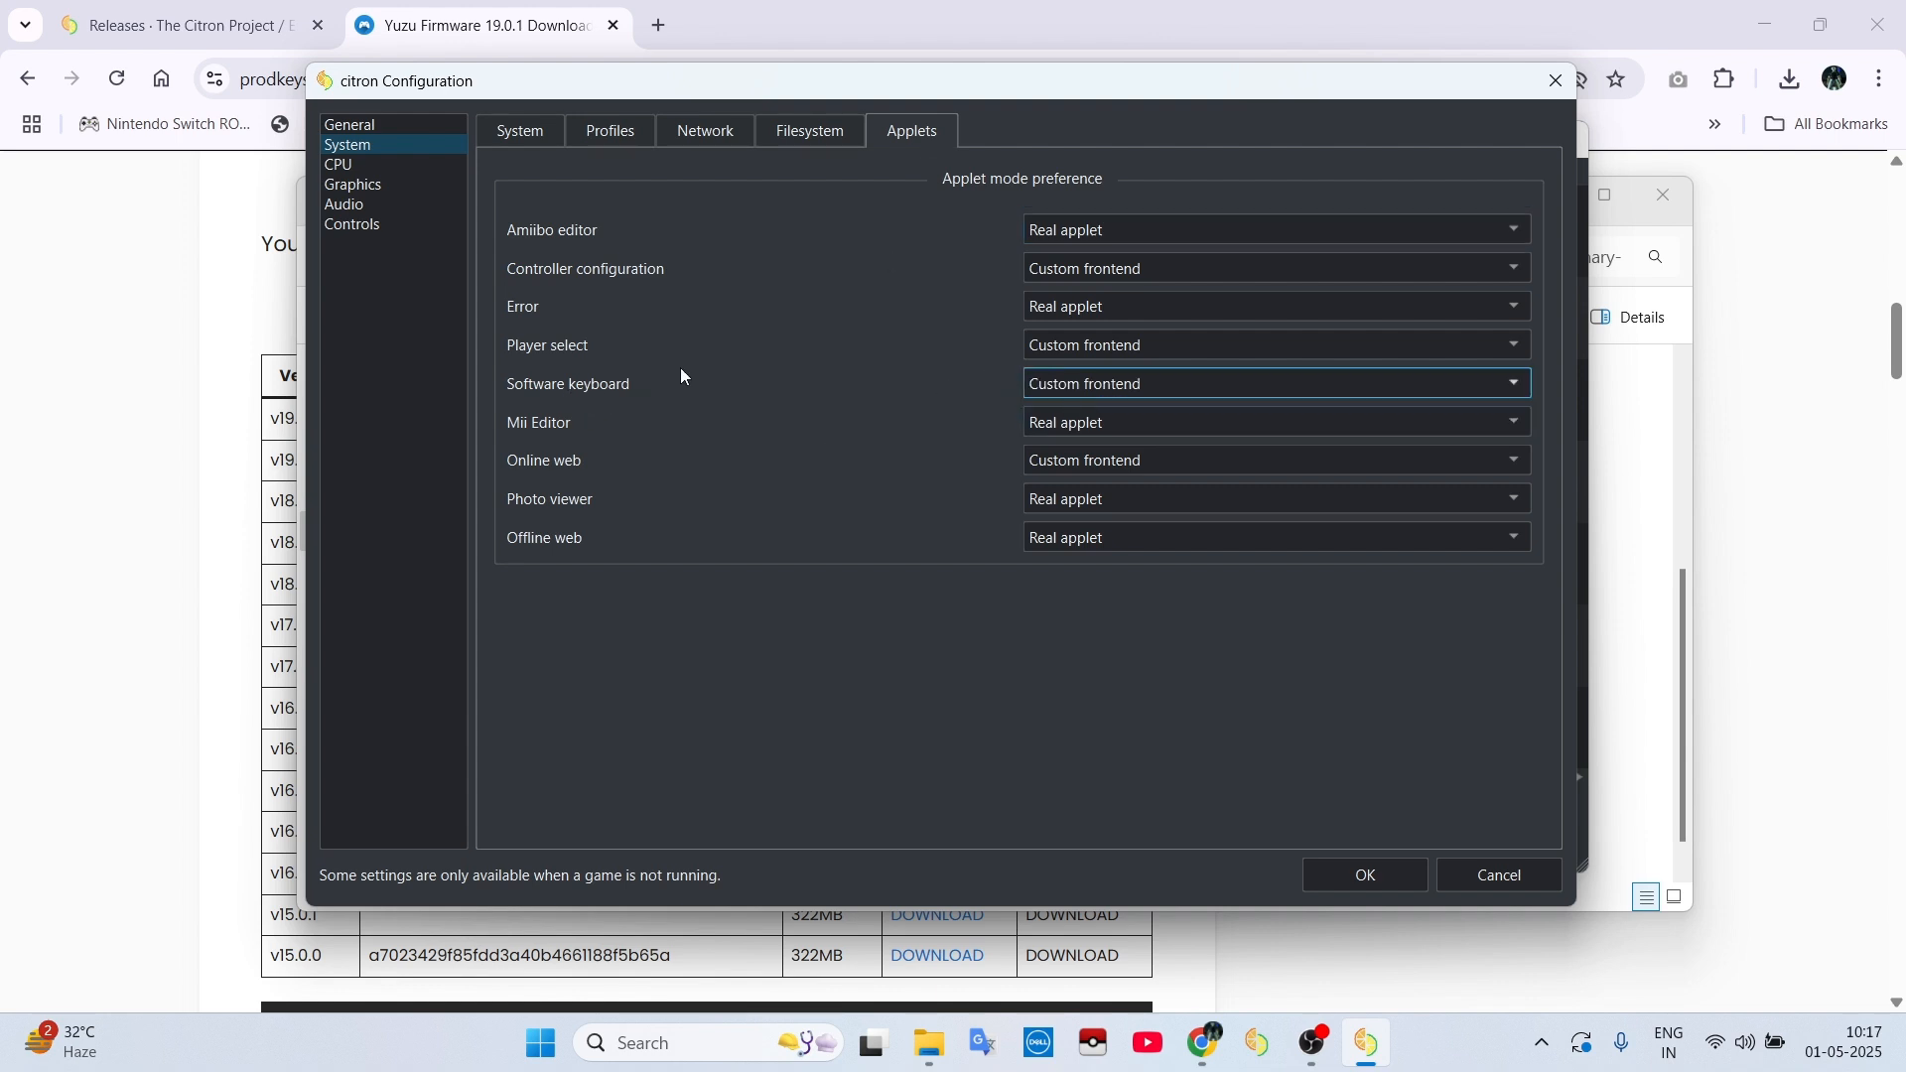
# Step: Review the Graphics and Advanced accuracy level options unchanged, then move to Controls
pyautogui.click(354, 183)
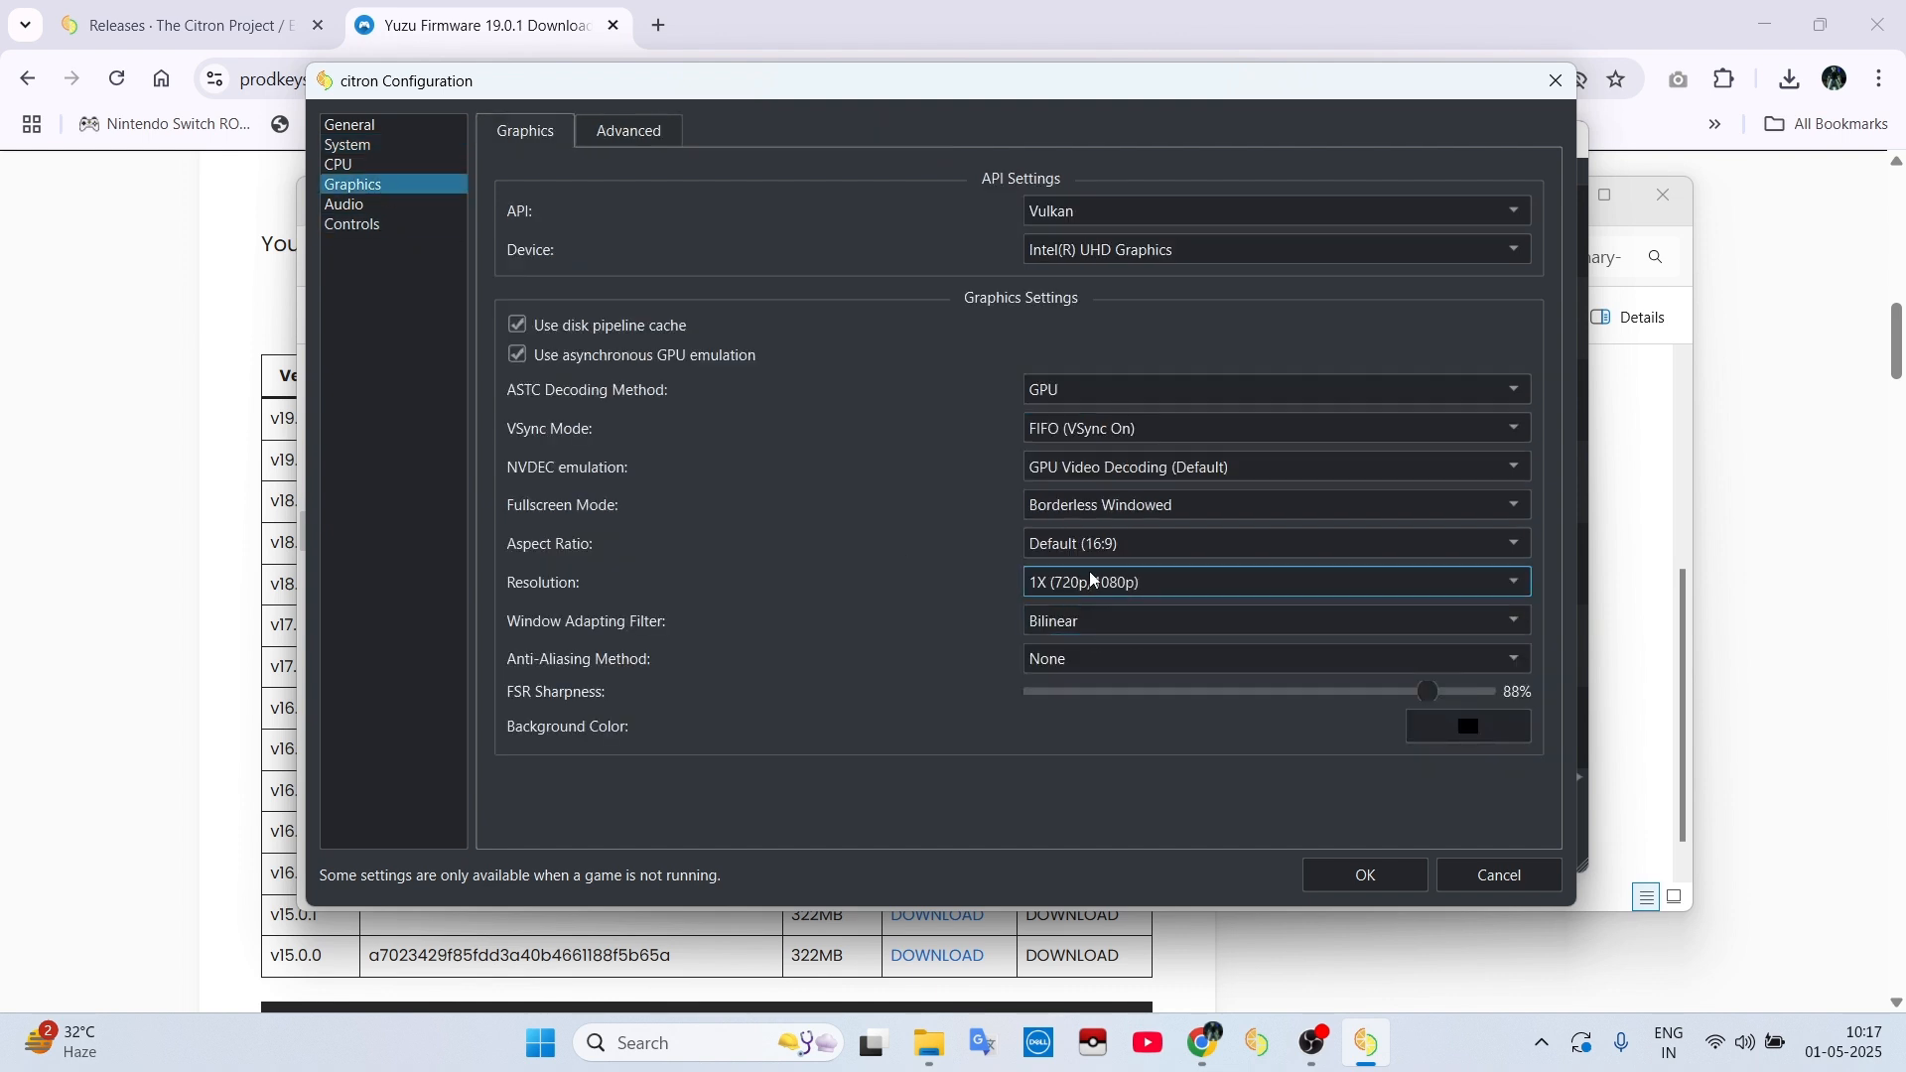
pyautogui.click(628, 131)
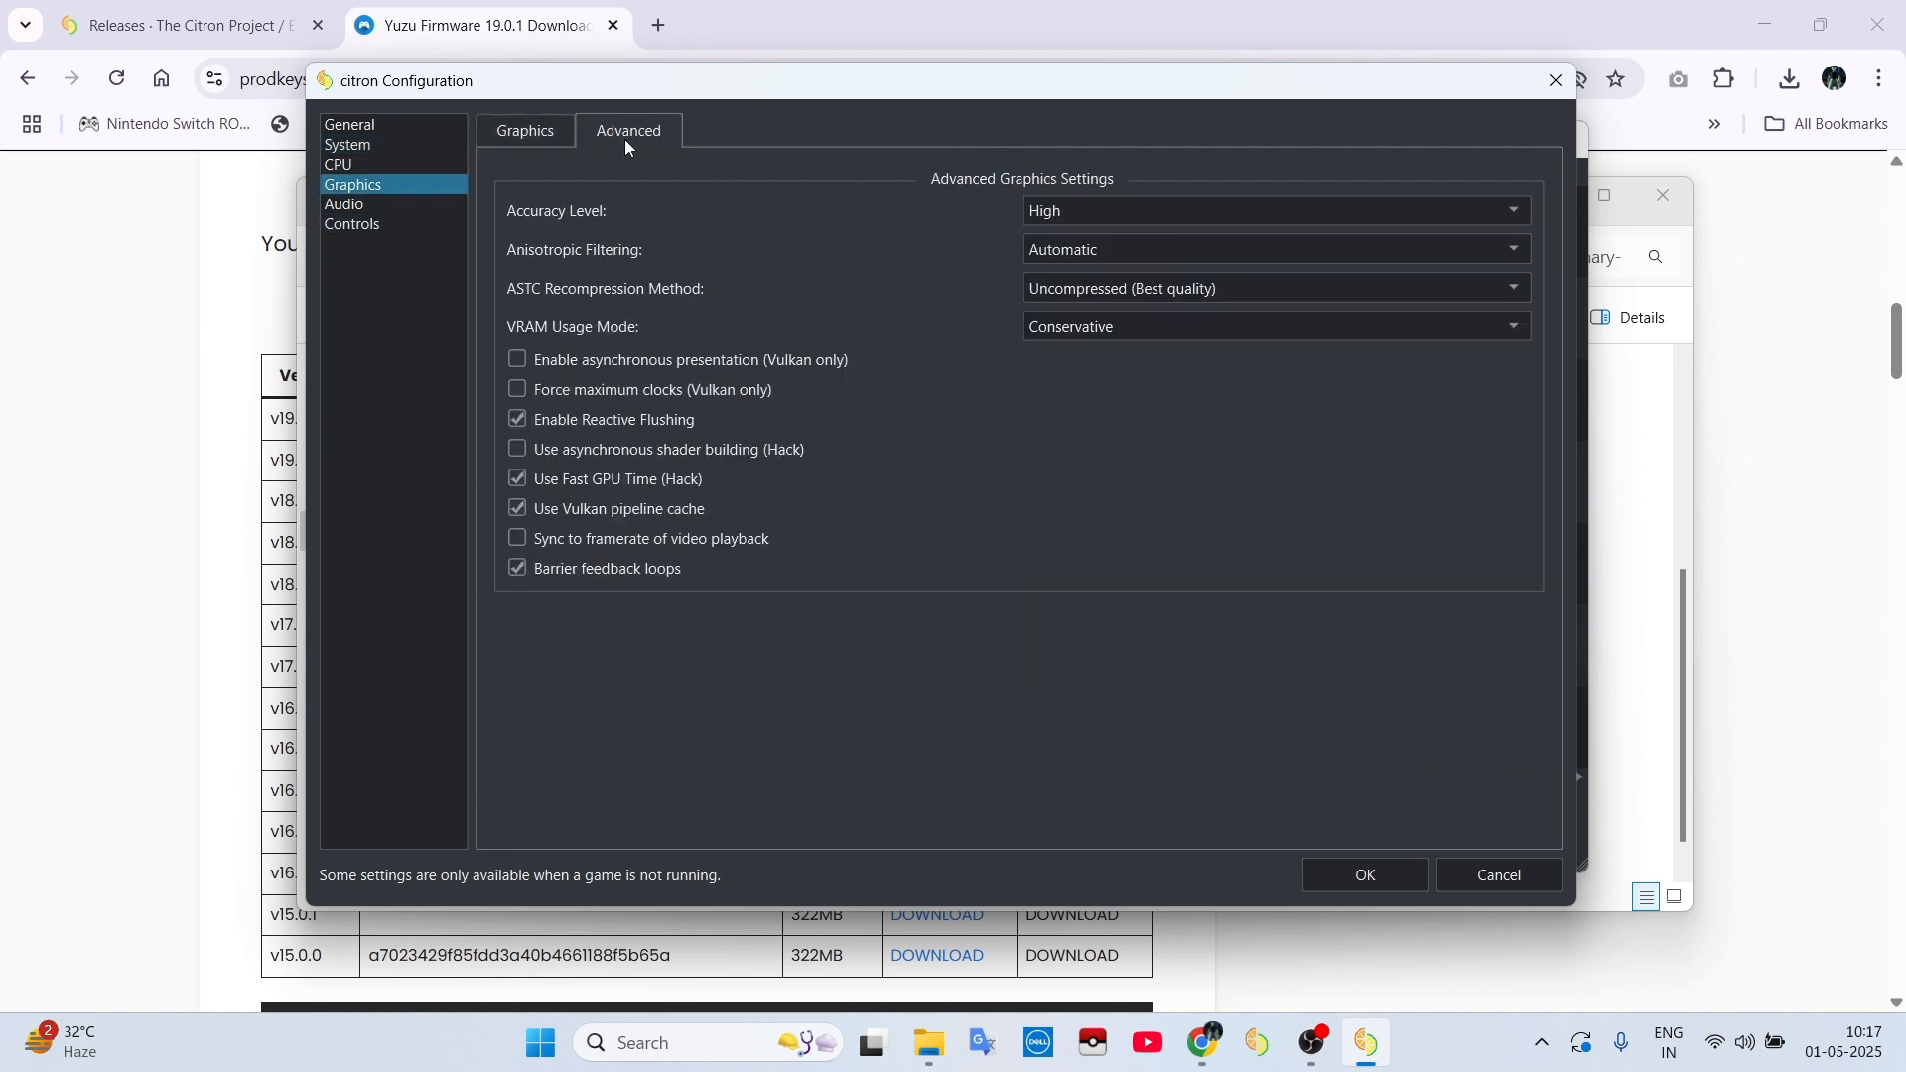
pyautogui.click(1271, 211)
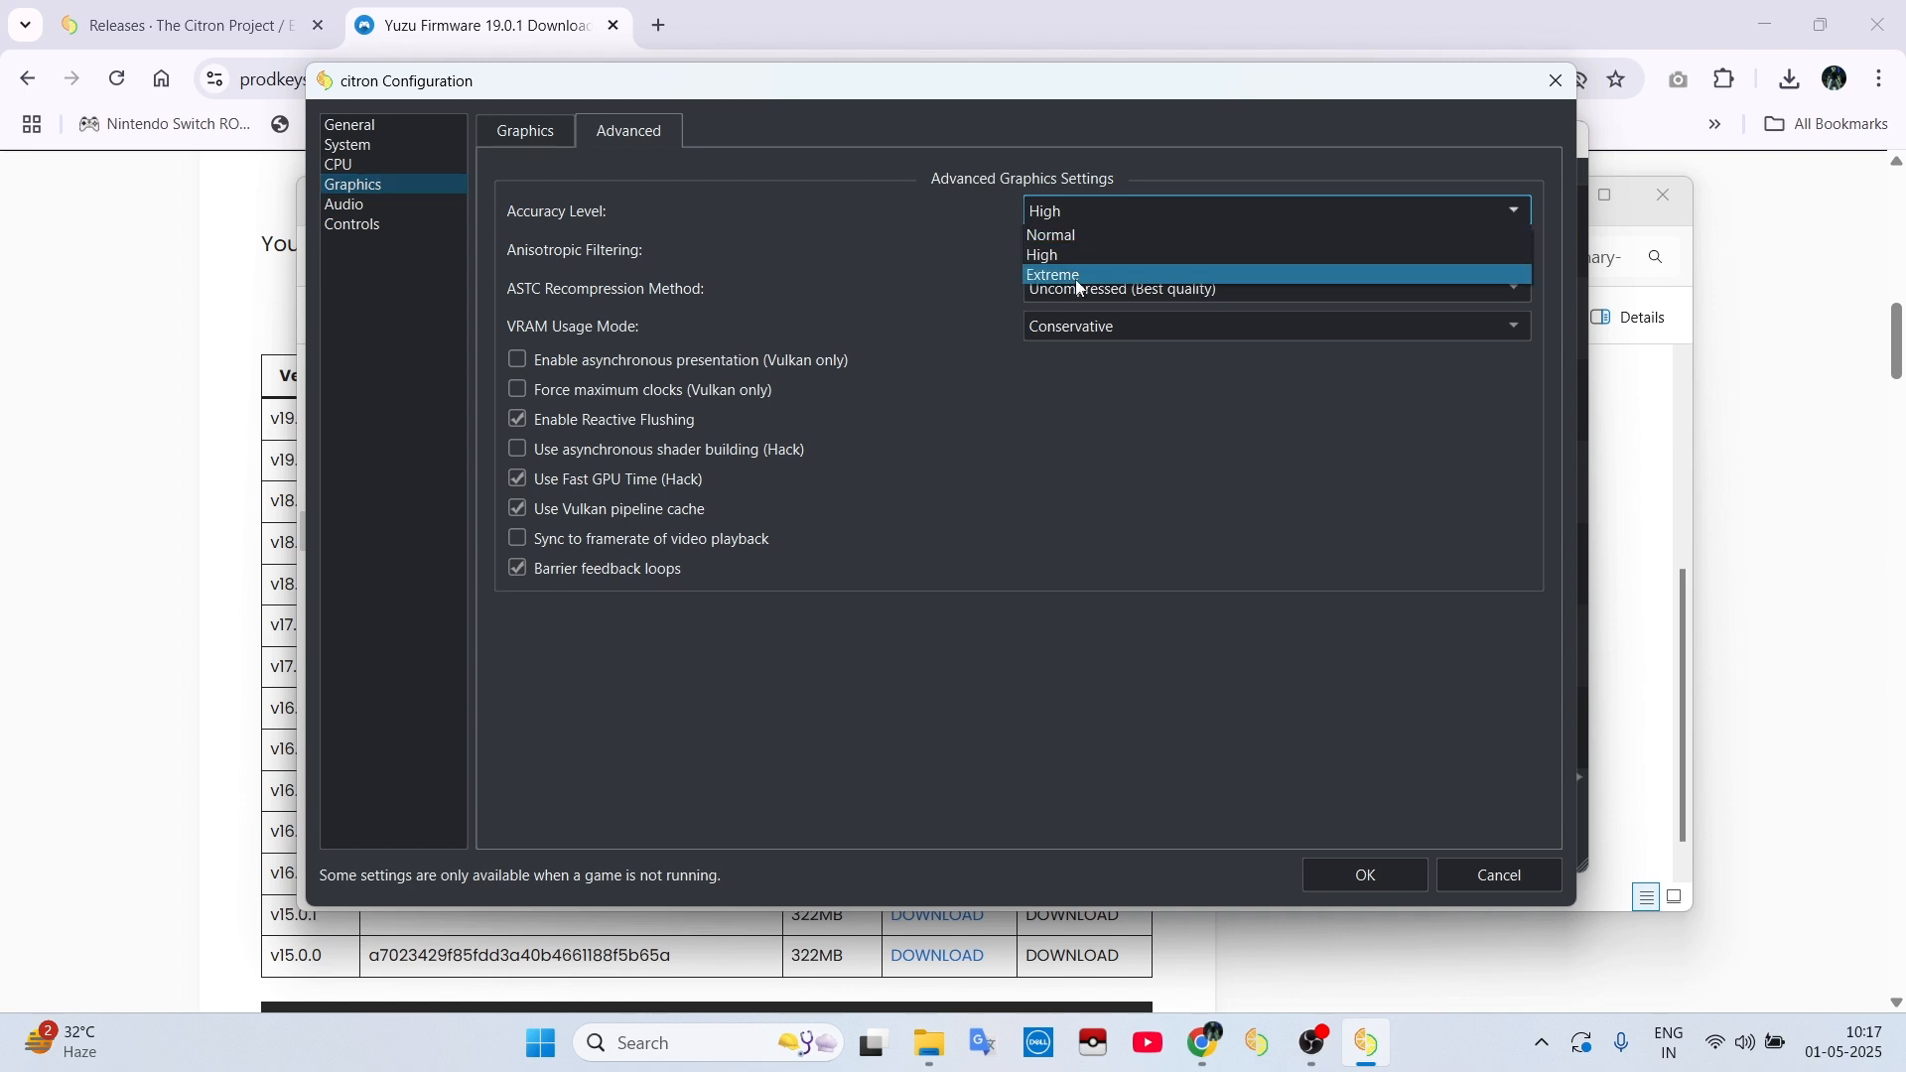
pyautogui.click(524, 131)
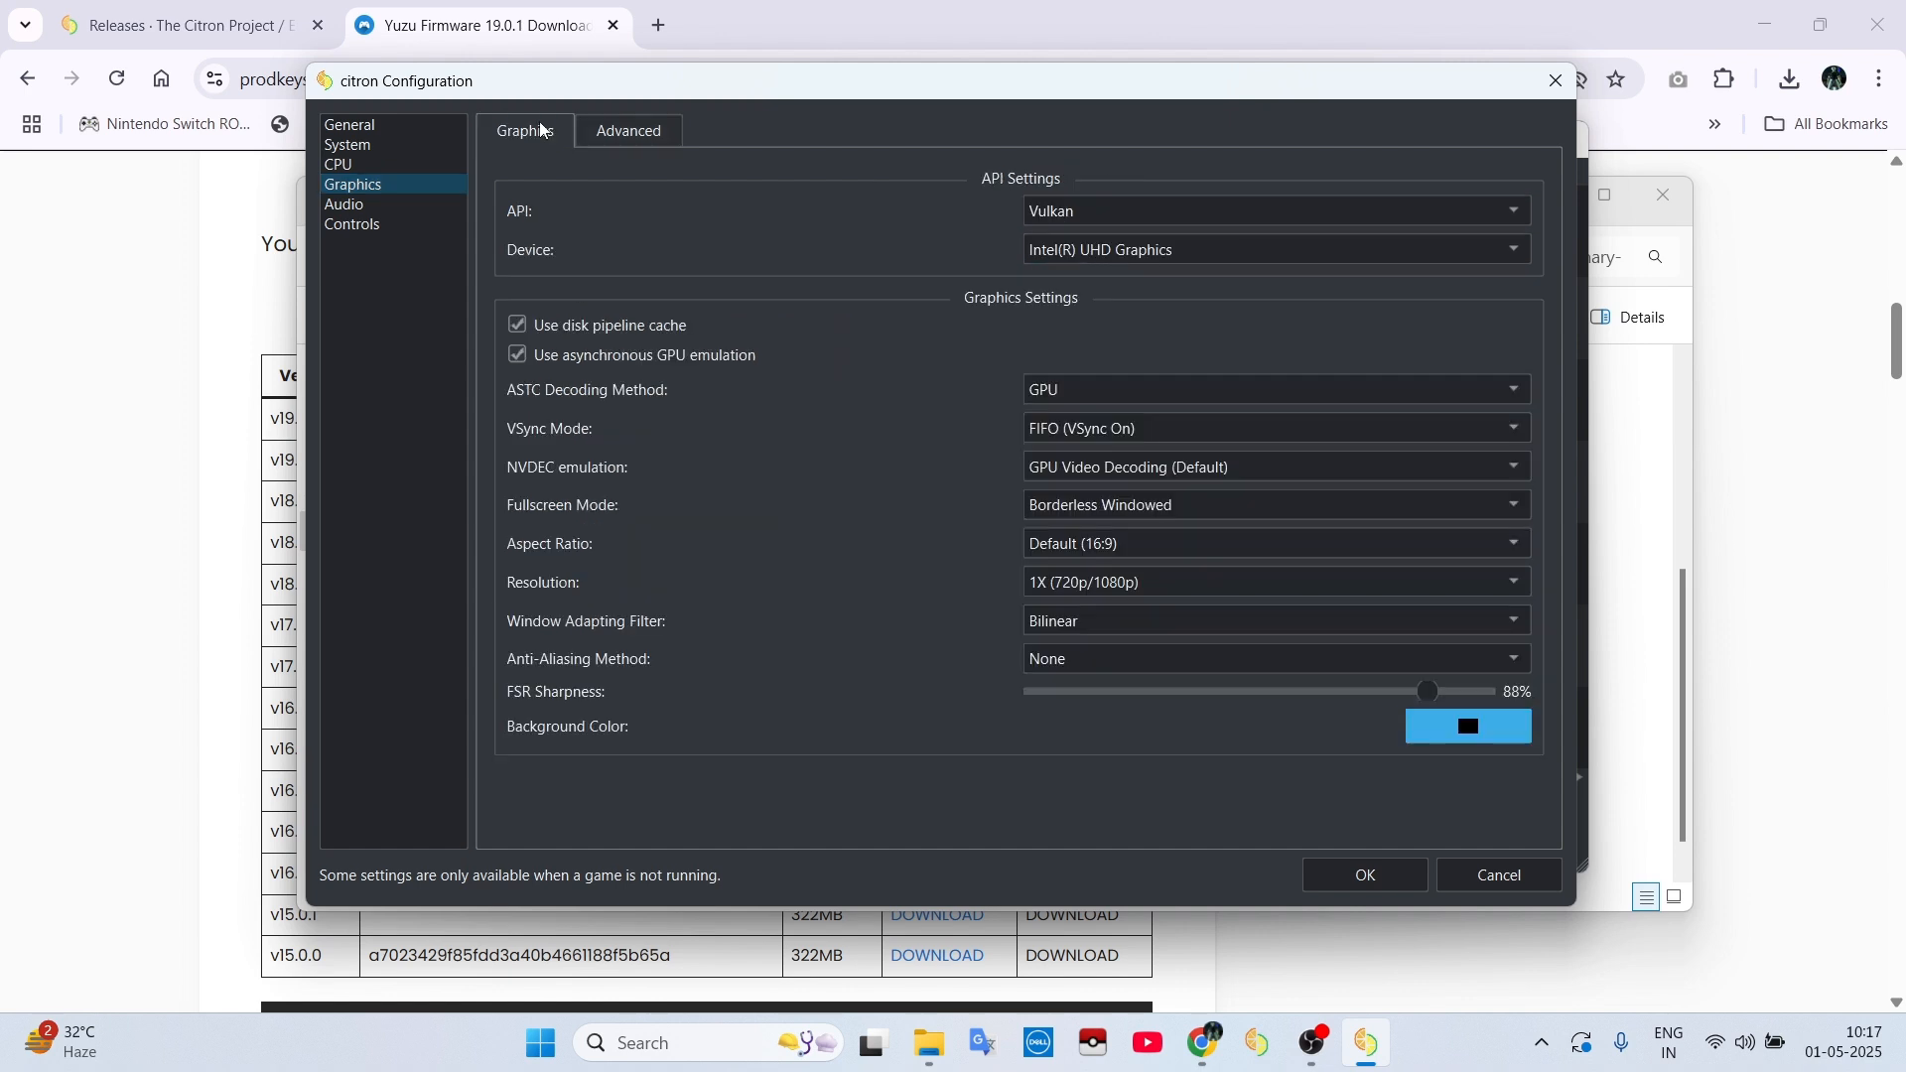
pyautogui.moveTo(647, 467)
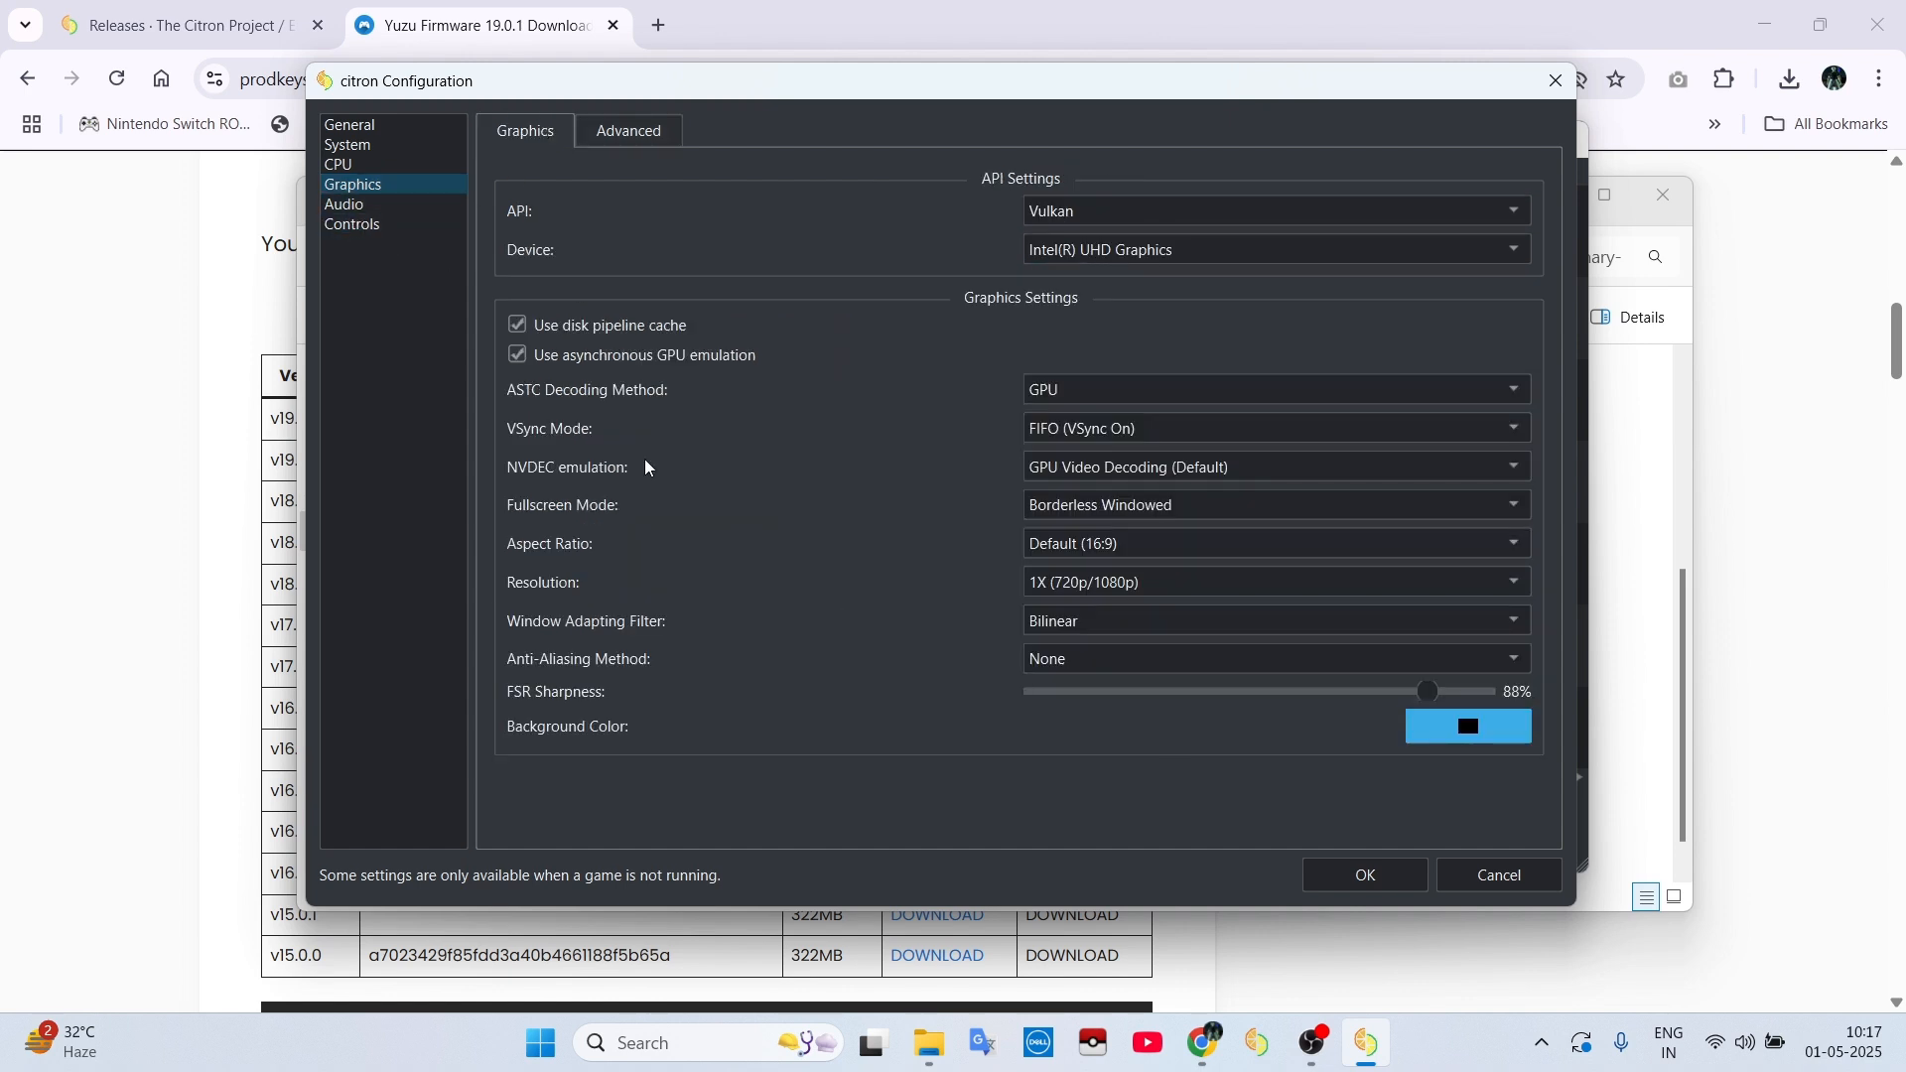
pyautogui.click(353, 224)
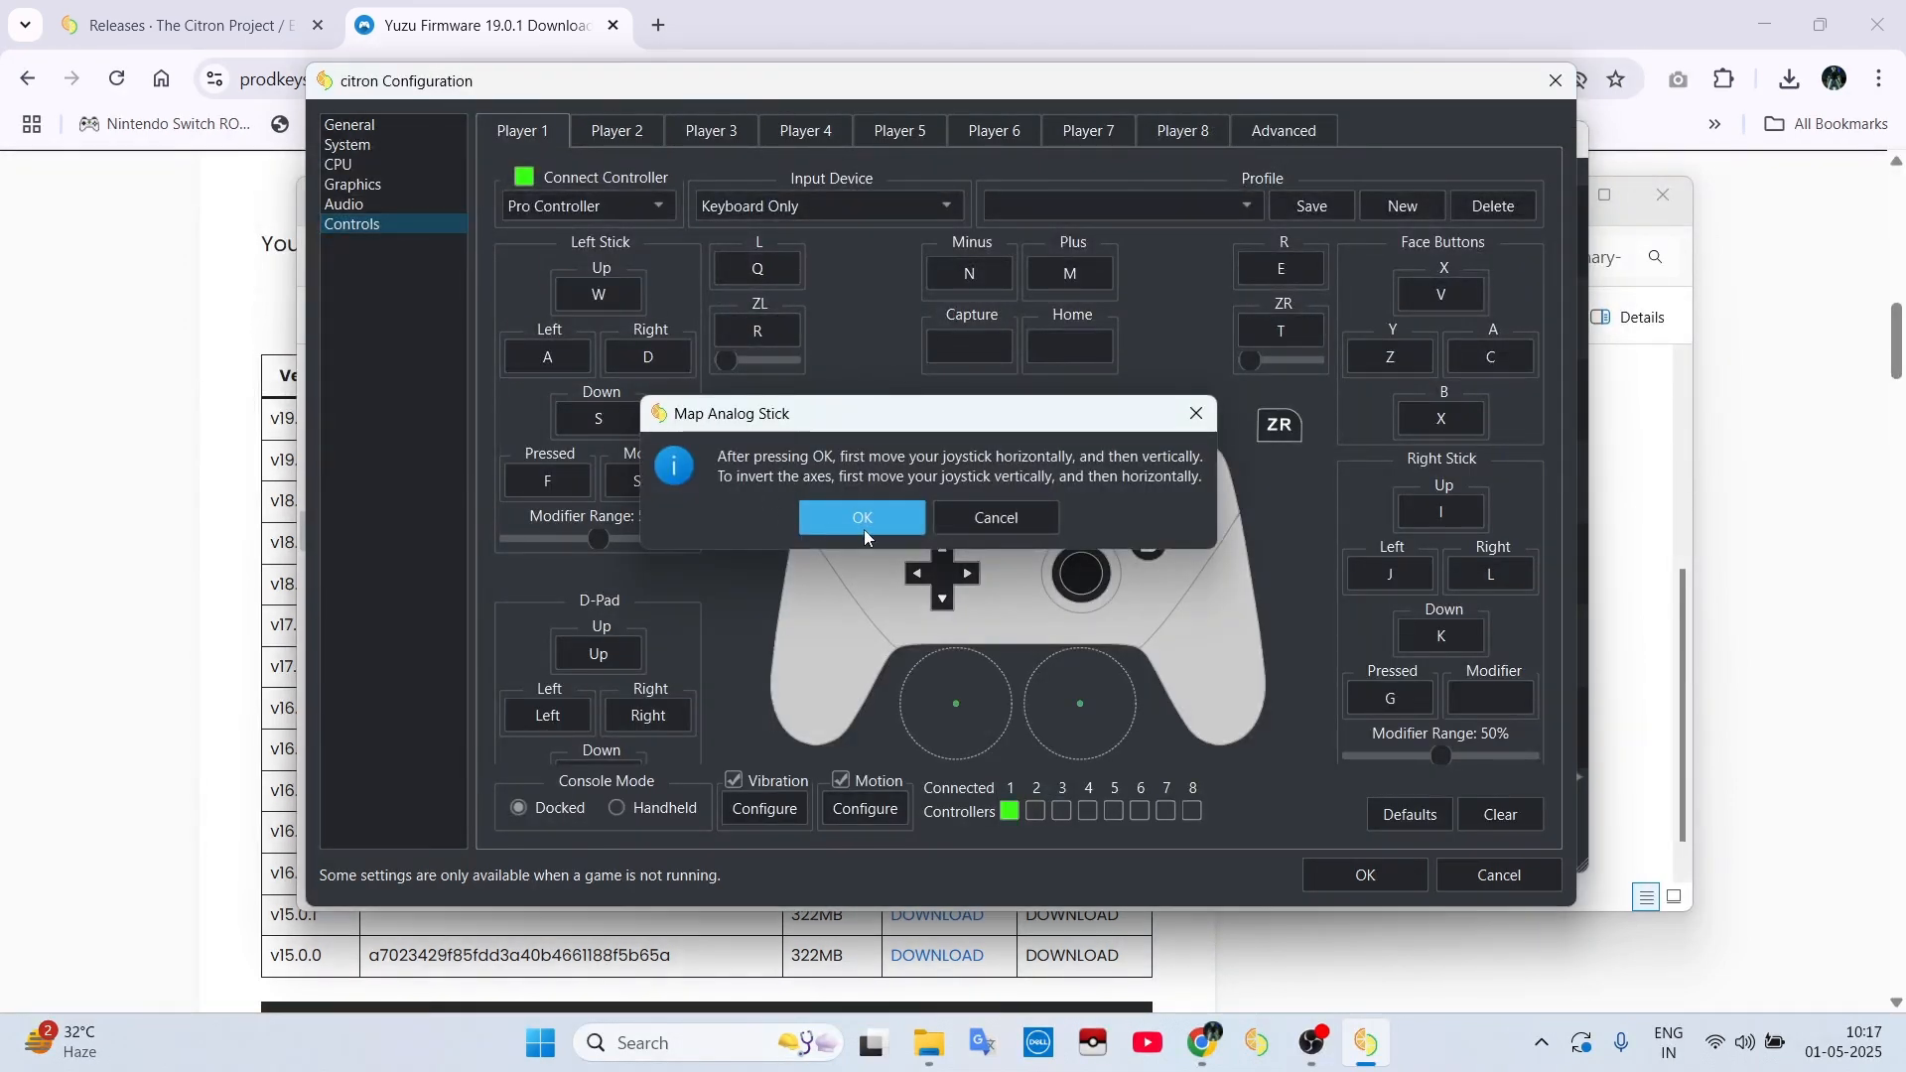
# Step: Map Player 1's left stick to 8/4/6/2 and X, Y, A buttons to X, Y, A keys, then save with OK
pyautogui.click(862, 516)
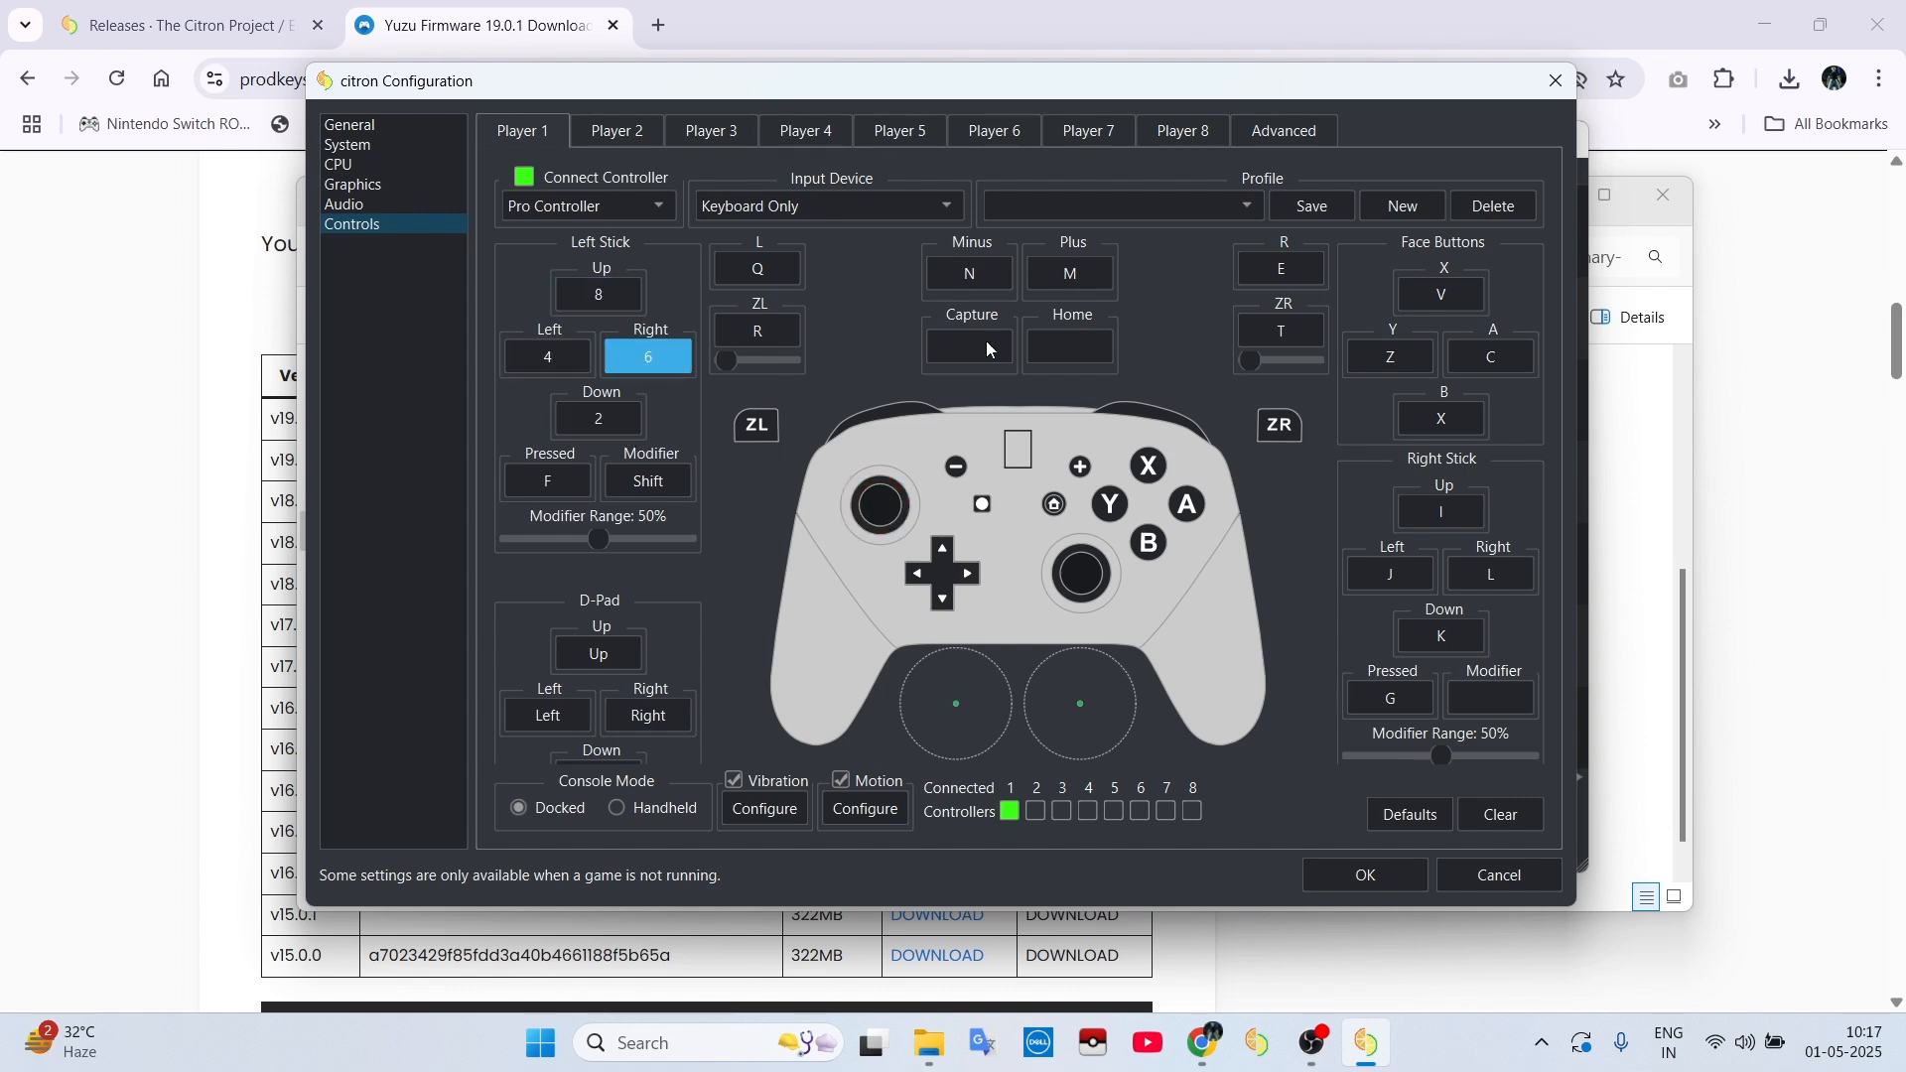
pyautogui.click(1442, 293)
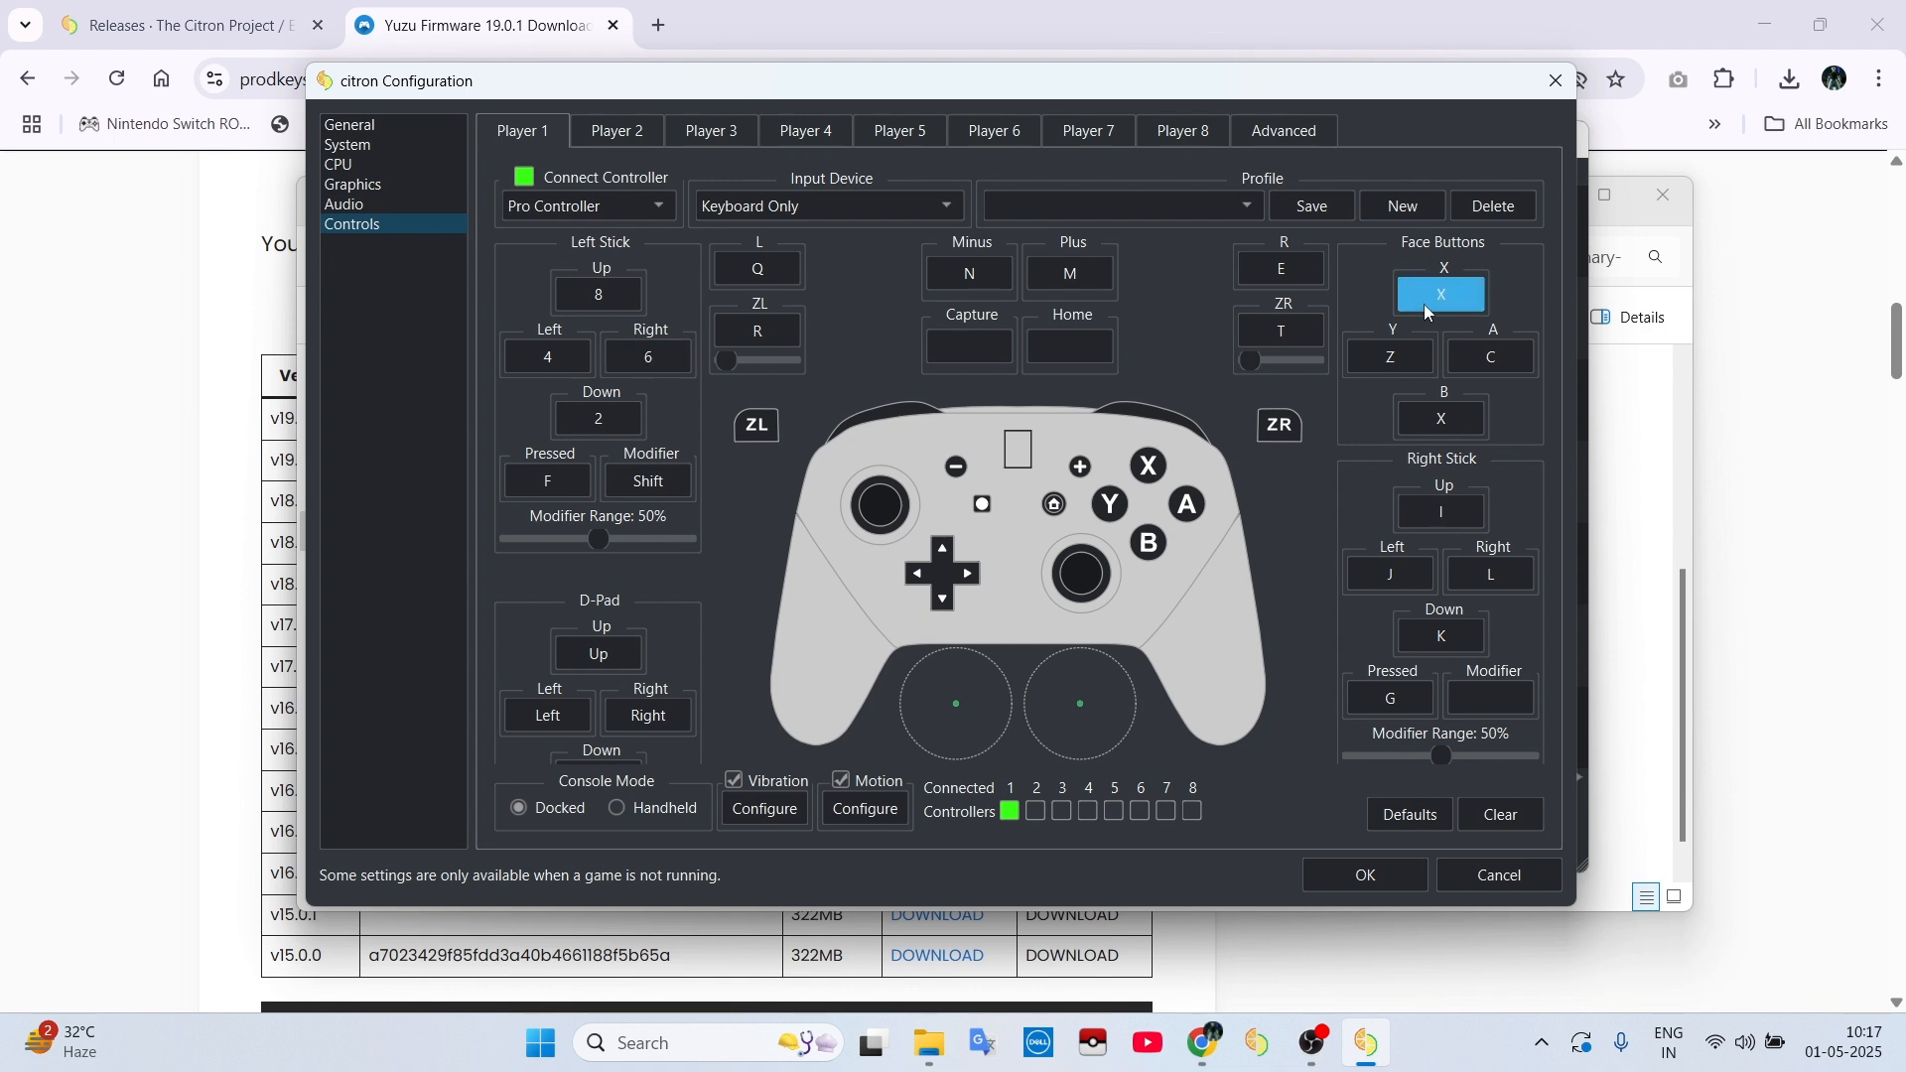
pyautogui.click(1388, 356)
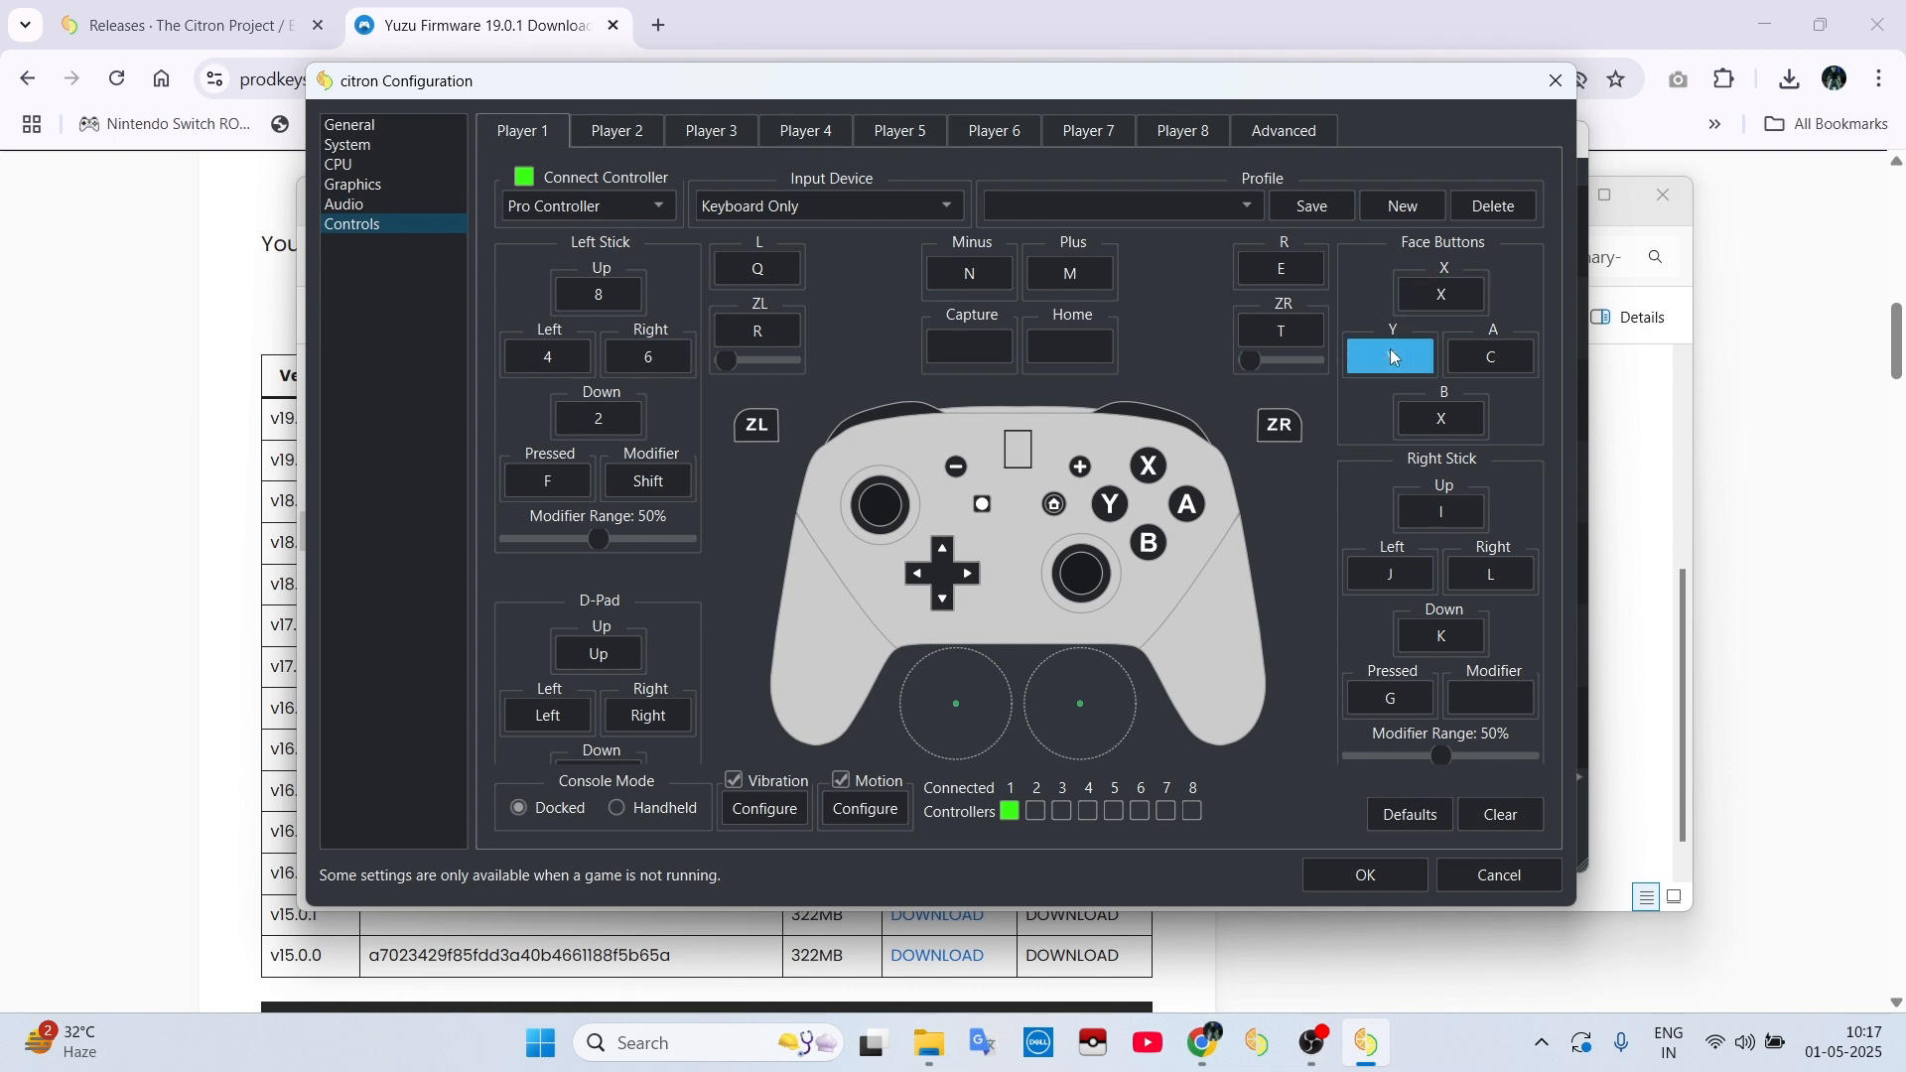
pyautogui.click(1489, 356)
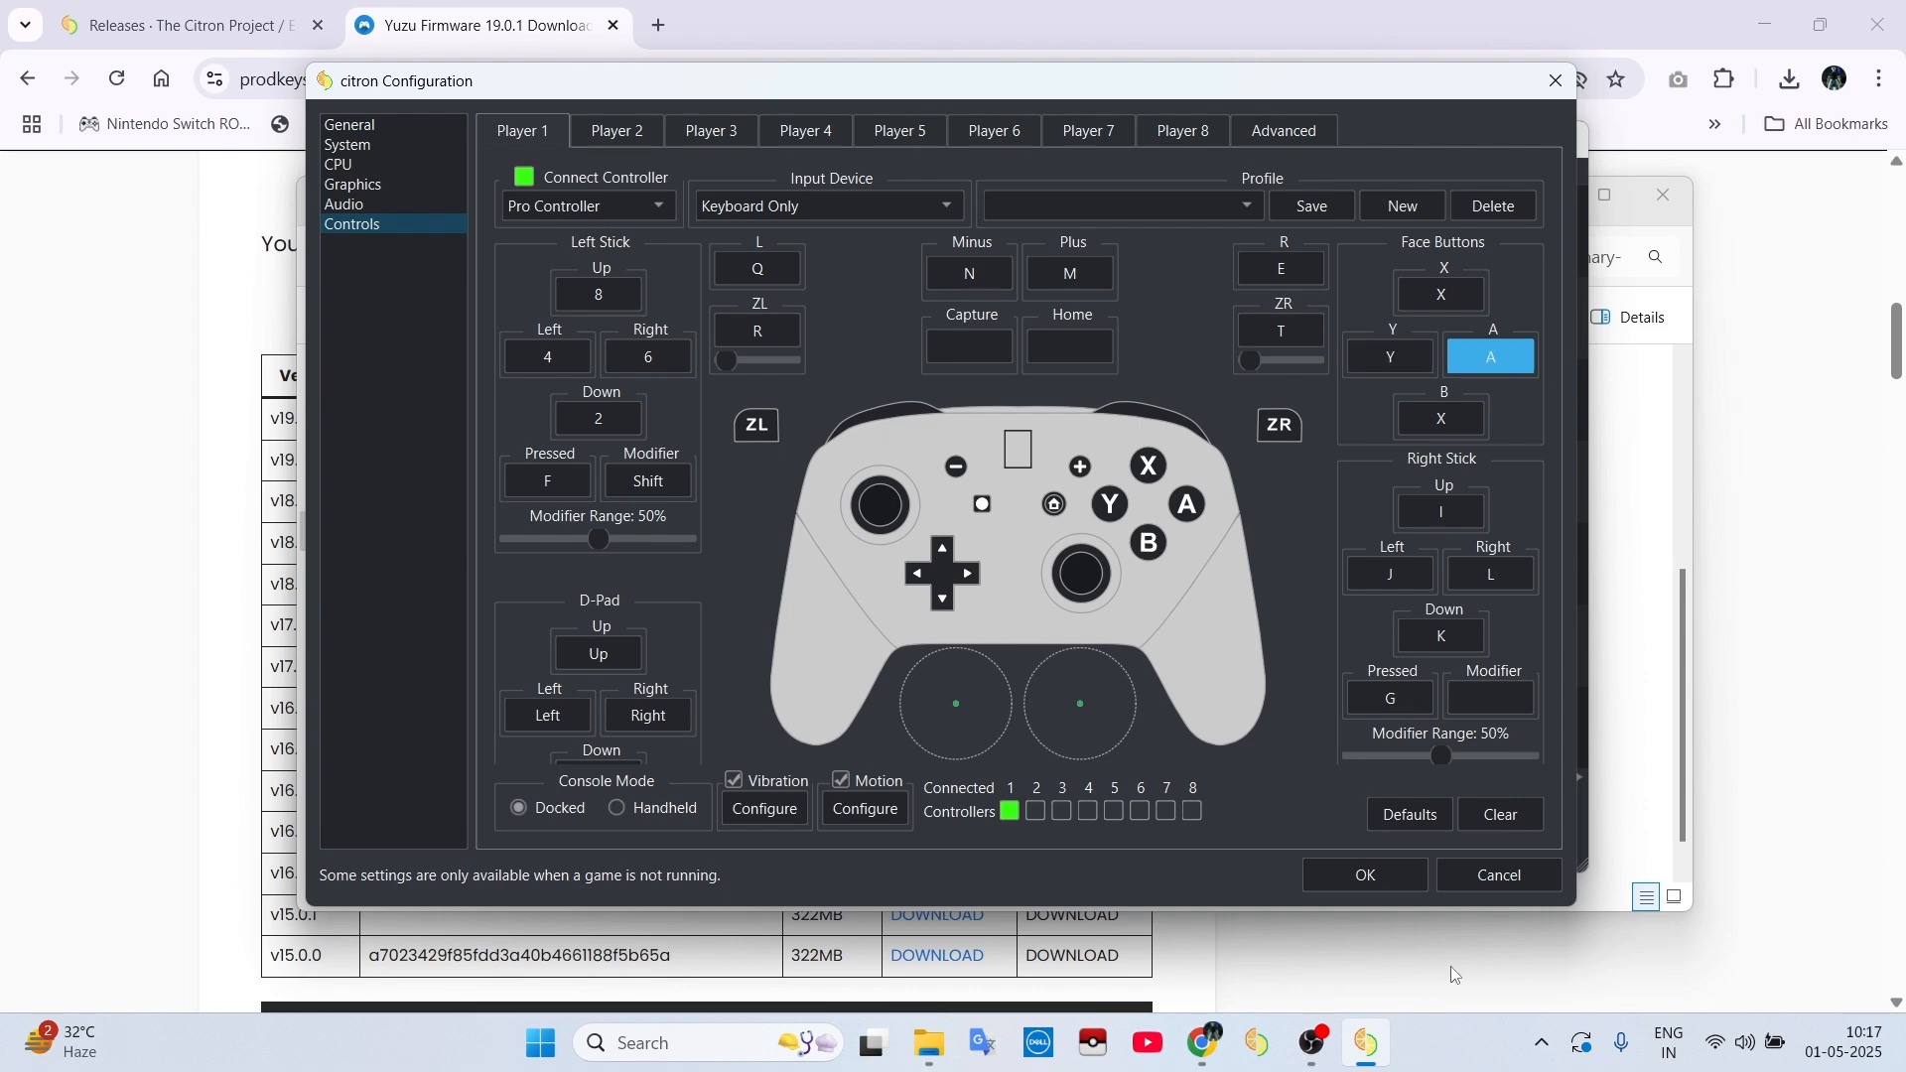
pyautogui.click(1364, 873)
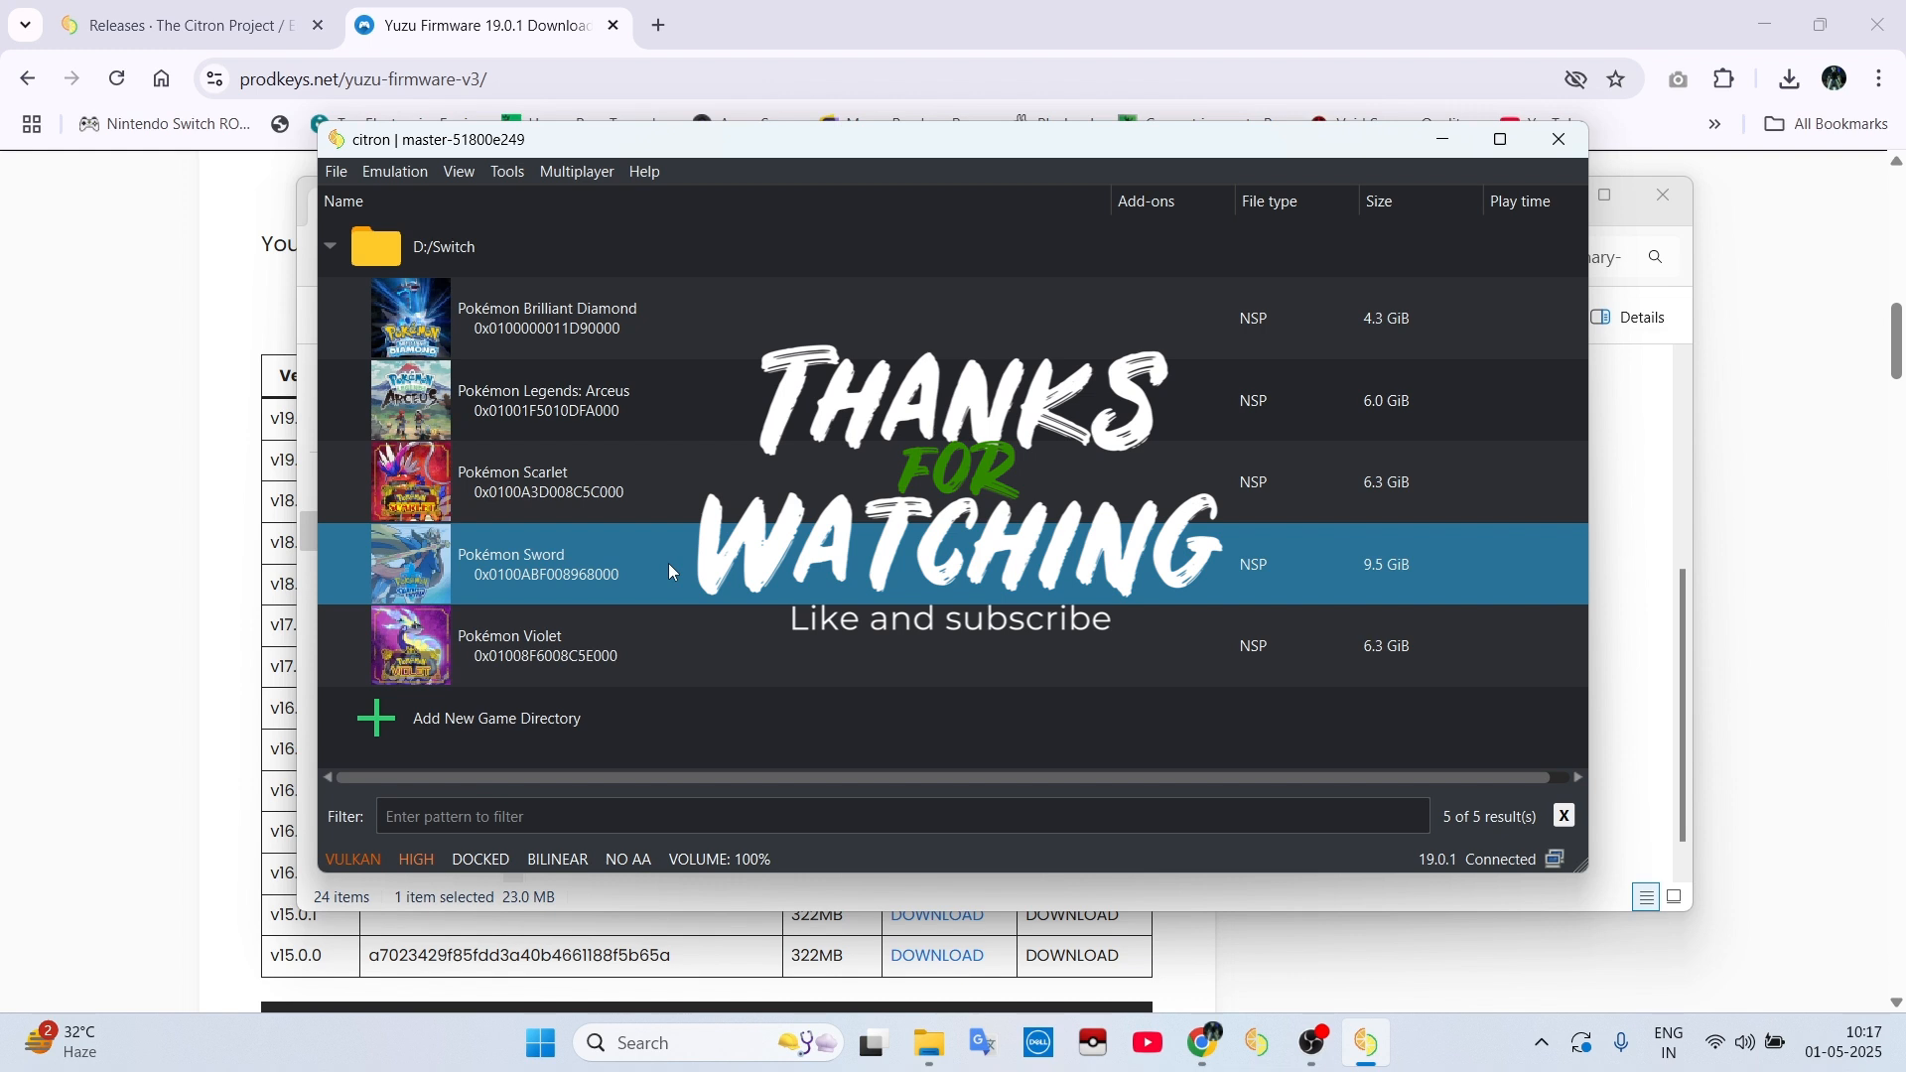
# Step: Launch Pokémon Sword from the game list
pyautogui.doubleClick(511, 562)
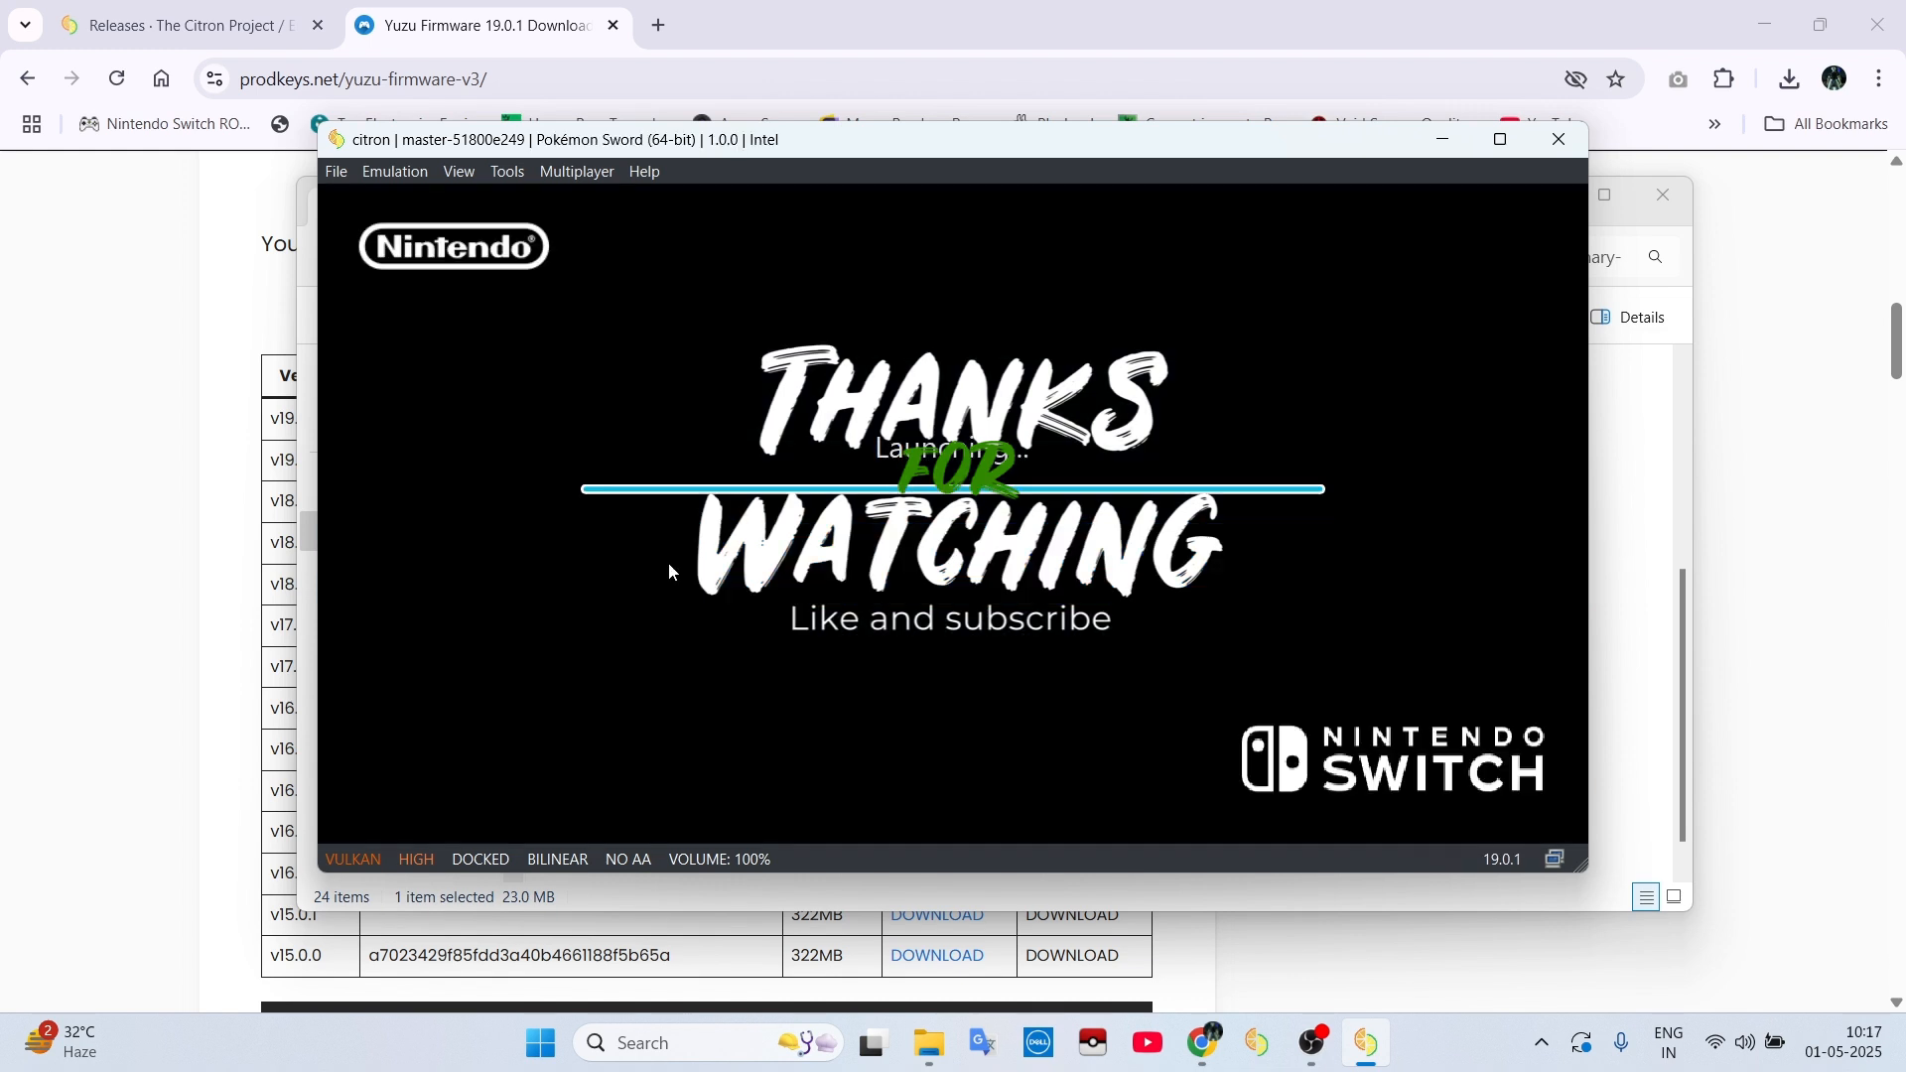